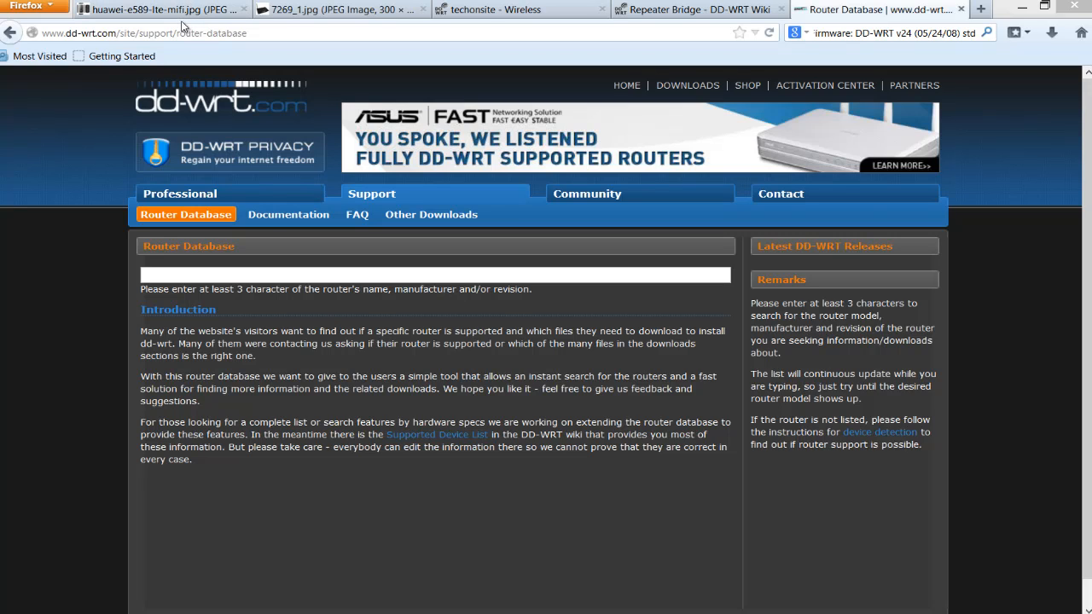
Focus the empty Router Database search box on dd-wrt.com to begin a router search
{"action": "left_click", "coordinate": [290, 274]}
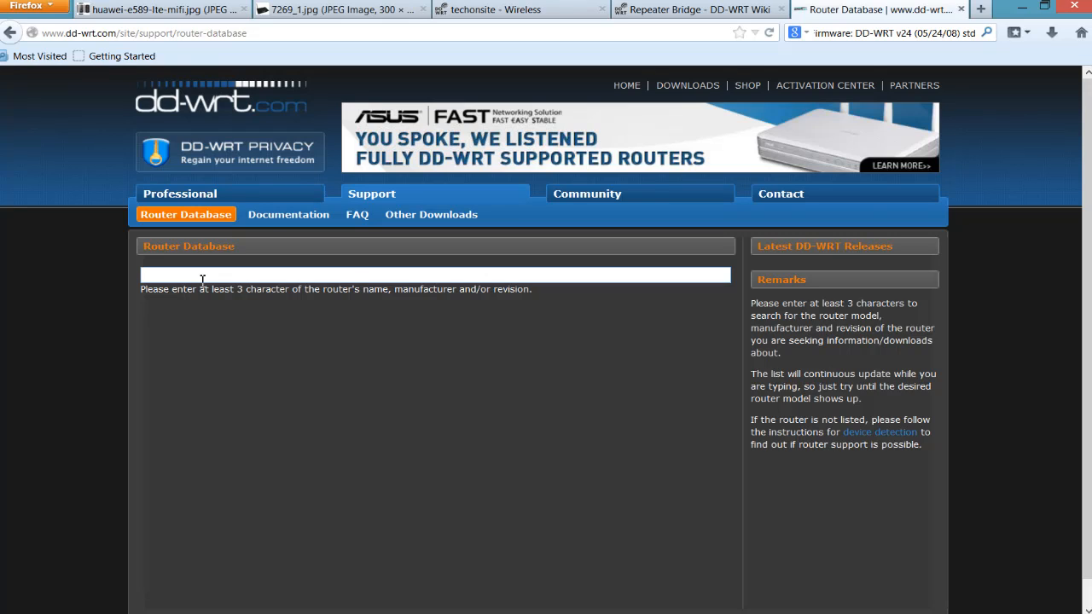
{"action": "left_click", "coordinate": [341, 275]}
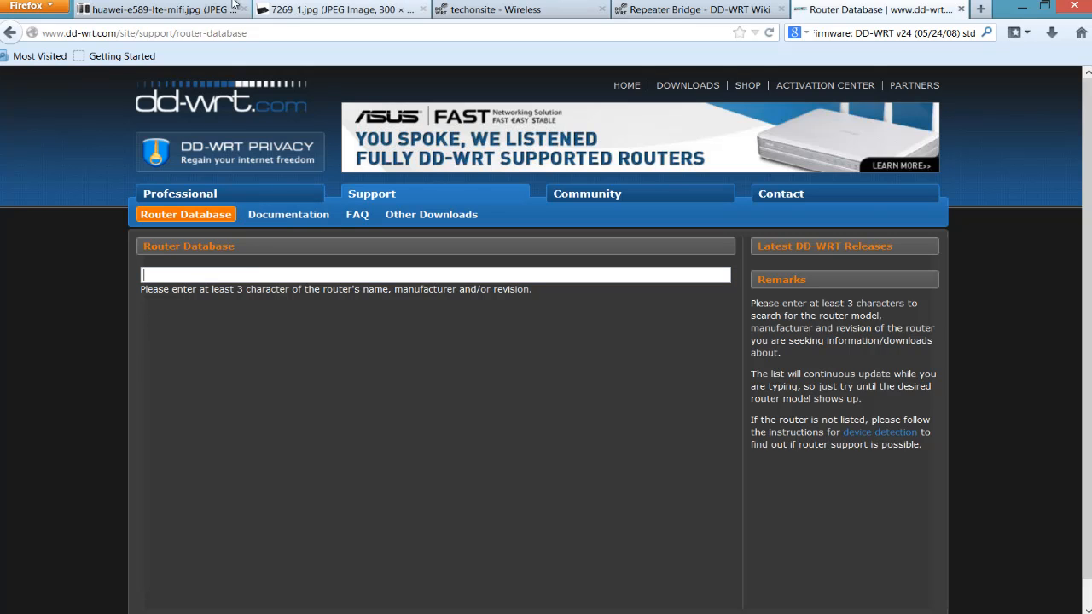
Switch to the huawei-e589-lte-mifi.jpg tab showing the device from several sides
{"action": "left_click", "coordinate": [162, 10]}
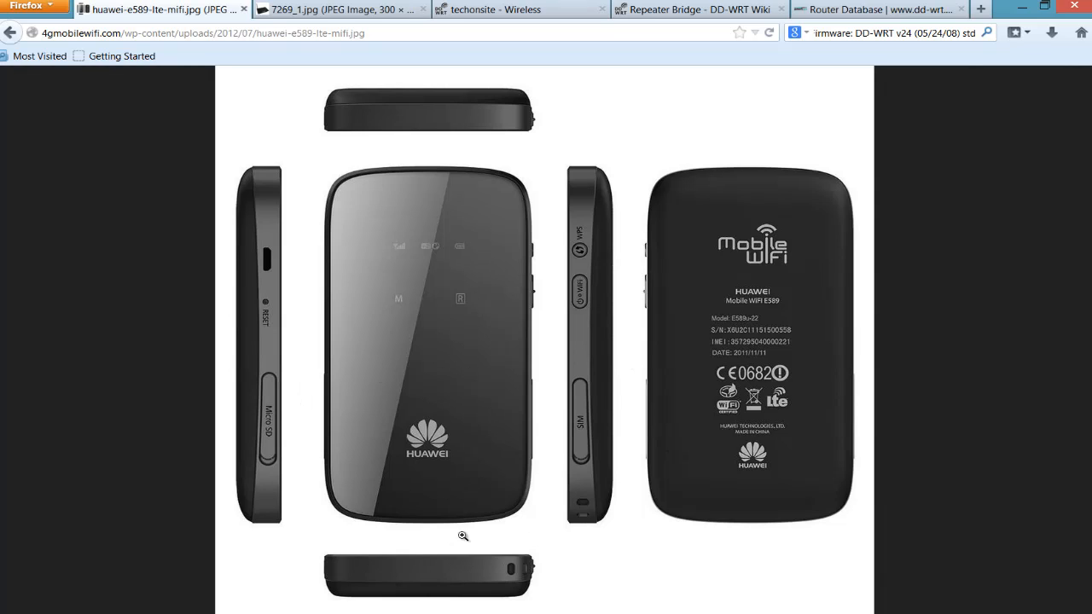
{"action": "mouse_move", "coordinate": [422, 433]}
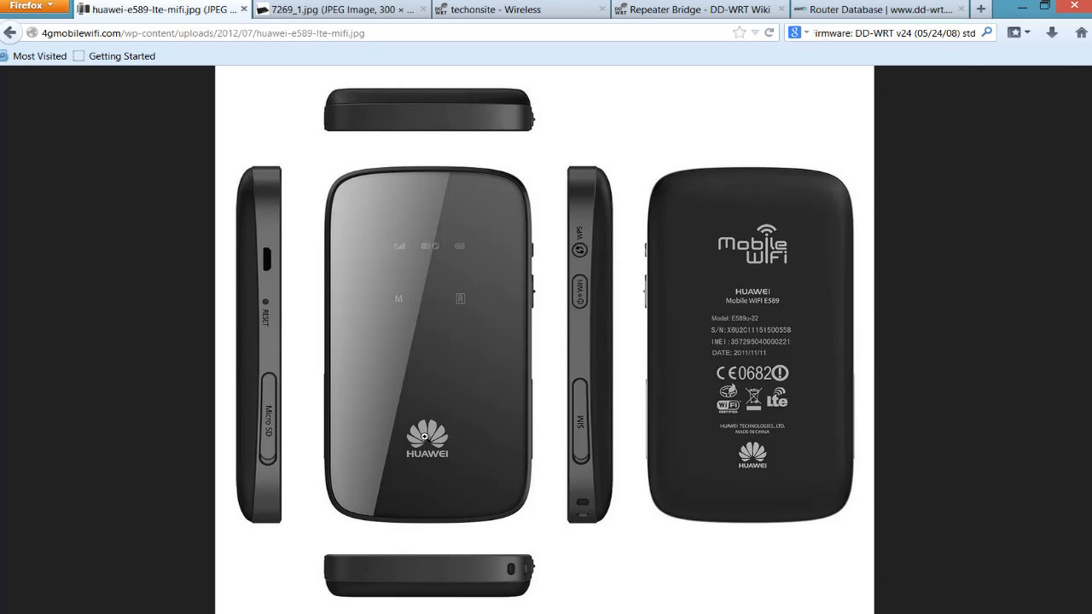
{"action": "mouse_move", "coordinate": [372, 44]}
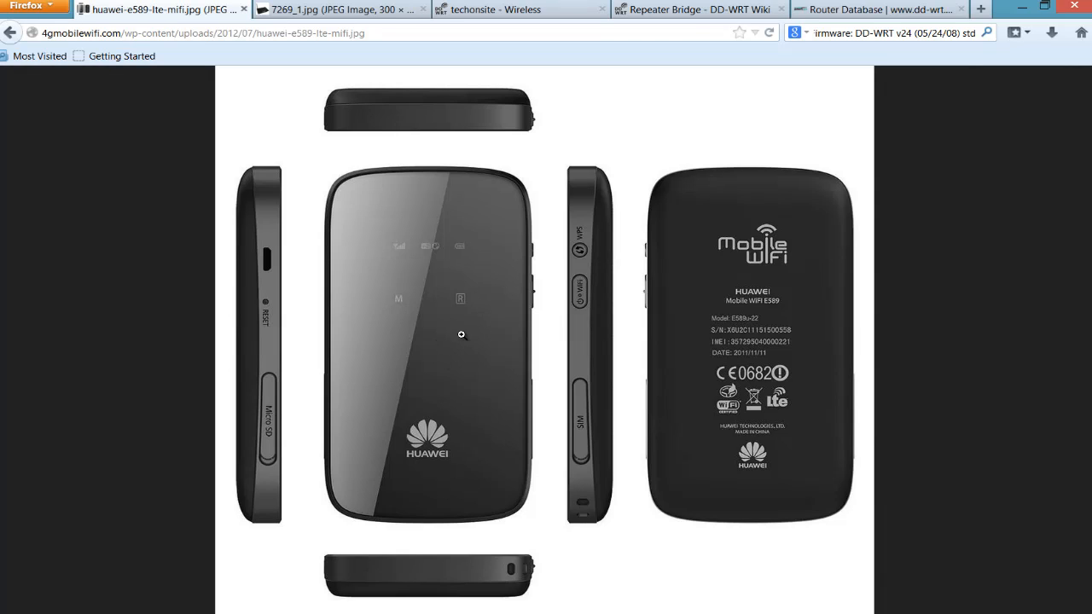
{"action": "mouse_move", "coordinate": [570, 410]}
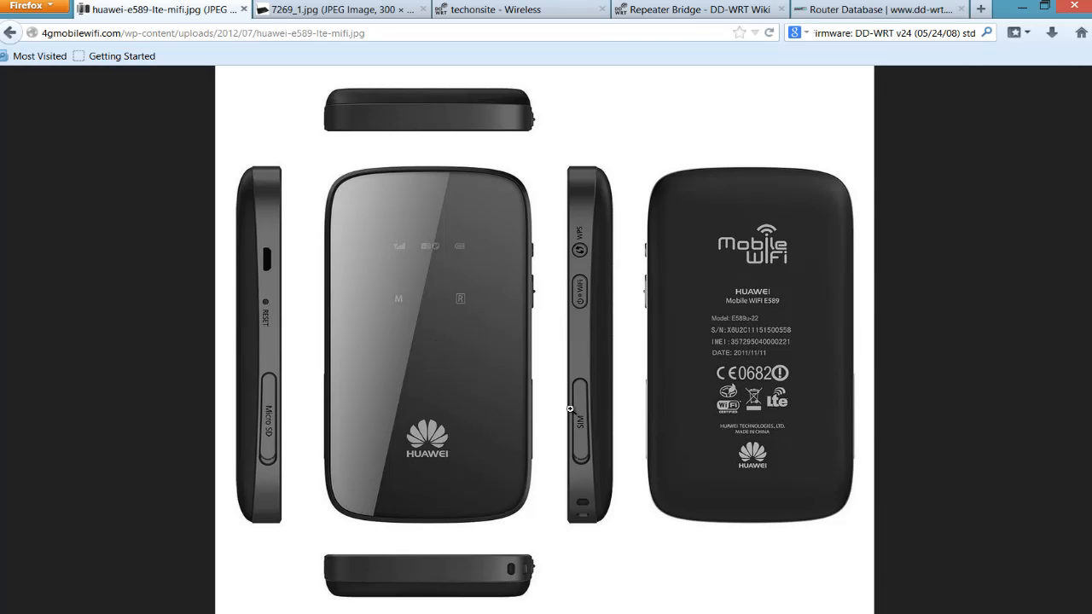
{"action": "mouse_move", "coordinate": [463, 417]}
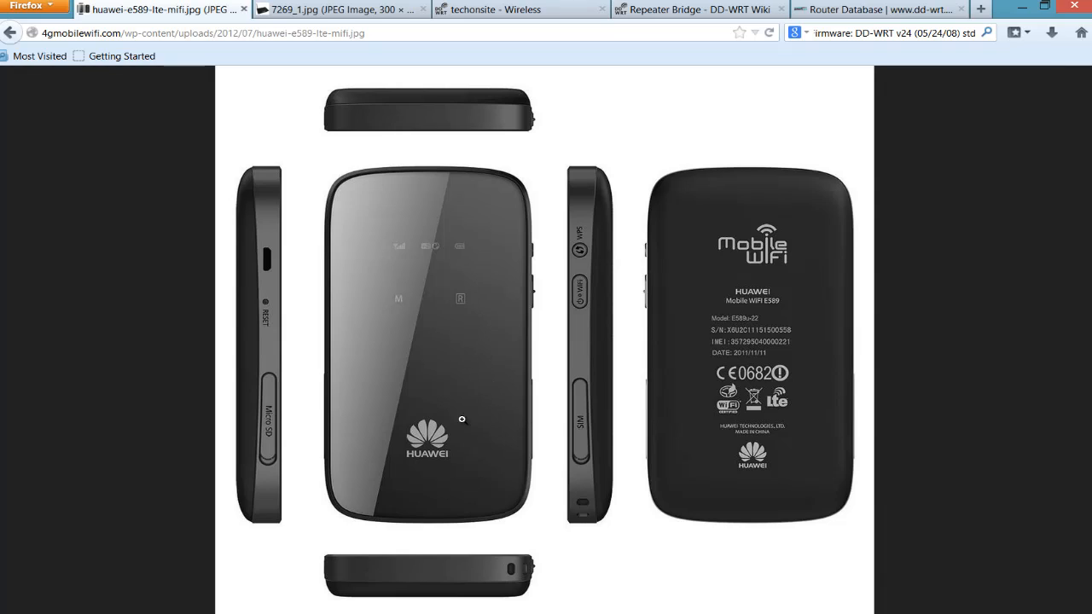
{"action": "mouse_move", "coordinate": [462, 415]}
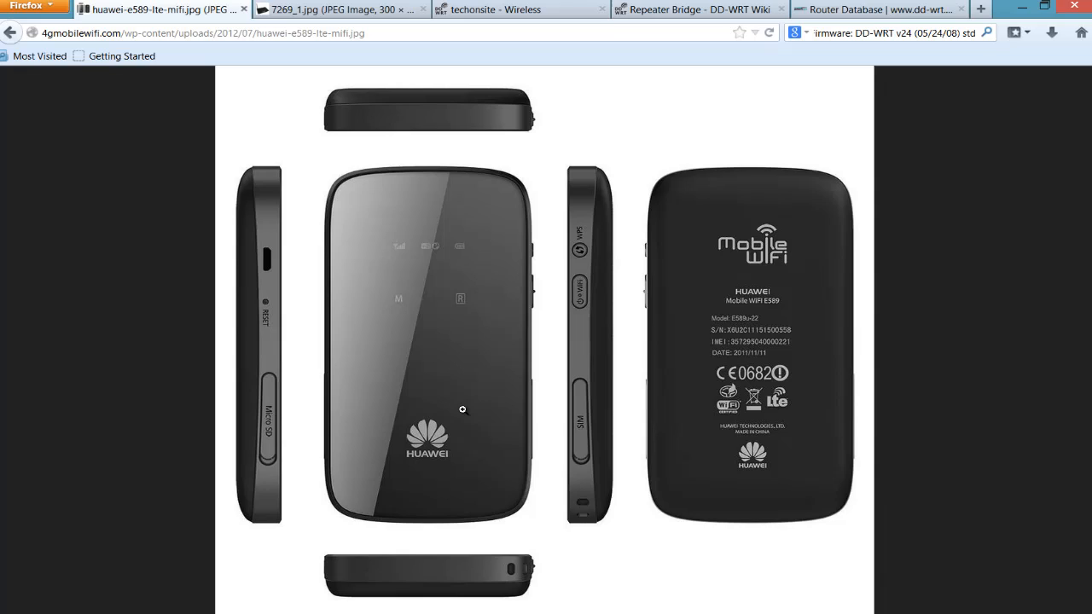
{"action": "mouse_move", "coordinate": [464, 406]}
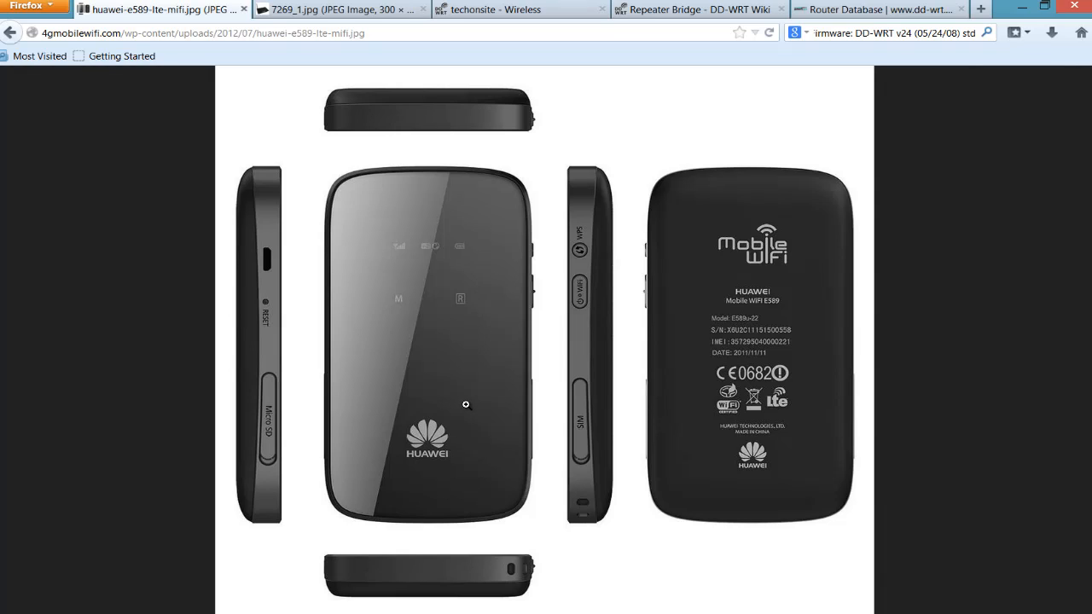
{"action": "mouse_move", "coordinate": [466, 411]}
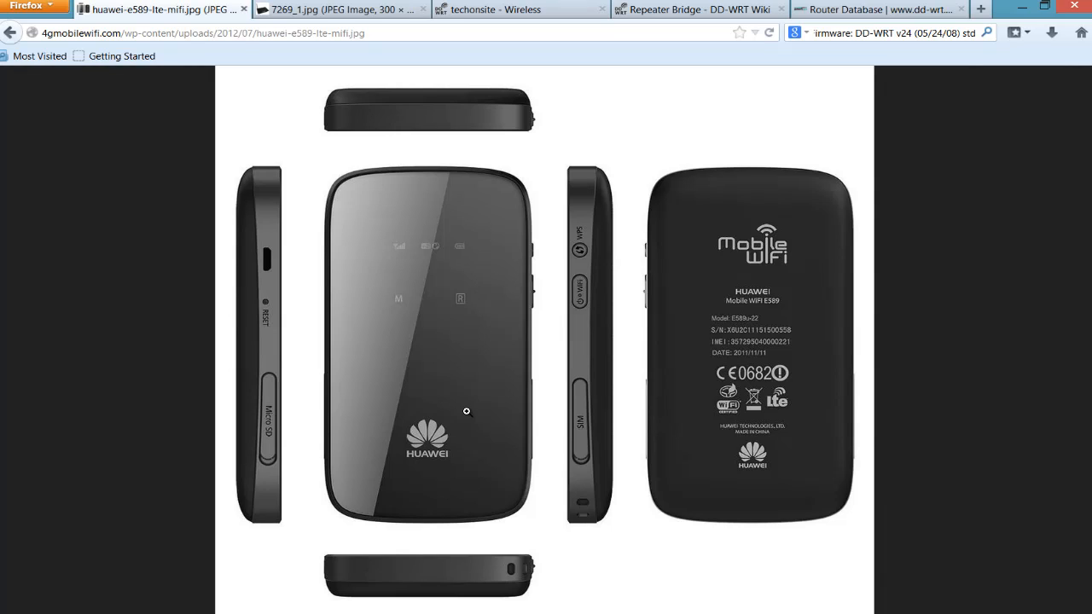
{"action": "mouse_move", "coordinate": [471, 401]}
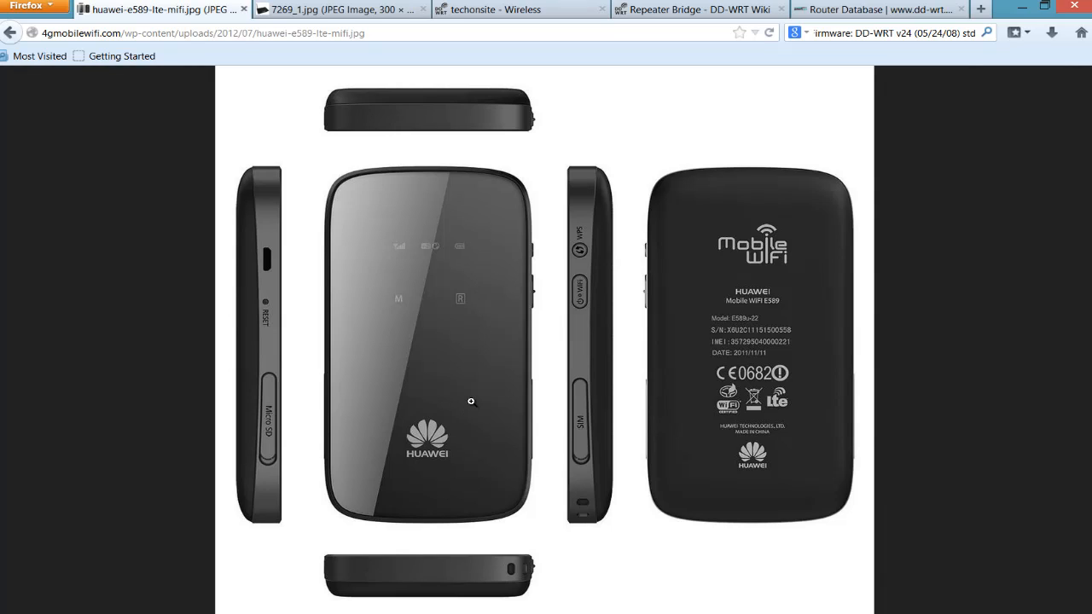
{"action": "mouse_move", "coordinate": [472, 393]}
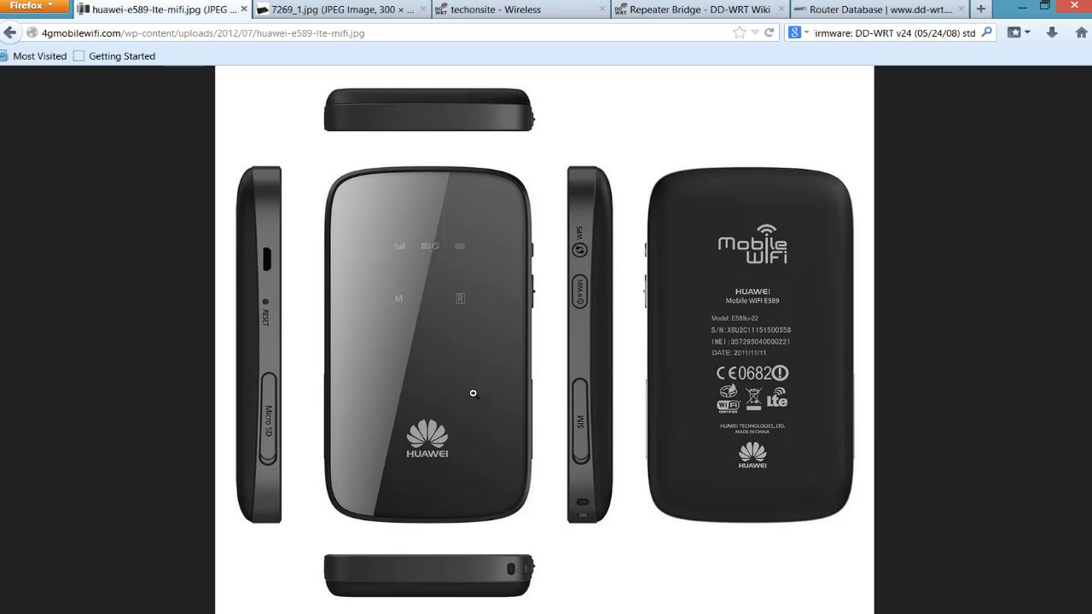
{"action": "mouse_move", "coordinate": [478, 378]}
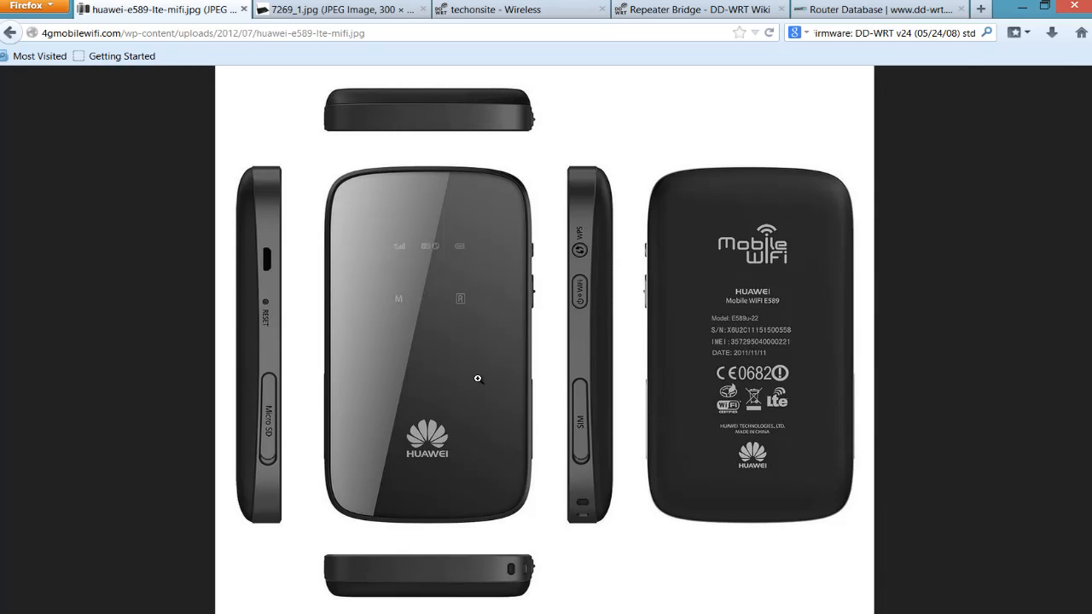
{"action": "mouse_move", "coordinate": [477, 368]}
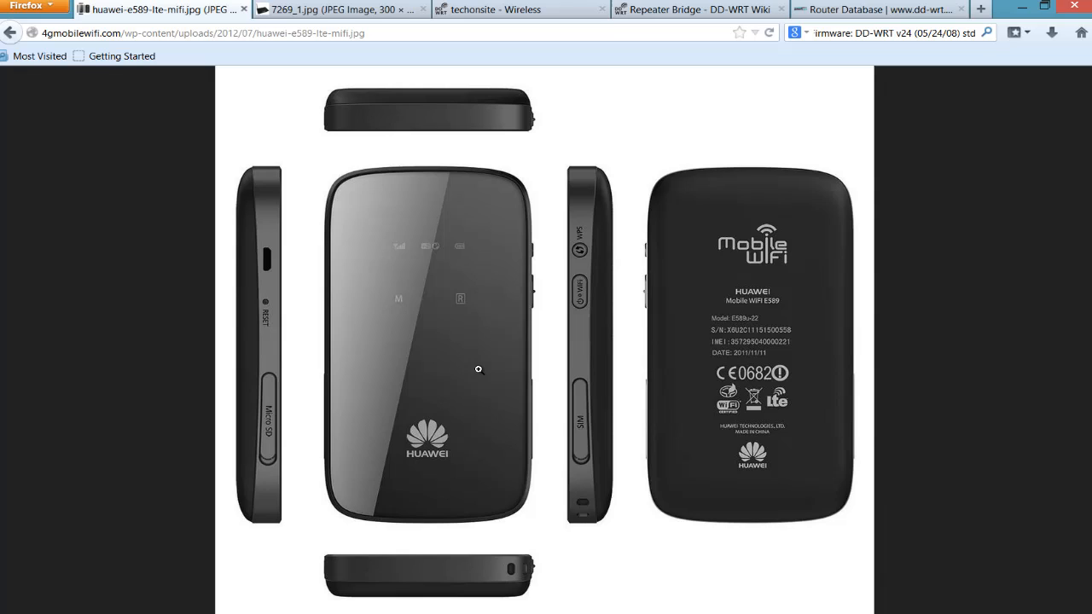
{"action": "mouse_move", "coordinate": [478, 363]}
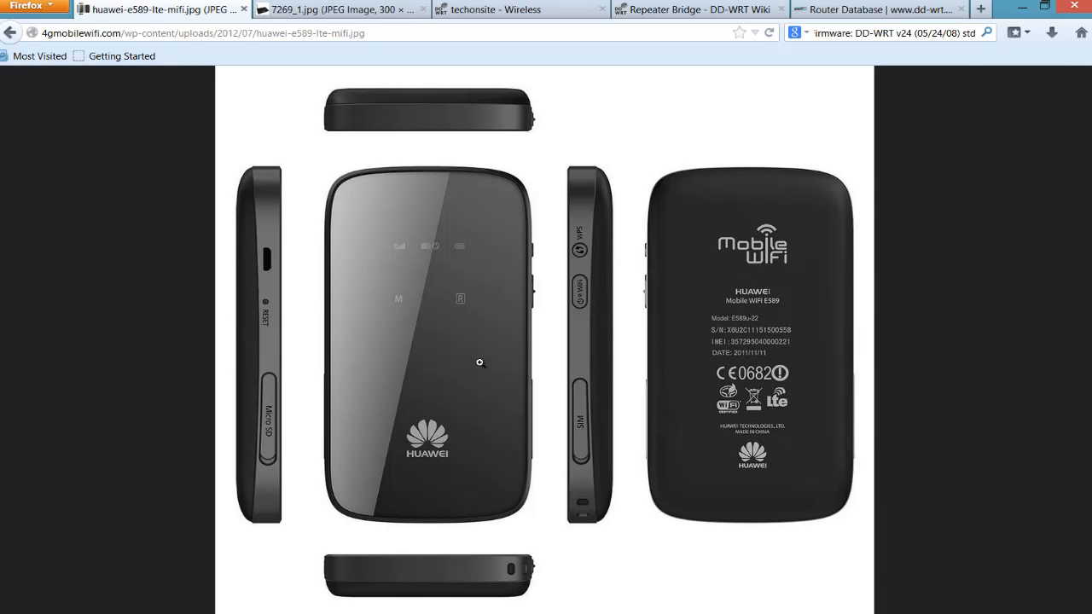
{"action": "mouse_move", "coordinate": [480, 357]}
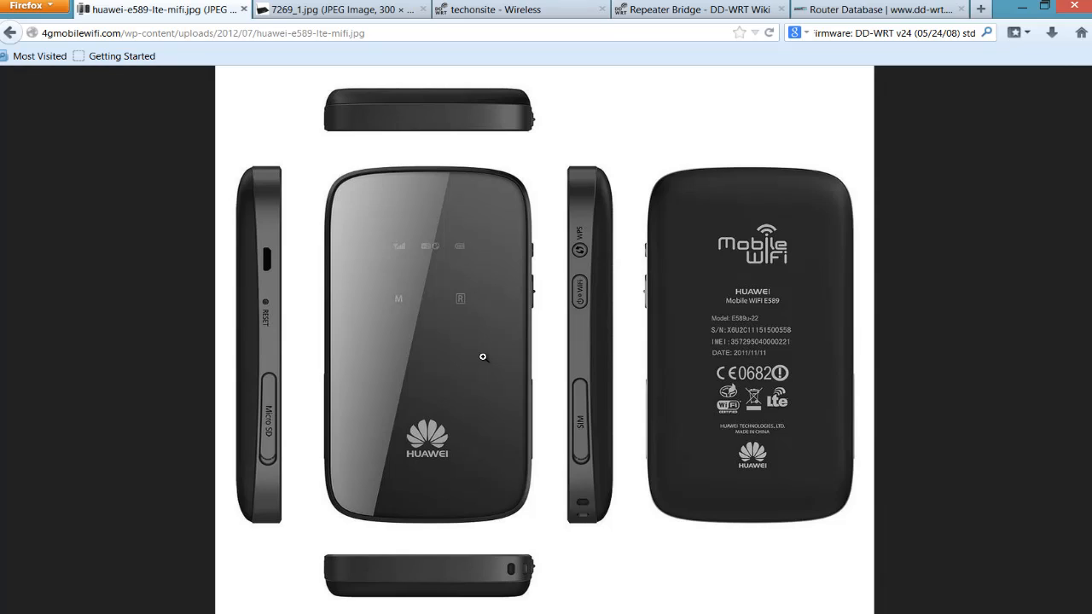
{"action": "mouse_move", "coordinate": [511, 384]}
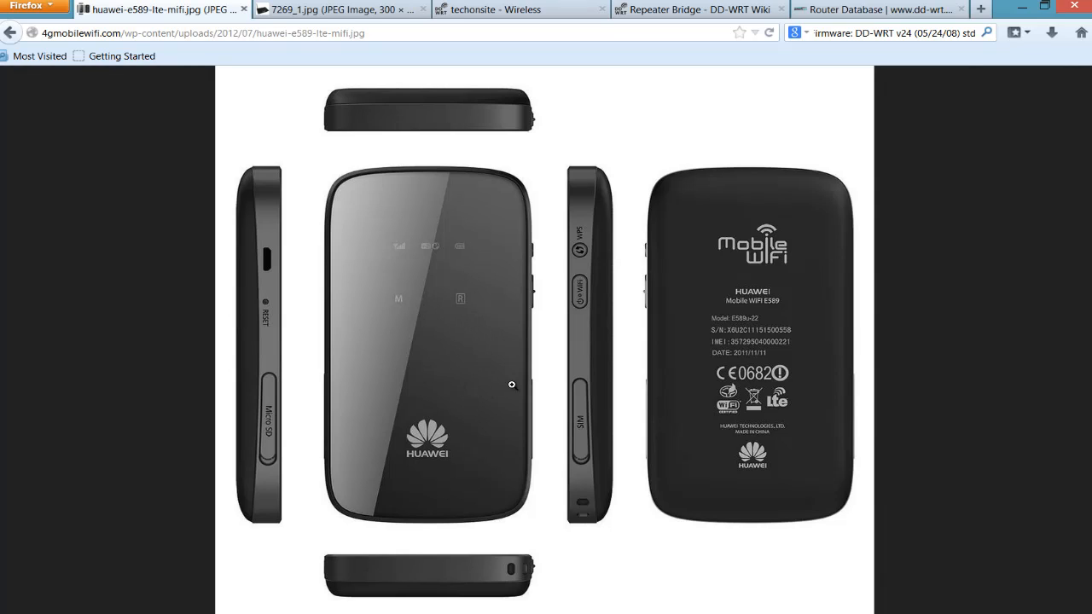
{"action": "mouse_move", "coordinate": [492, 425]}
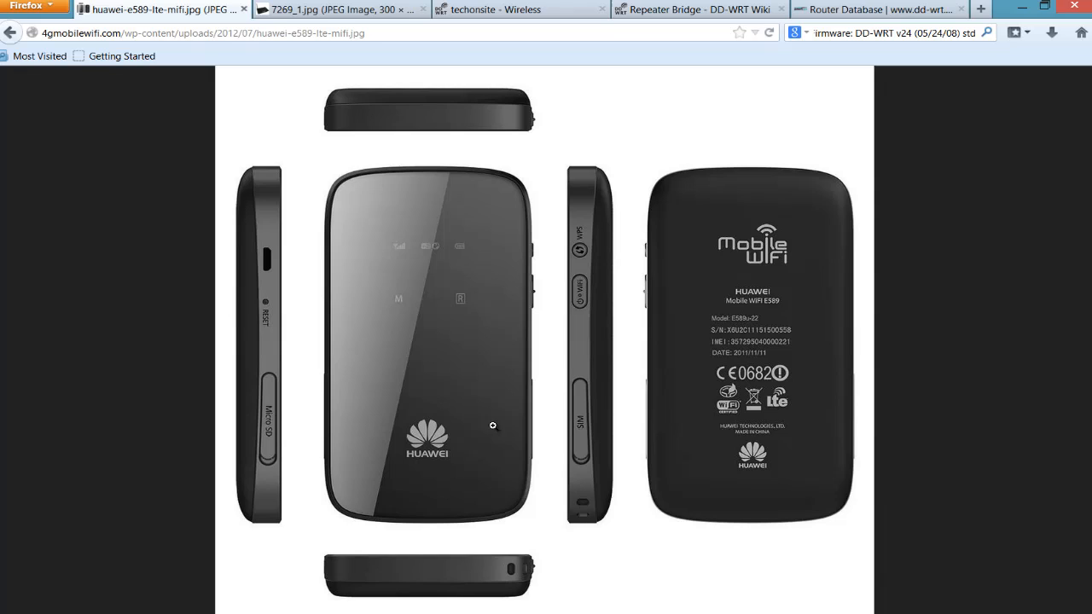
{"action": "mouse_move", "coordinate": [447, 342]}
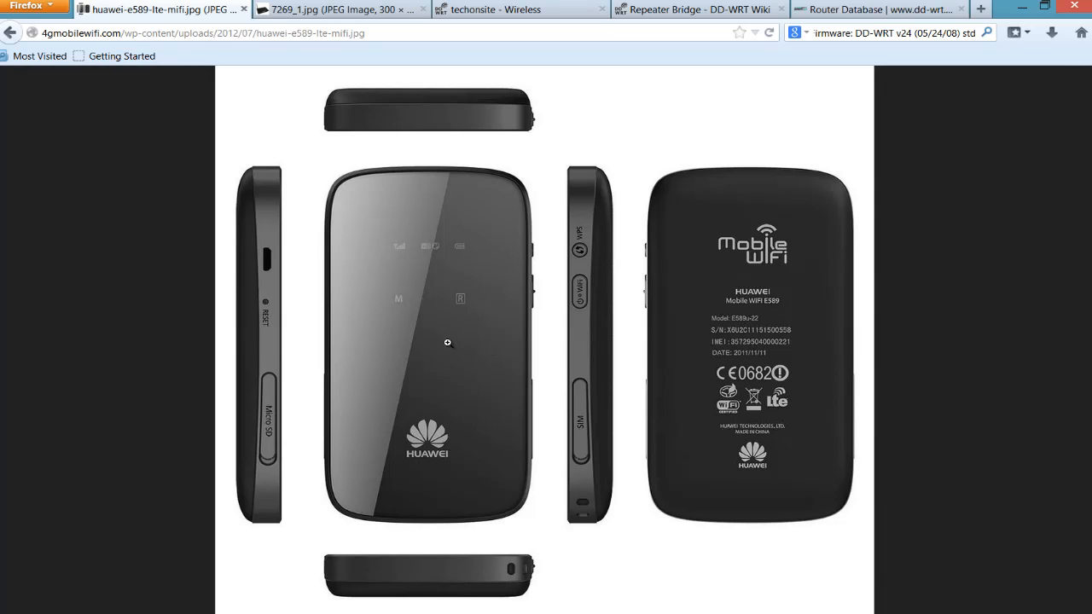
{"action": "mouse_move", "coordinate": [348, 17]}
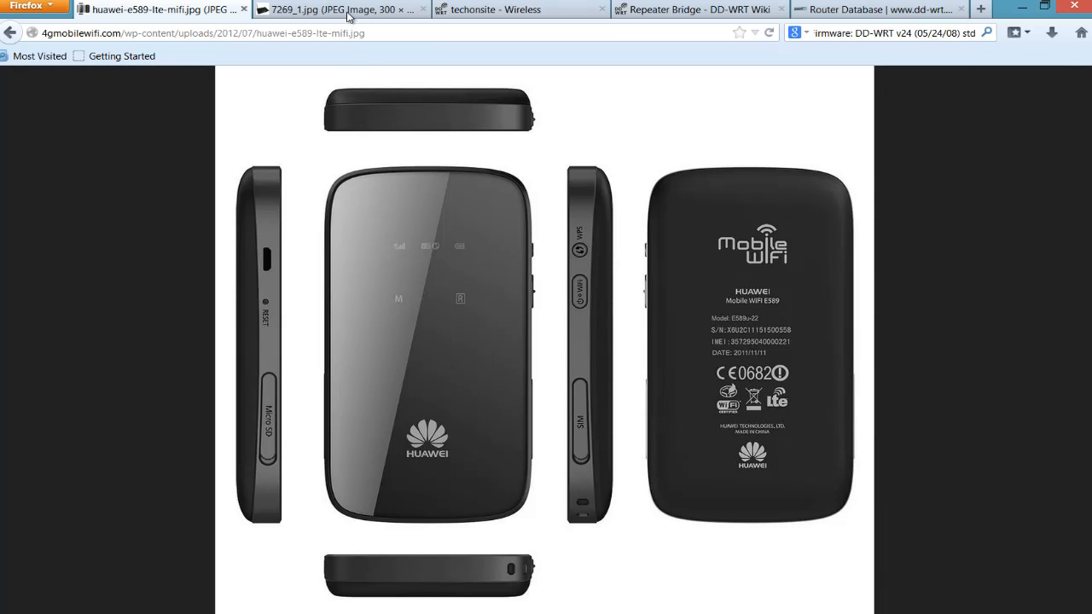
Flip between the CD-R King router picture and the Huawei E589 picture, ending on Huawei
{"action": "left_click", "coordinate": [337, 9]}
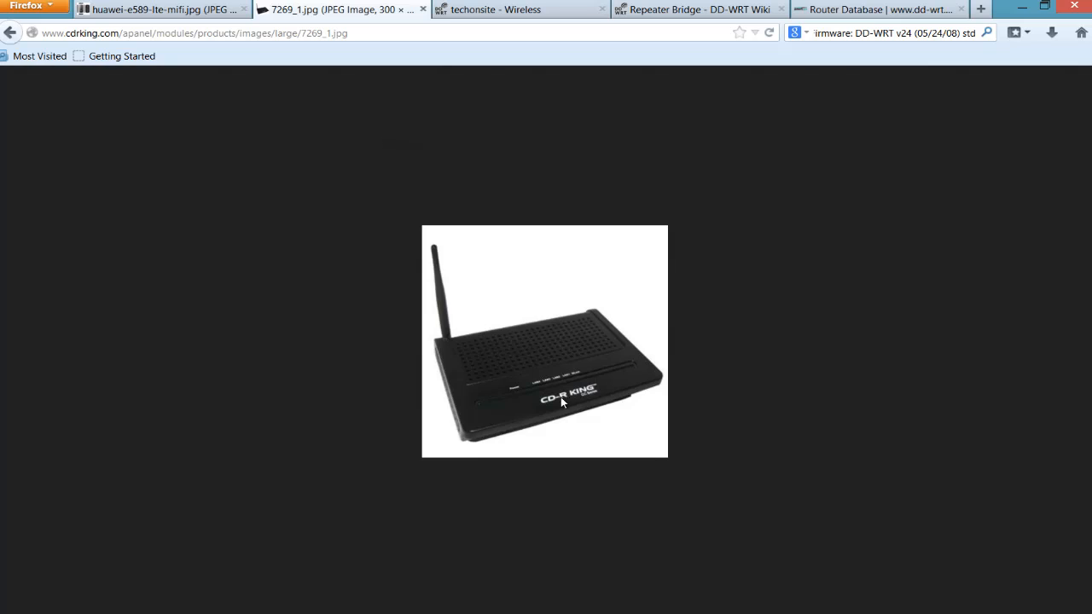
{"action": "mouse_move", "coordinate": [709, 304]}
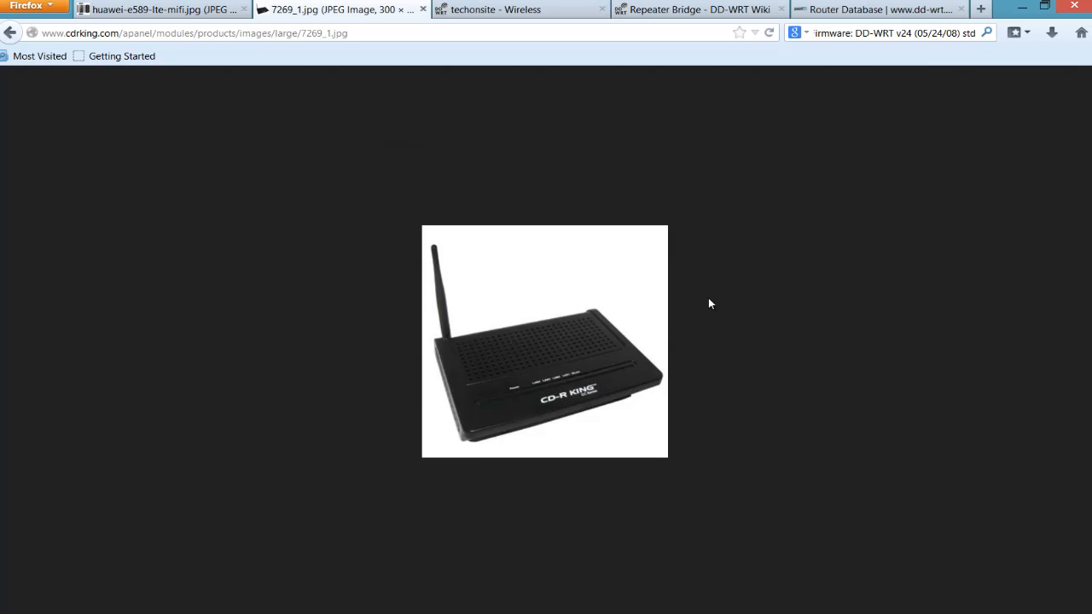
{"action": "mouse_move", "coordinate": [615, 381]}
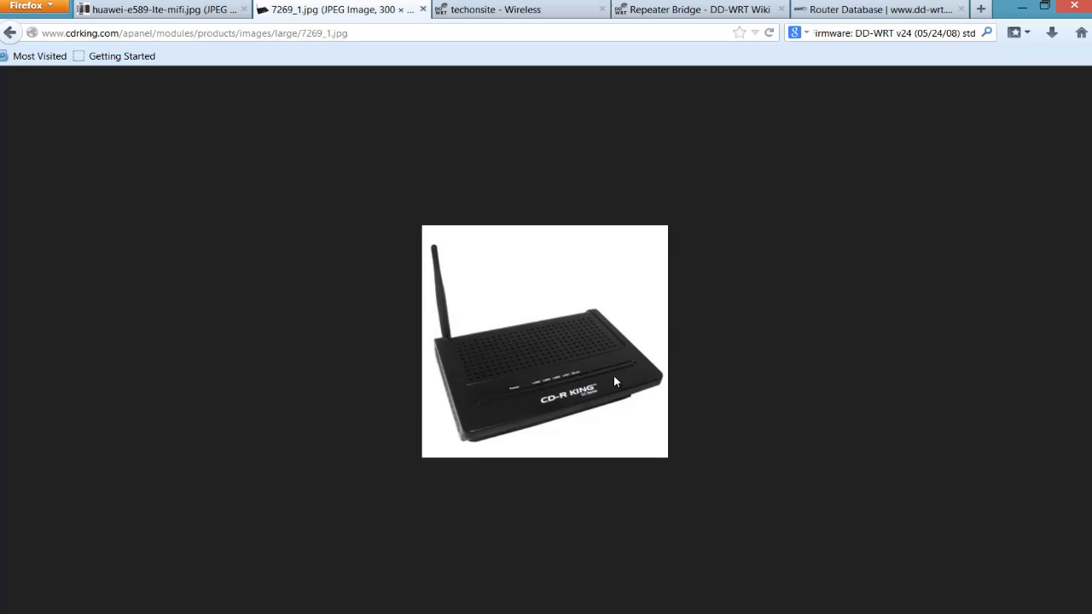
{"action": "mouse_move", "coordinate": [613, 379]}
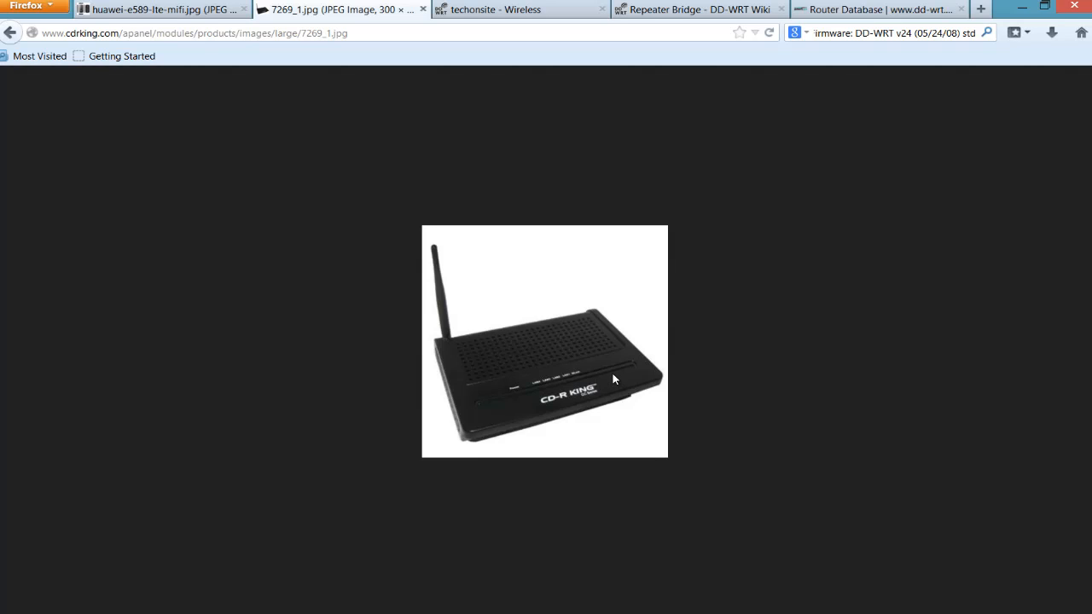
{"action": "mouse_move", "coordinate": [634, 385]}
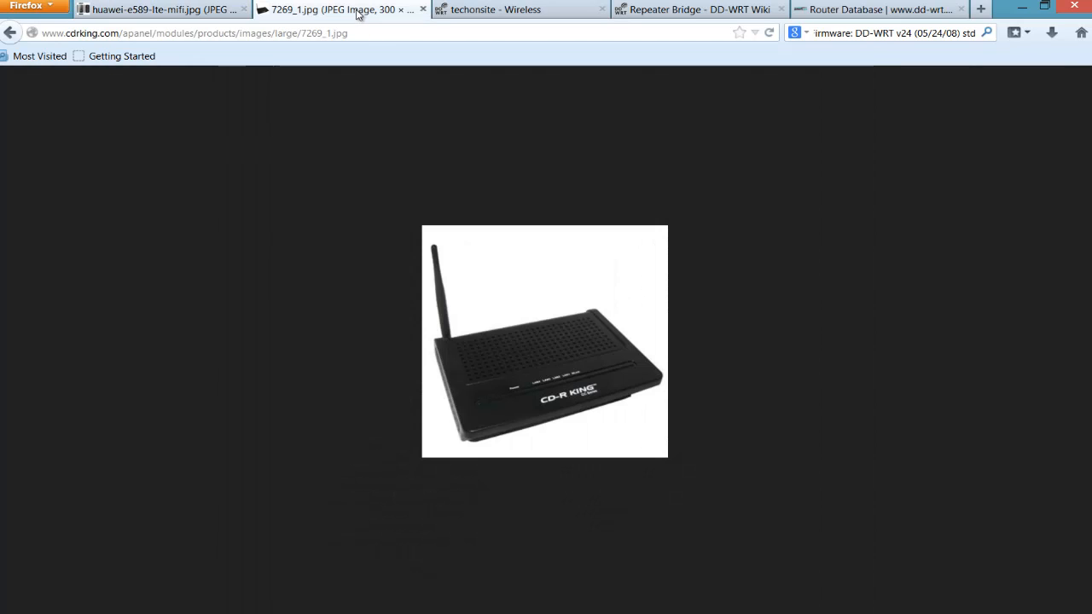
{"action": "mouse_move", "coordinate": [509, 401]}
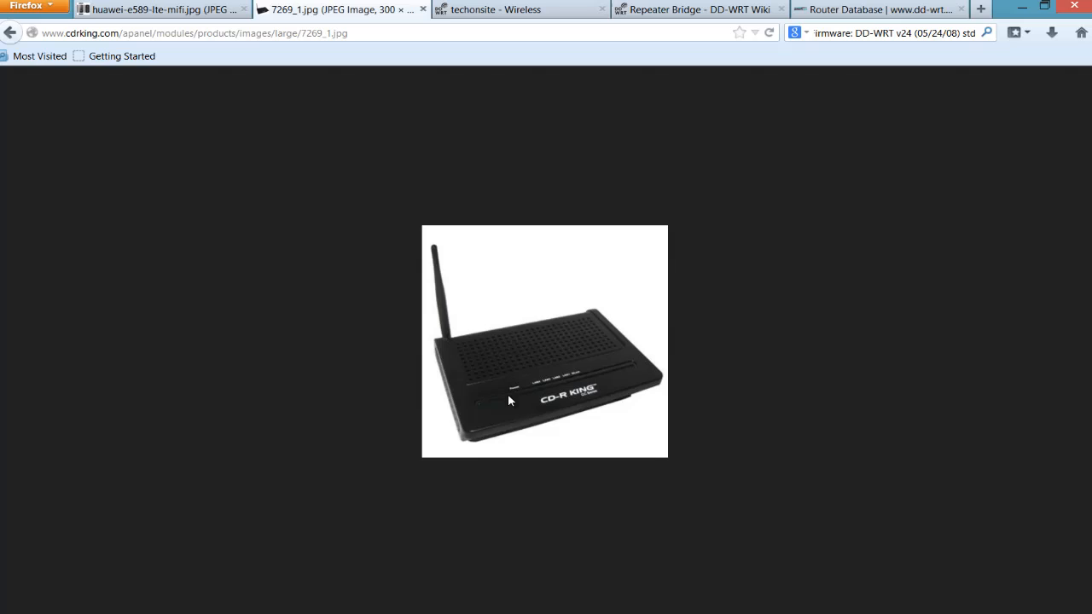
{"action": "mouse_move", "coordinate": [509, 375]}
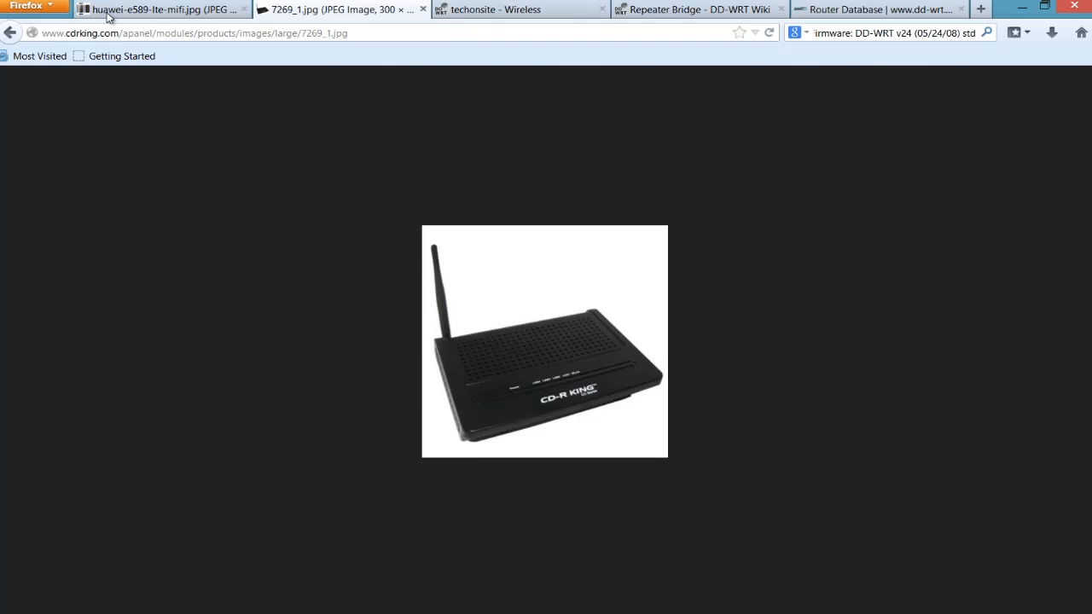
{"action": "left_click", "coordinate": [162, 10]}
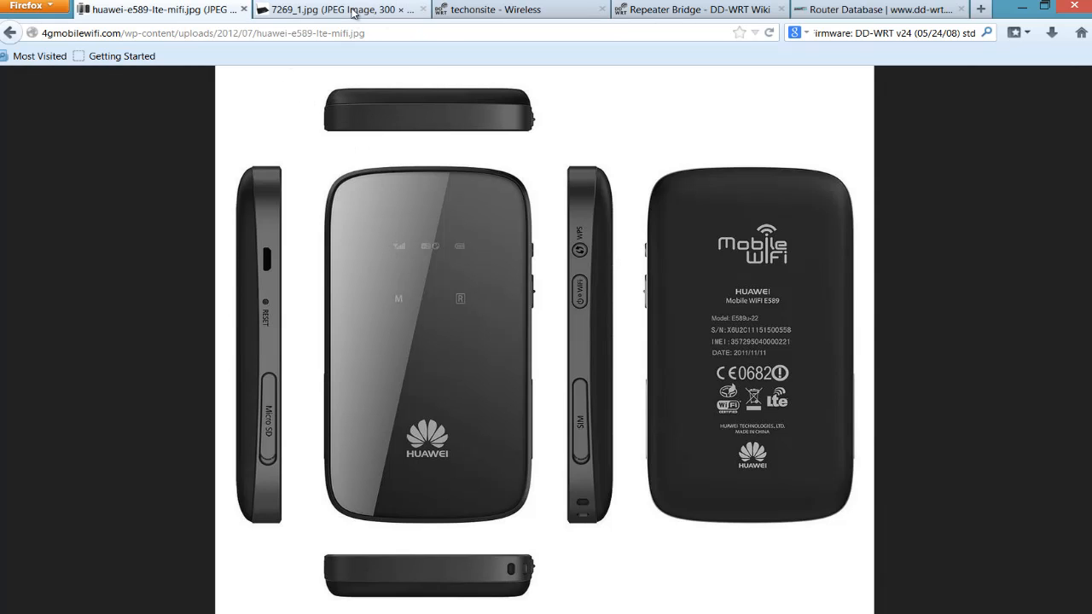
{"action": "left_click", "coordinate": [332, 10]}
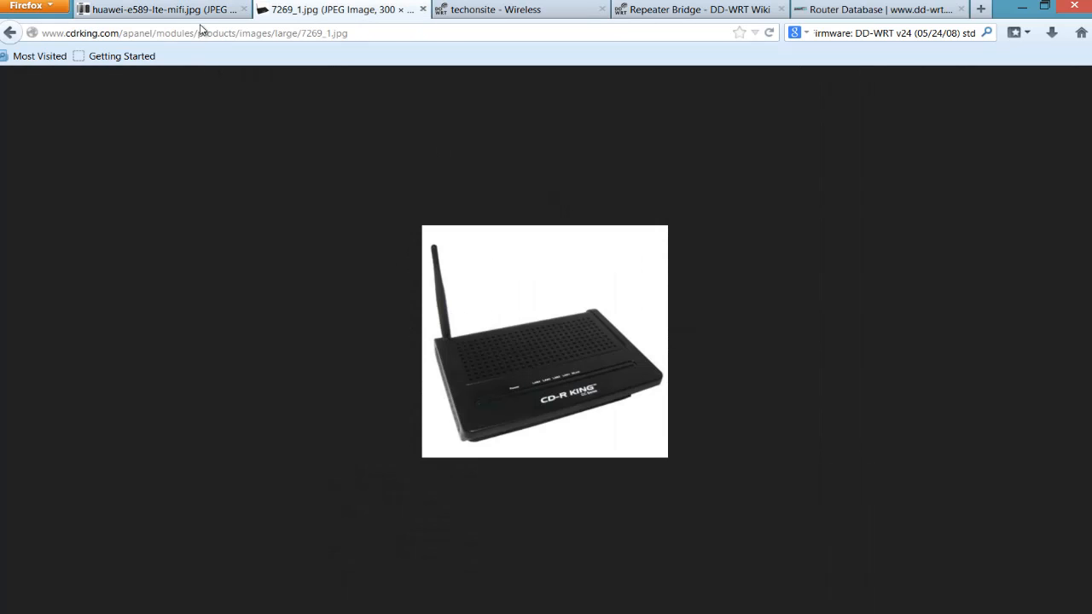
{"action": "left_click", "coordinate": [162, 9]}
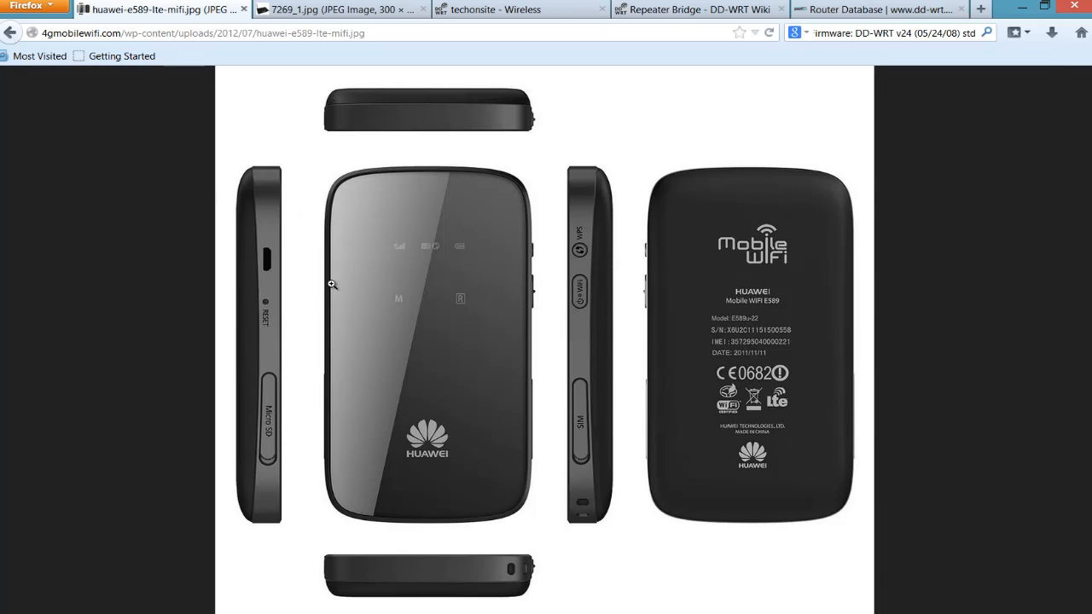
{"action": "mouse_move", "coordinate": [333, 297]}
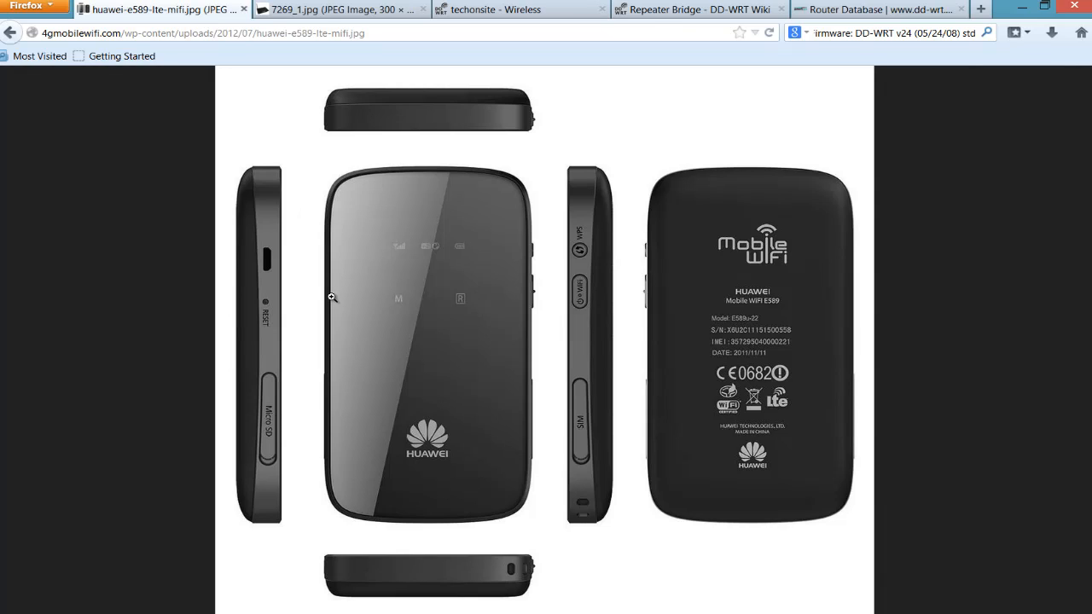
{"action": "mouse_move", "coordinate": [332, 297]}
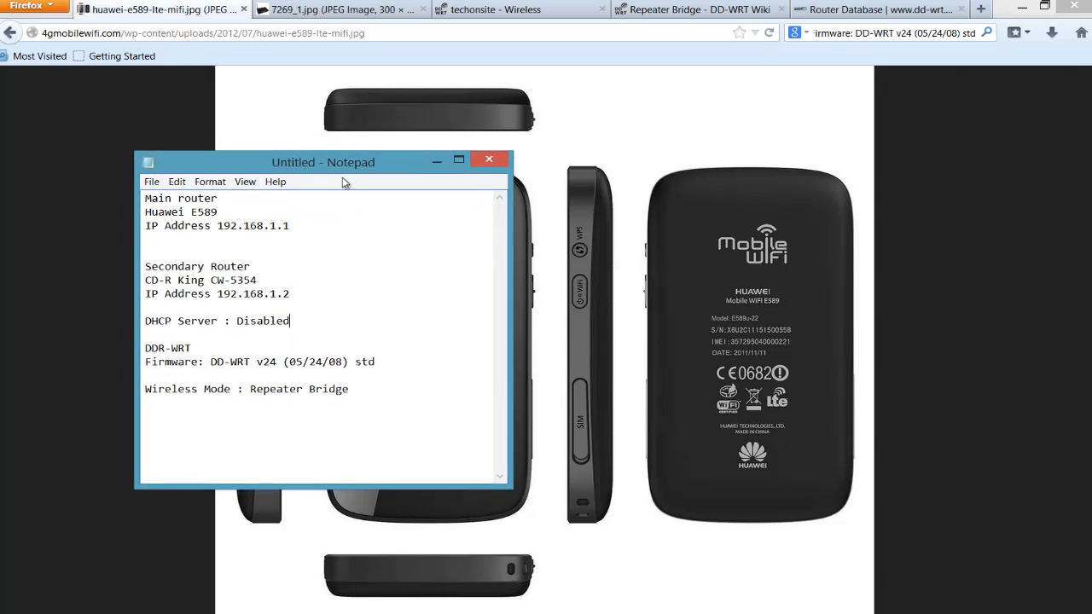
Move the notes window aside and highlight router addresses 192.168.1.1 and 192.168.1.2
{"action": "left_click_drag", "start_coordinate": [322, 162], "coordinate": [904, 174]}
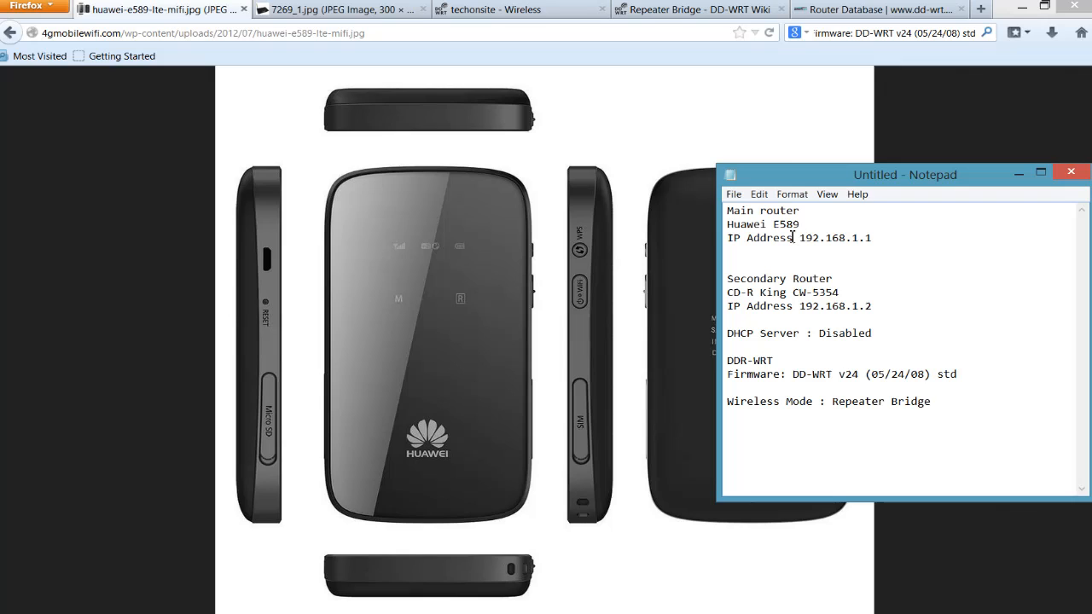
{"action": "double_click", "coordinate": [824, 238]}
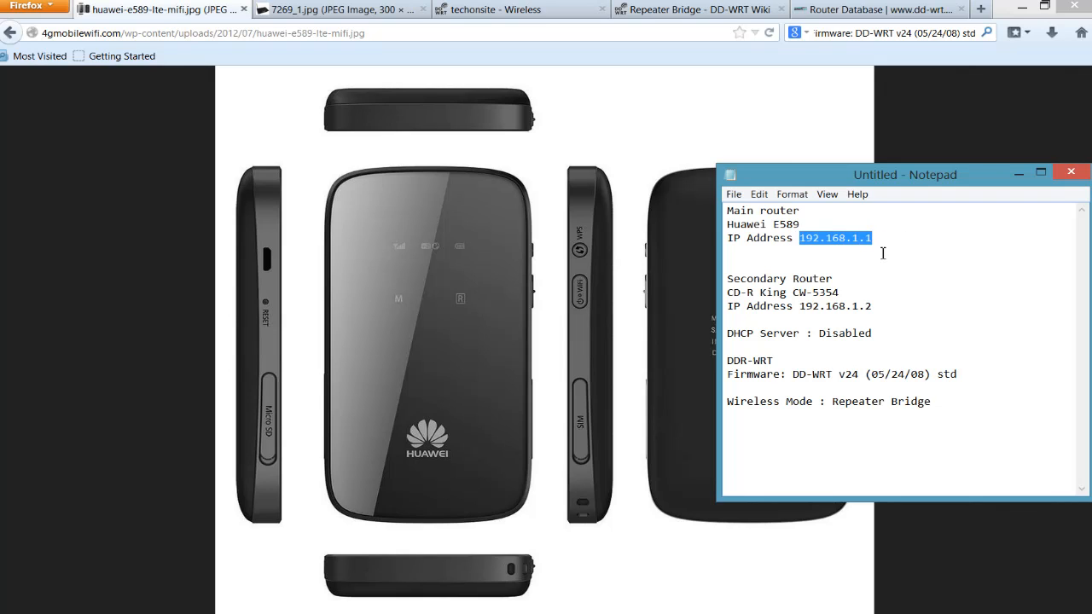
{"action": "mouse_move", "coordinate": [890, 259]}
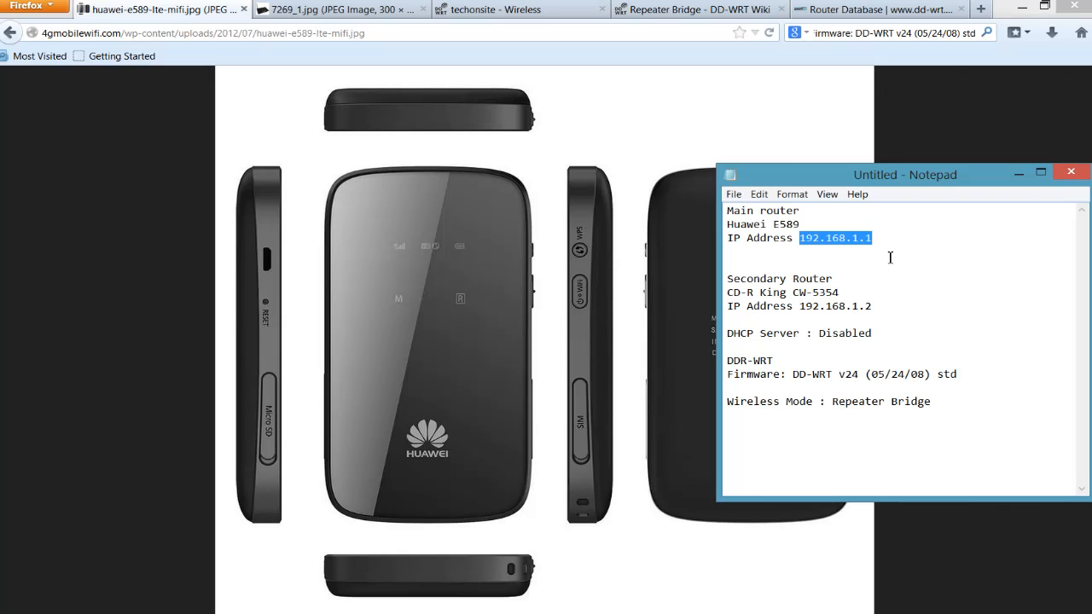
{"action": "mouse_move", "coordinate": [717, 308]}
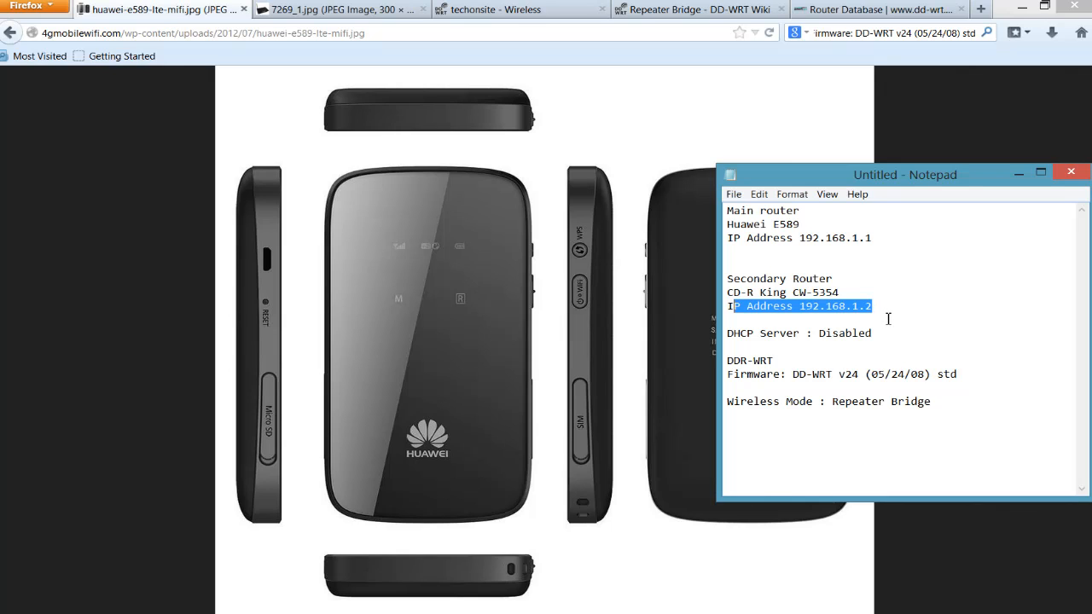
{"action": "left_click", "coordinate": [874, 306]}
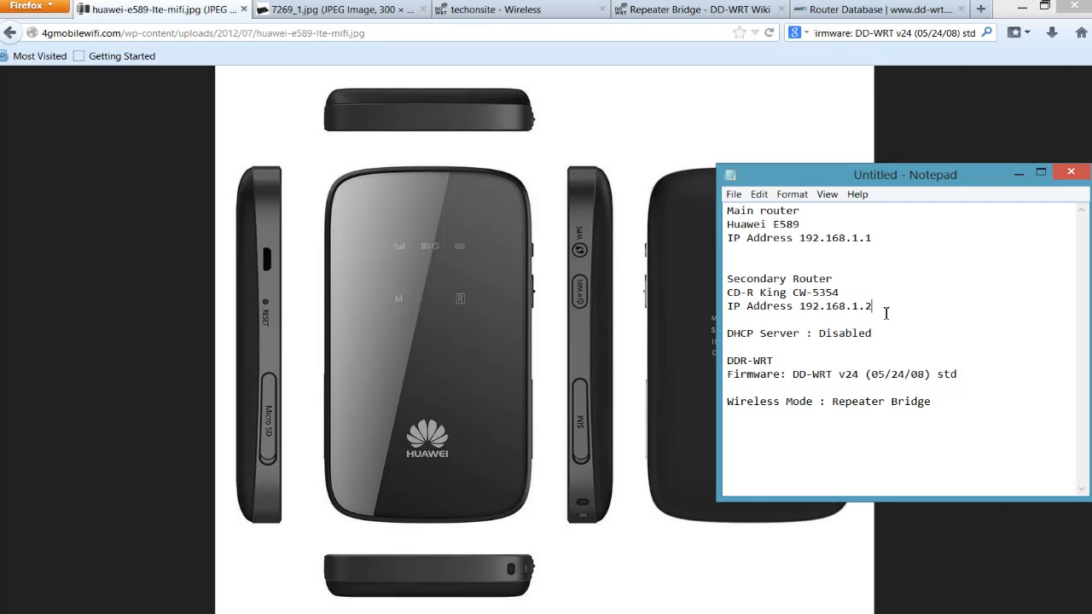
{"action": "left_click_drag", "start_coordinate": [871, 305], "coordinate": [777, 306]}
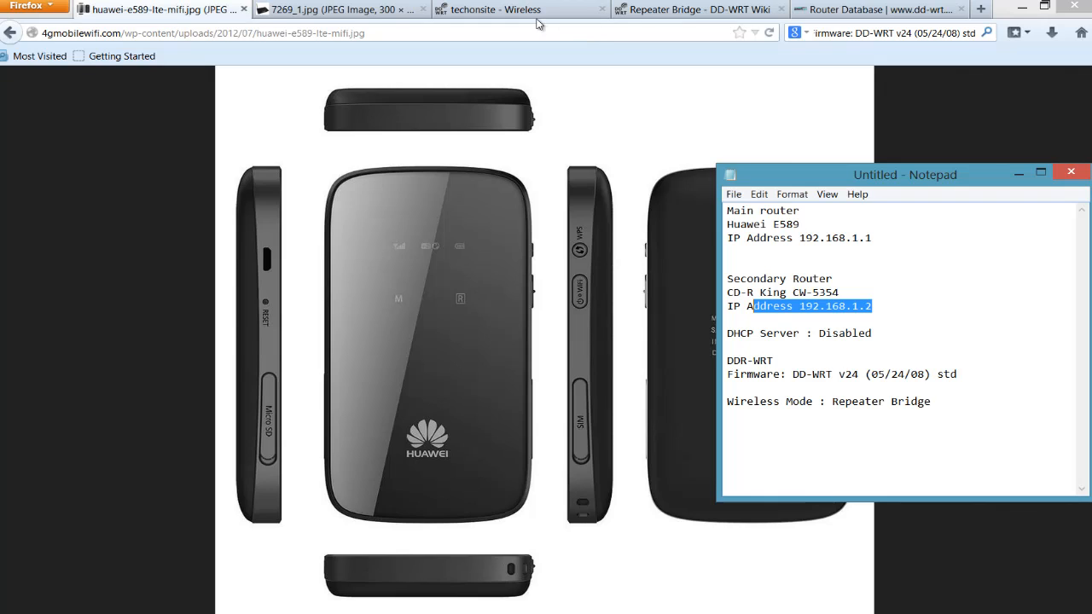
{"action": "mouse_move", "coordinate": [529, 11]}
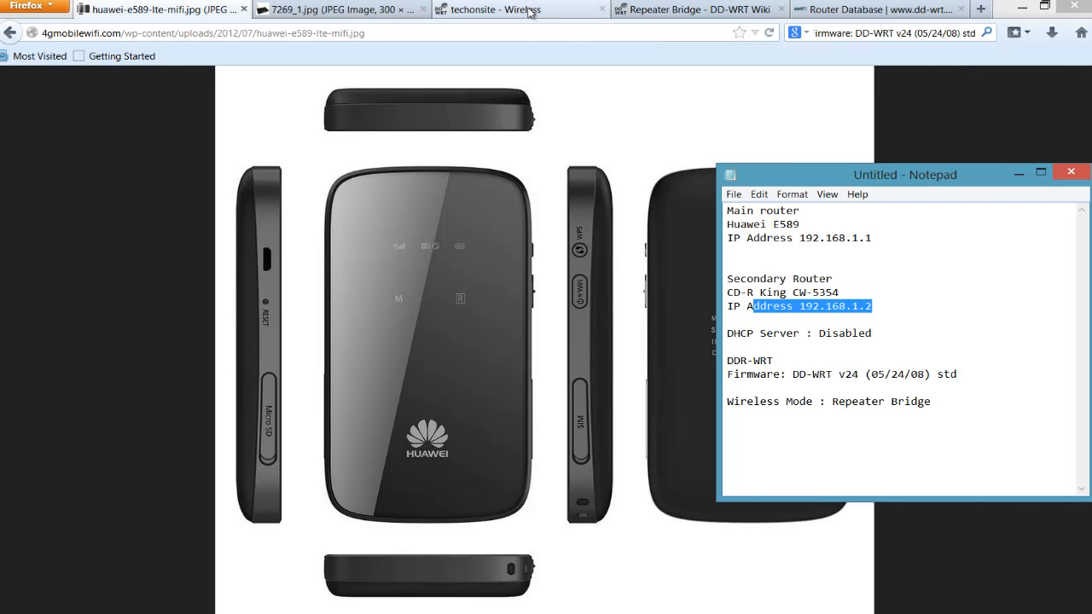
{"action": "mouse_move", "coordinate": [520, 10]}
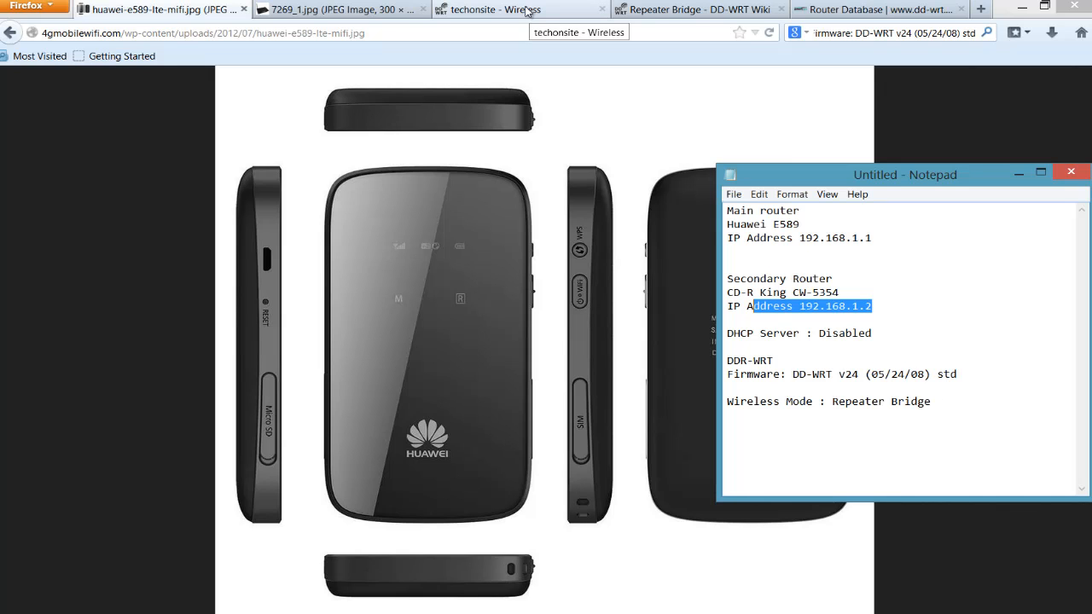
Glance at the CD-R King picture, then return to the secondary router's DD-WRT control panel
{"action": "left_click", "coordinate": [491, 9]}
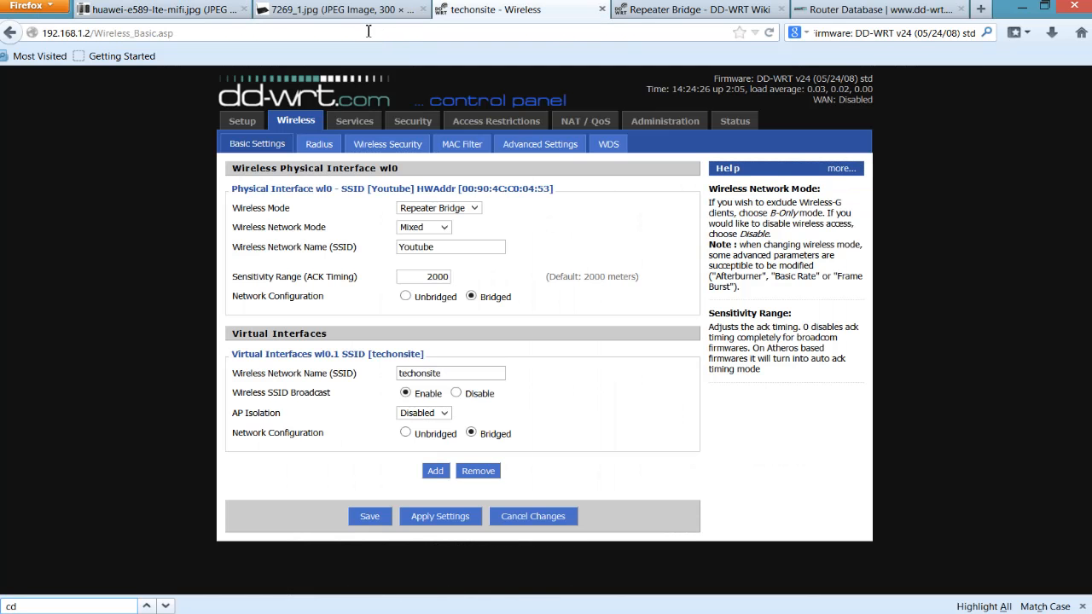
{"action": "left_click", "coordinate": [337, 10]}
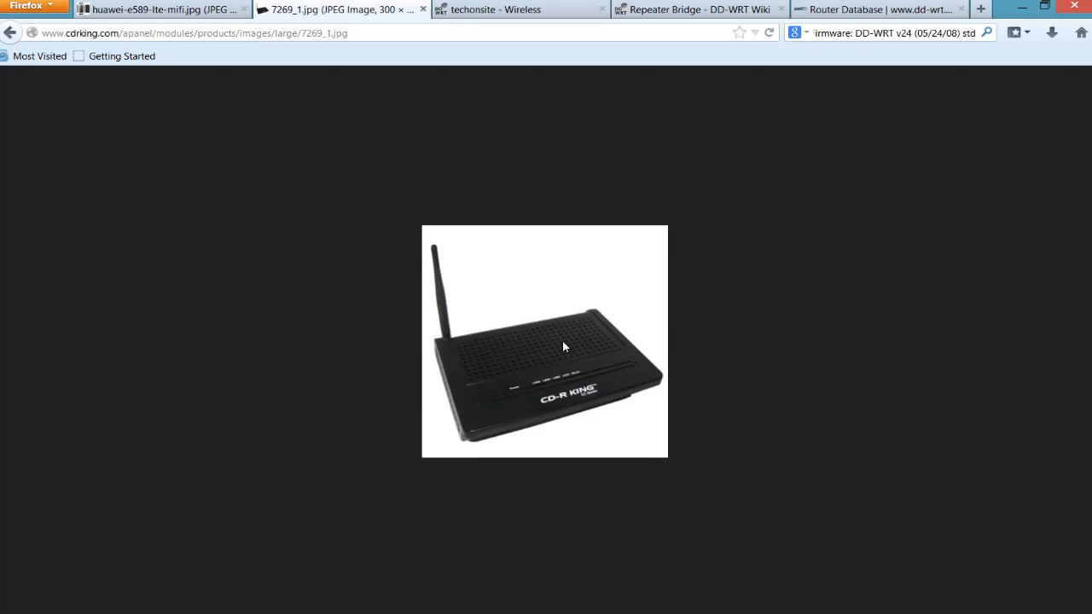
{"action": "mouse_move", "coordinate": [538, 369]}
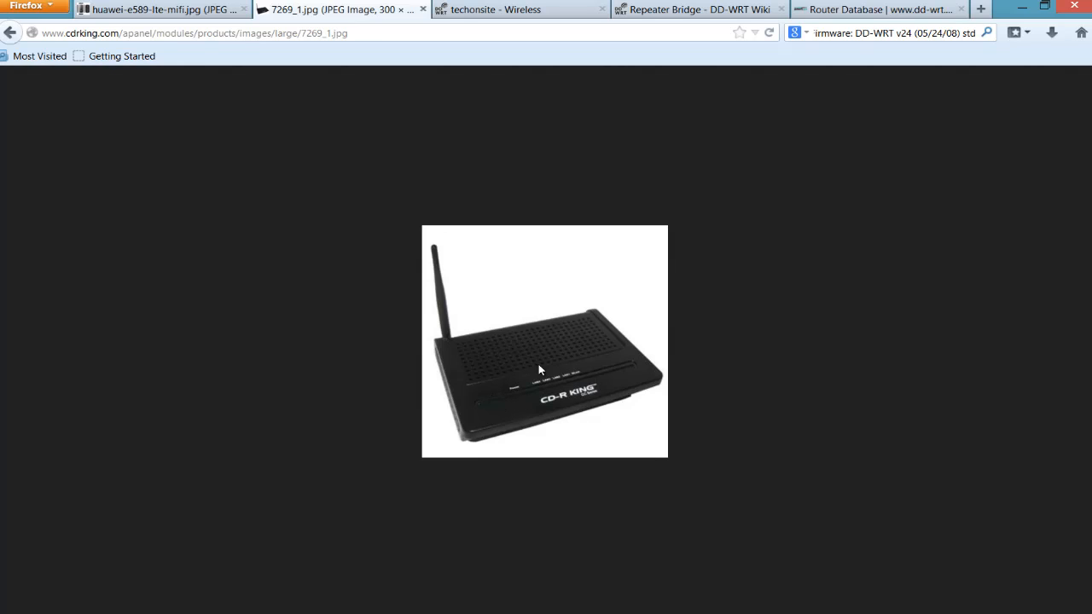
{"action": "mouse_move", "coordinate": [537, 336]}
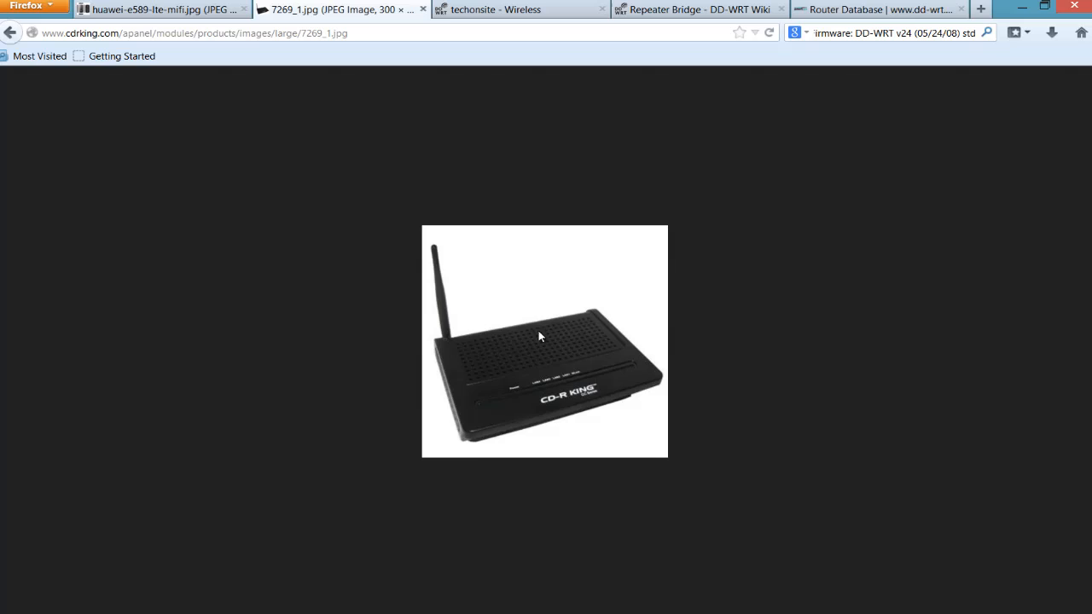
{"action": "mouse_move", "coordinate": [565, 397]}
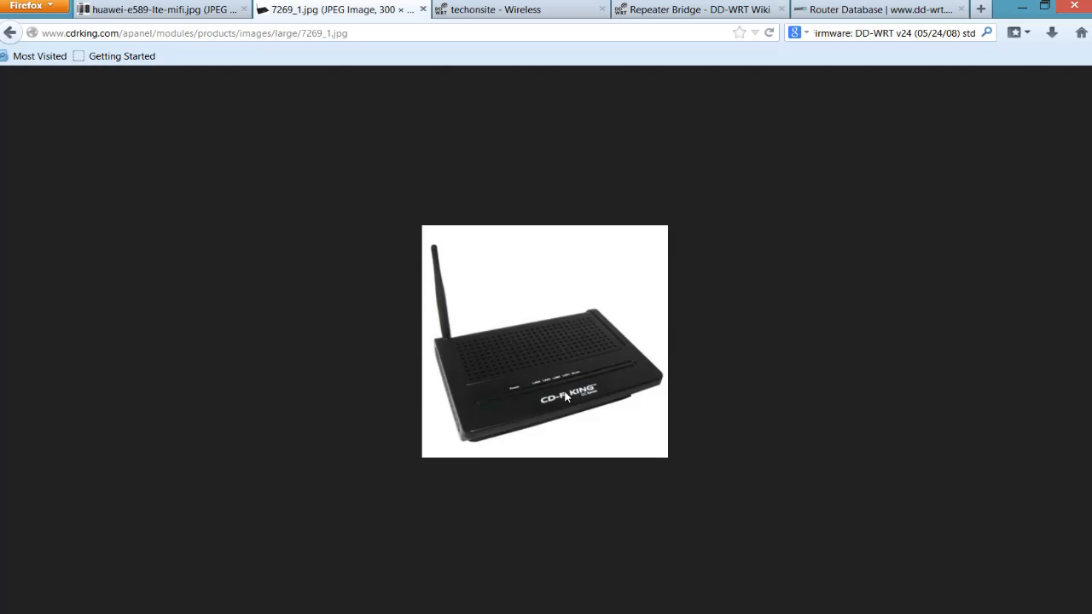
{"action": "mouse_move", "coordinate": [534, 376]}
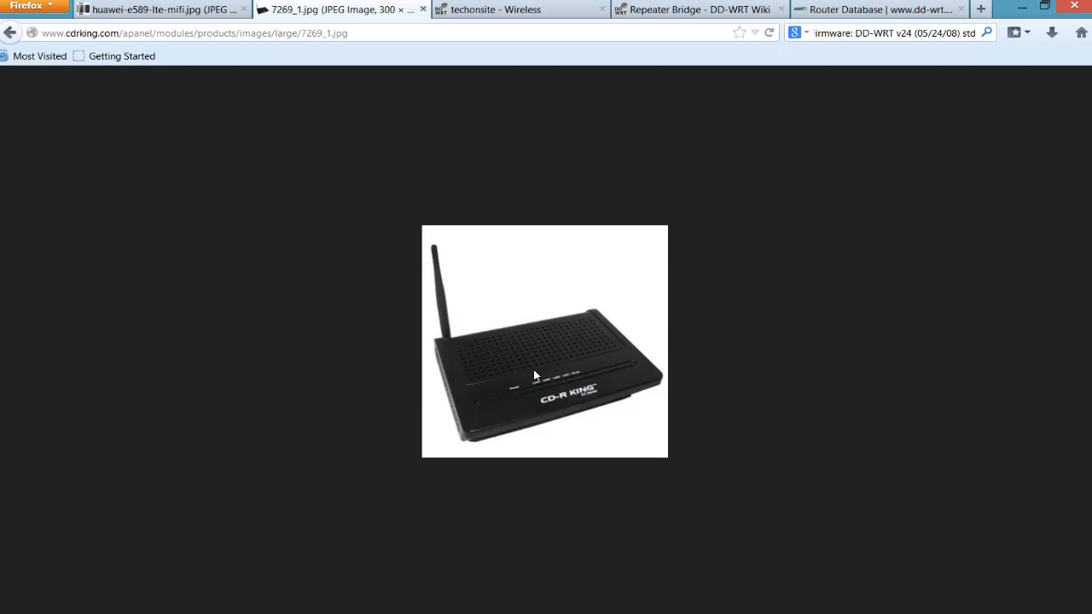
{"action": "mouse_move", "coordinate": [615, 401]}
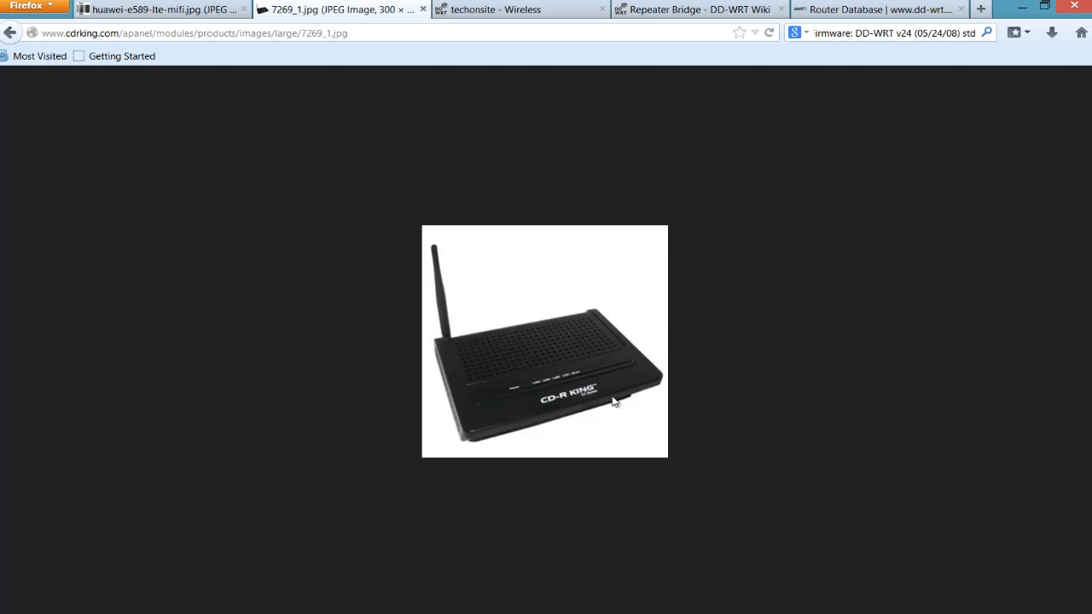
{"action": "mouse_move", "coordinate": [537, 341]}
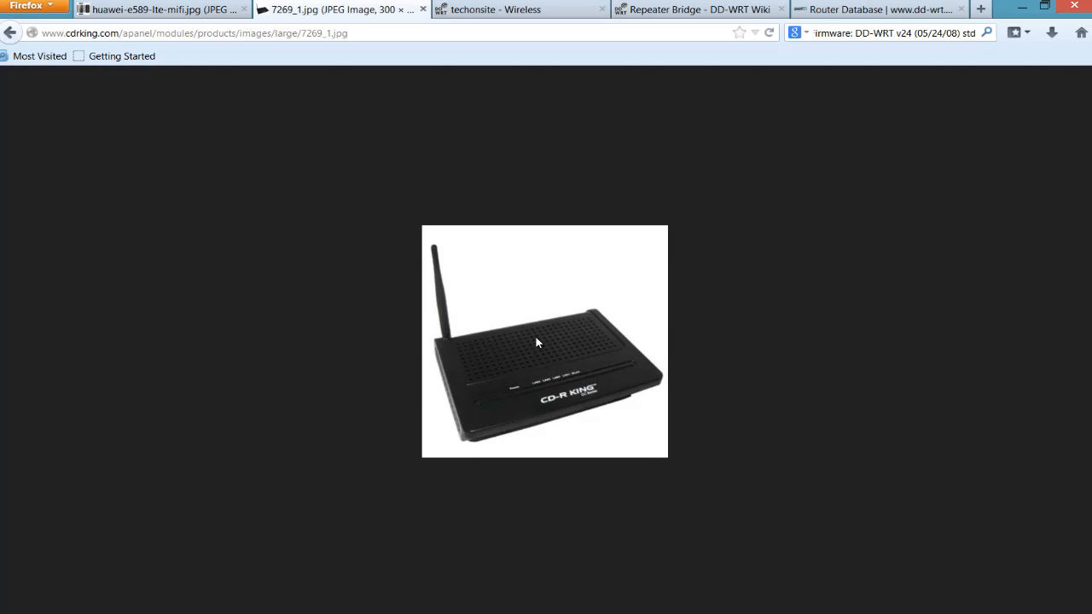
{"action": "mouse_move", "coordinate": [561, 353]}
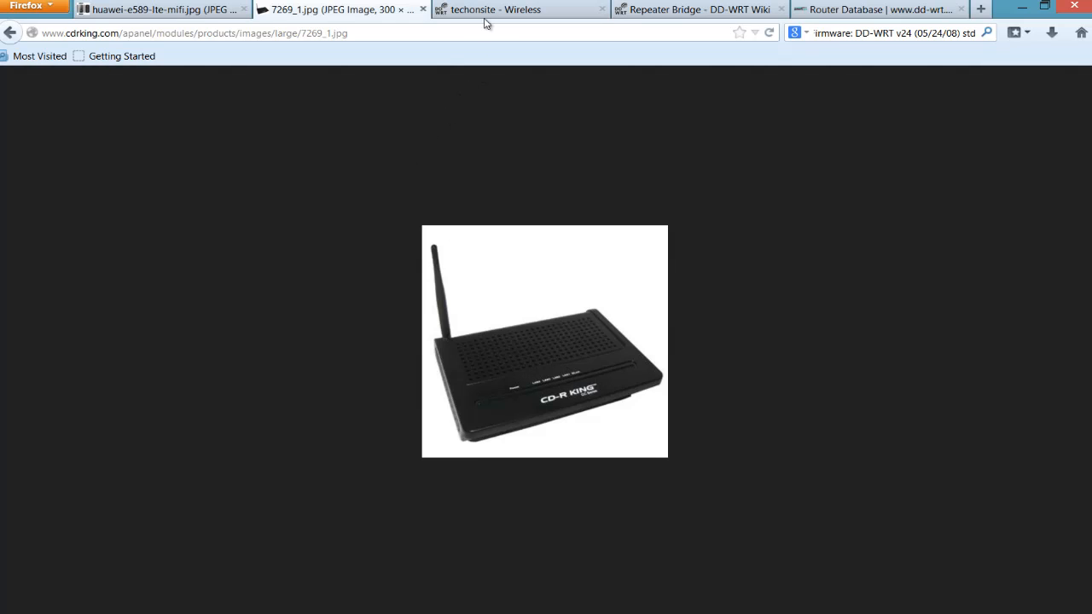
{"action": "left_click", "coordinate": [520, 10]}
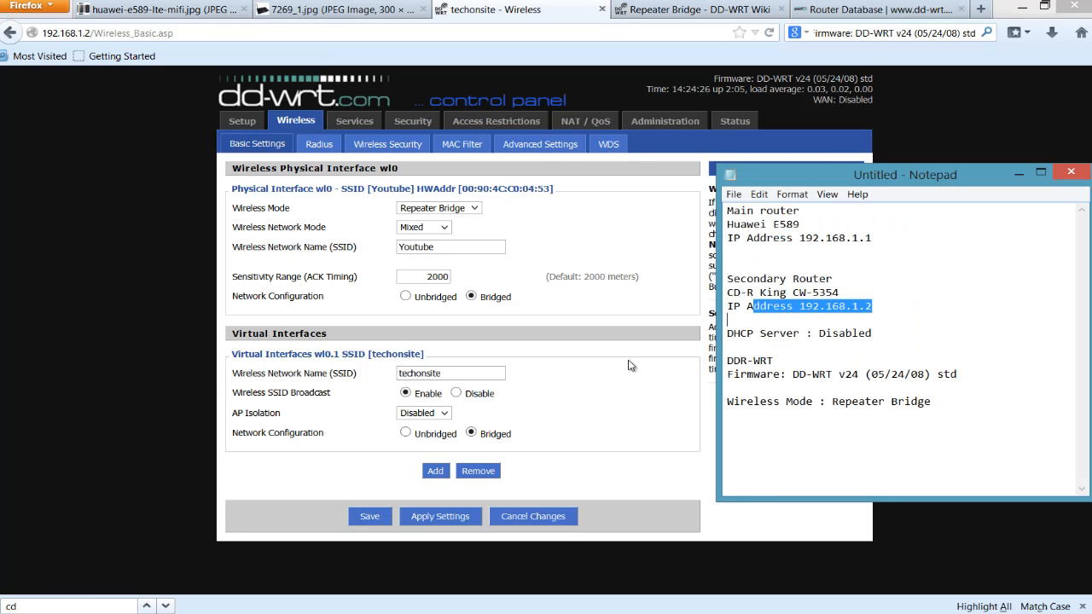
View the secondary router's system information, then its Setup > Basic Setup page
{"action": "left_click", "coordinate": [872, 306]}
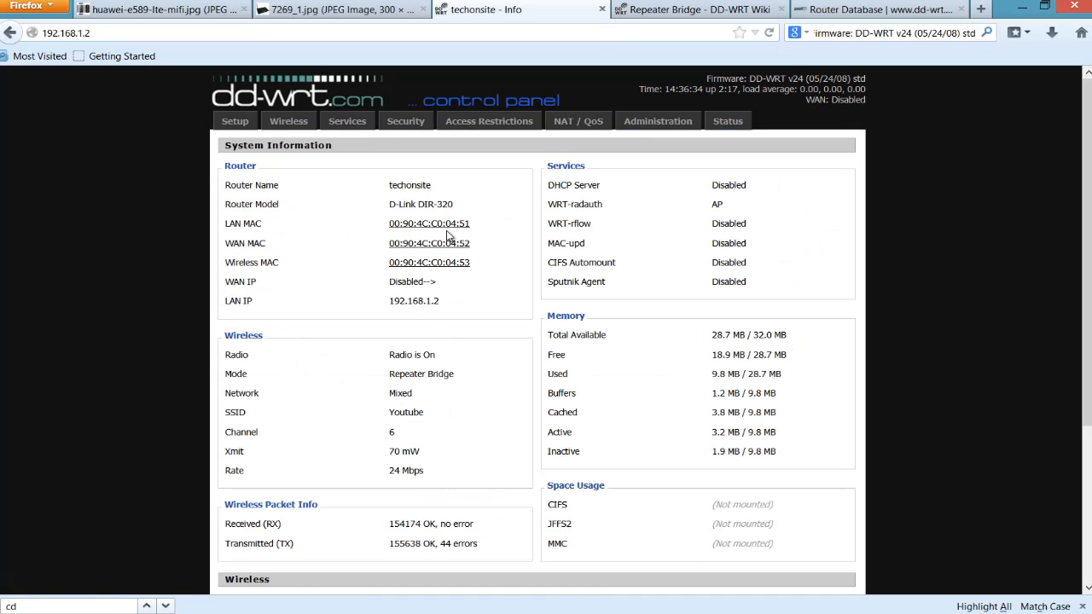
{"action": "left_click", "coordinate": [234, 120]}
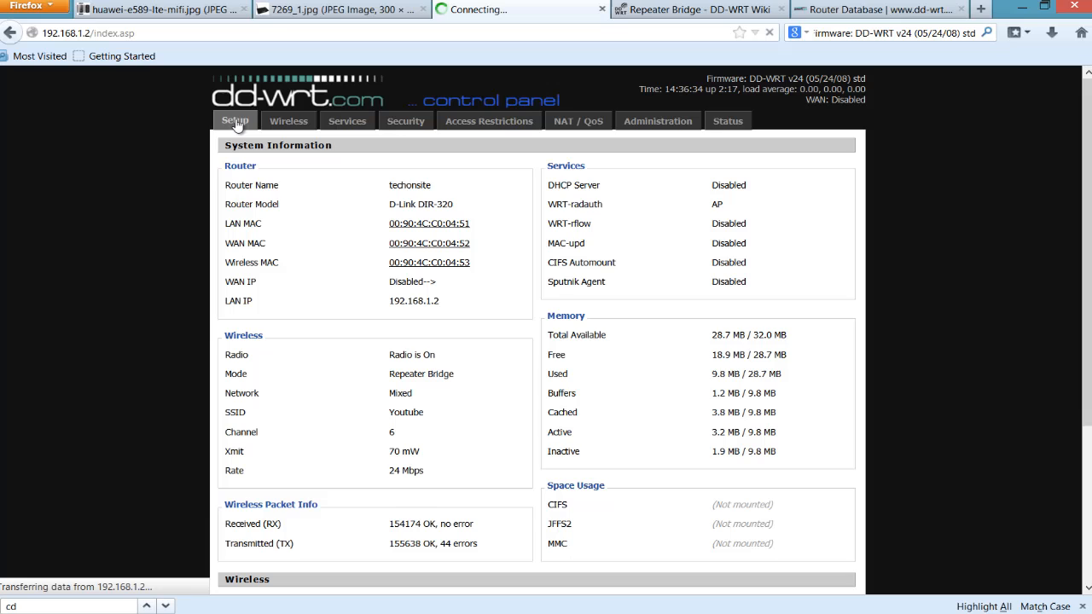
{"action": "left_click", "coordinate": [235, 120]}
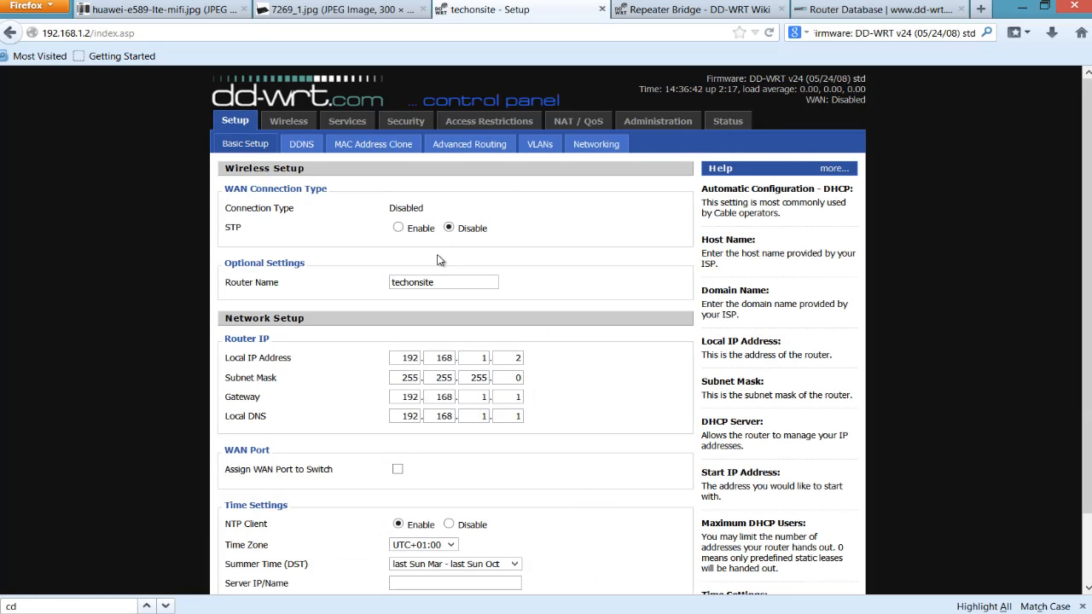
{"action": "mouse_move", "coordinate": [278, 182]}
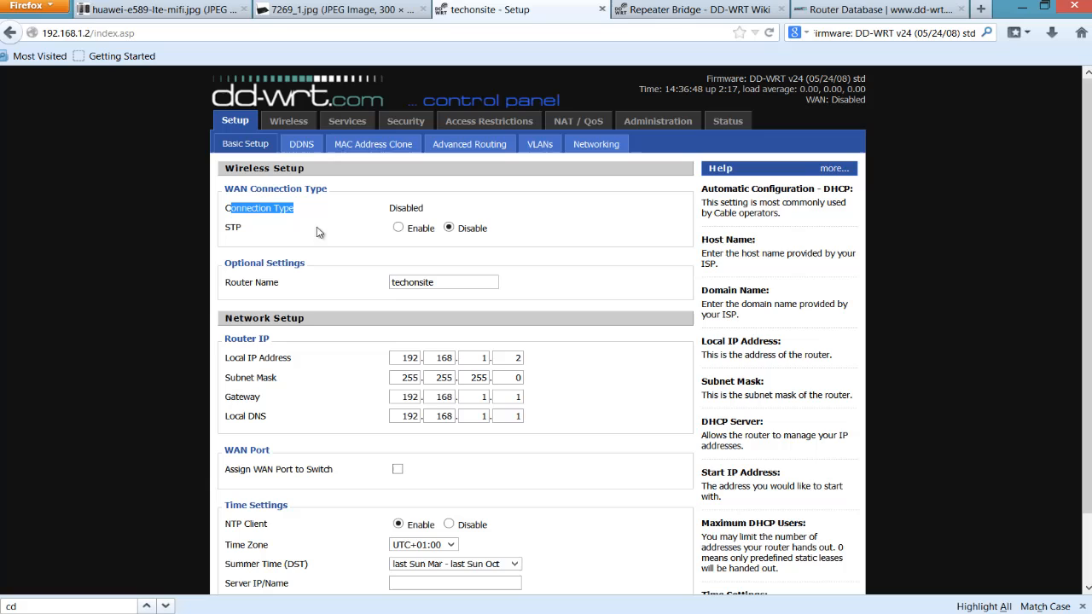
{"action": "mouse_move", "coordinate": [454, 211]}
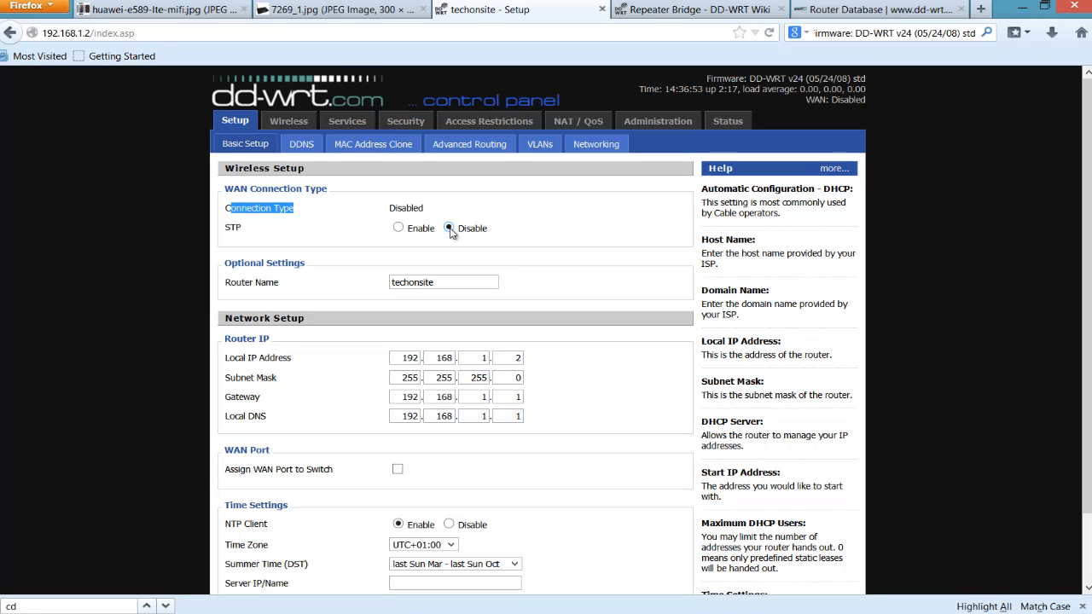
Review the Basic Setup router IP fields: local IP 192.168.1.2, gateway and DNS 192.168.1.1
{"action": "scroll", "scroll_direction": "down", "scroll_amount": 3}
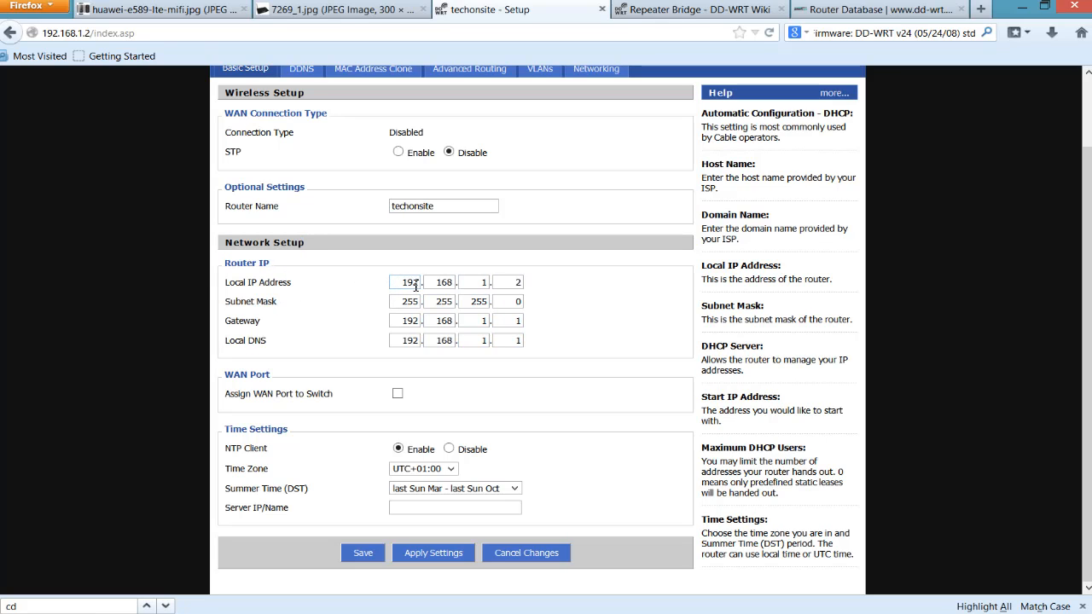
{"action": "mouse_move", "coordinate": [536, 281]}
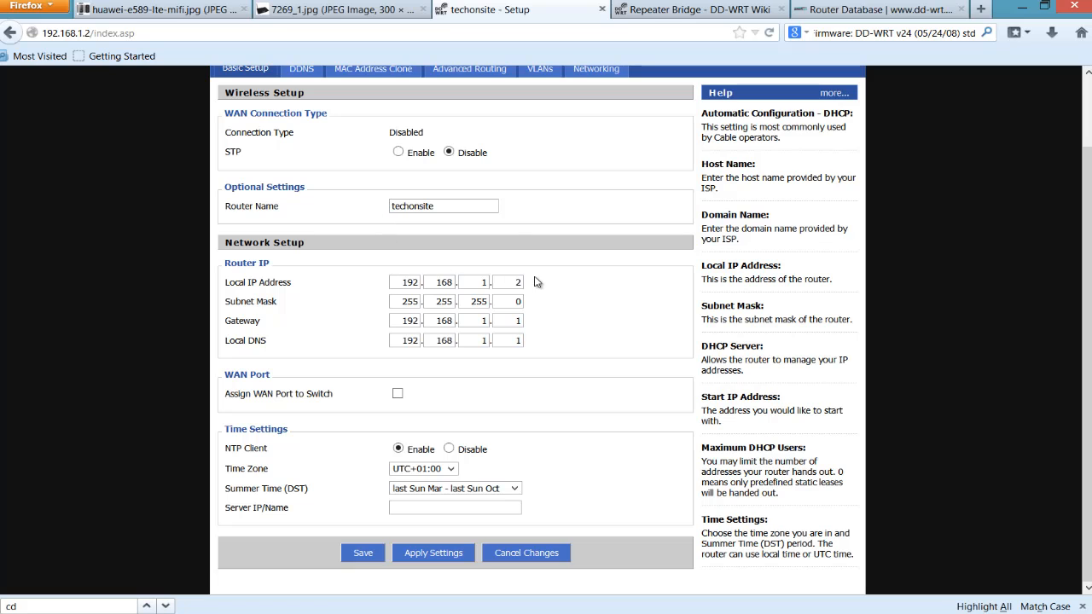
{"action": "left_click", "coordinate": [339, 9]}
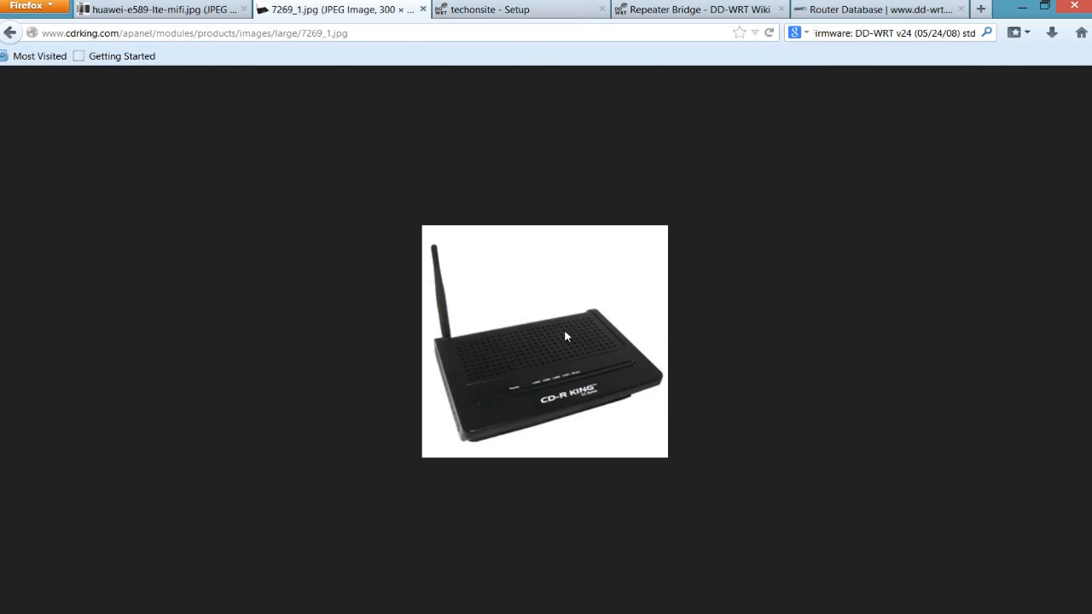
{"action": "left_click", "coordinate": [520, 9]}
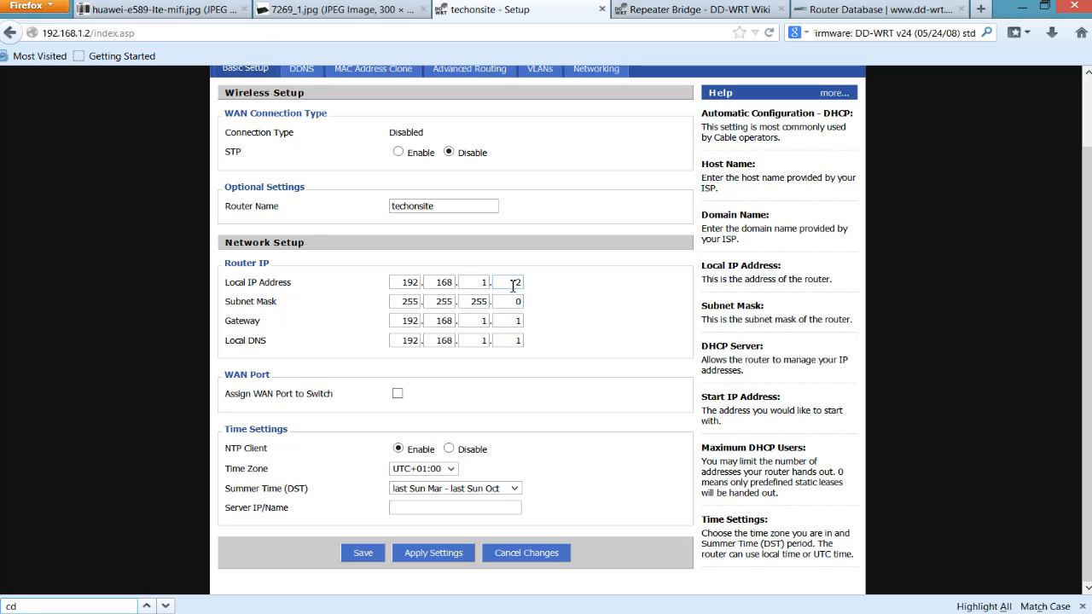
{"action": "type", "text": "2"}
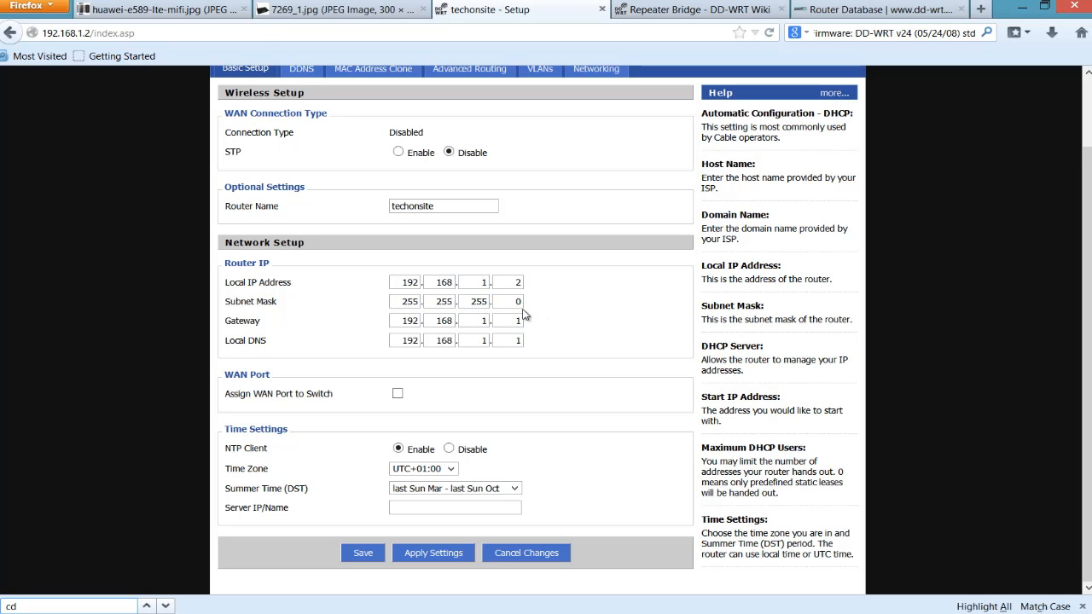
{"action": "left_click", "coordinate": [407, 320]}
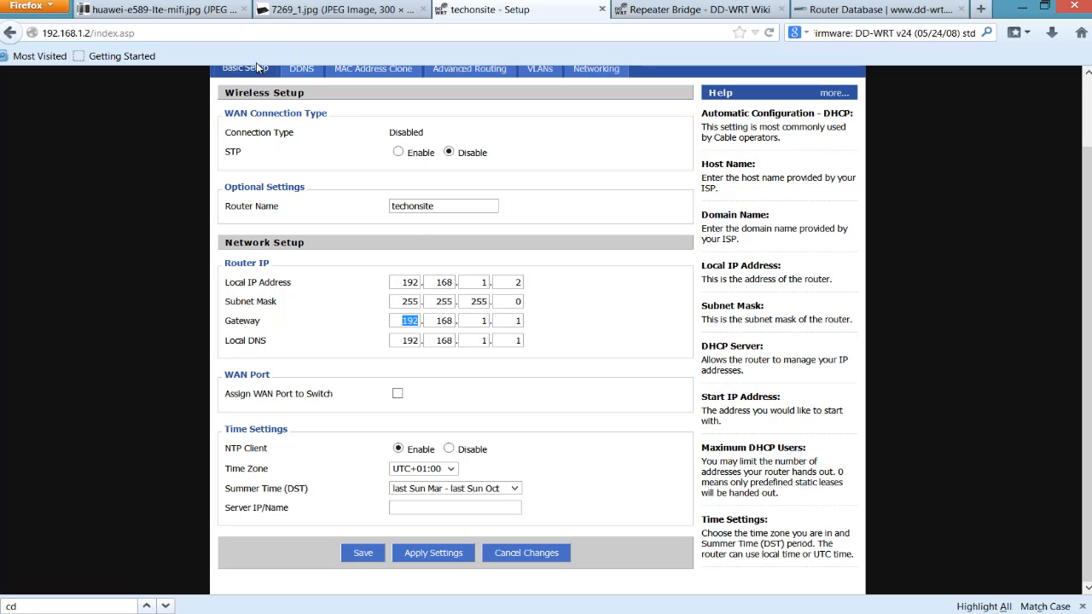
{"action": "left_click", "coordinate": [162, 9]}
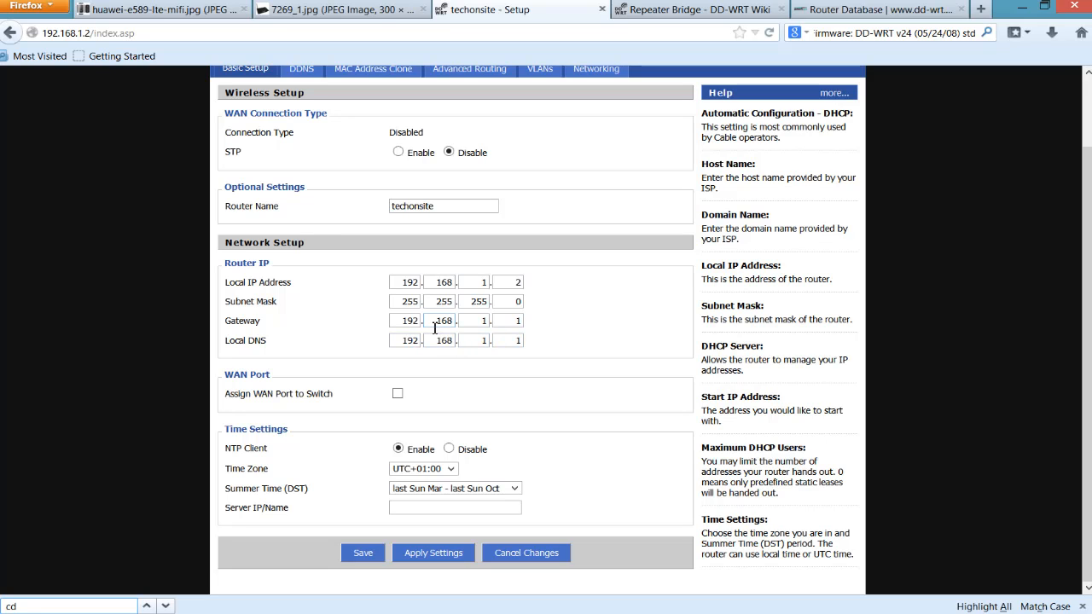
{"action": "left_click", "coordinate": [162, 9]}
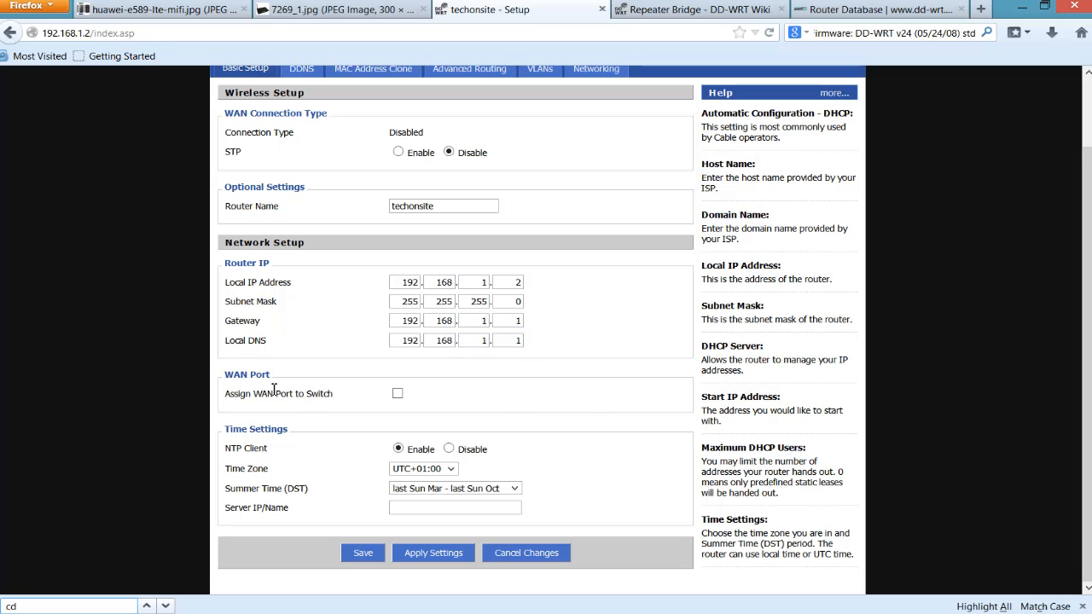
{"action": "mouse_move", "coordinate": [375, 382]}
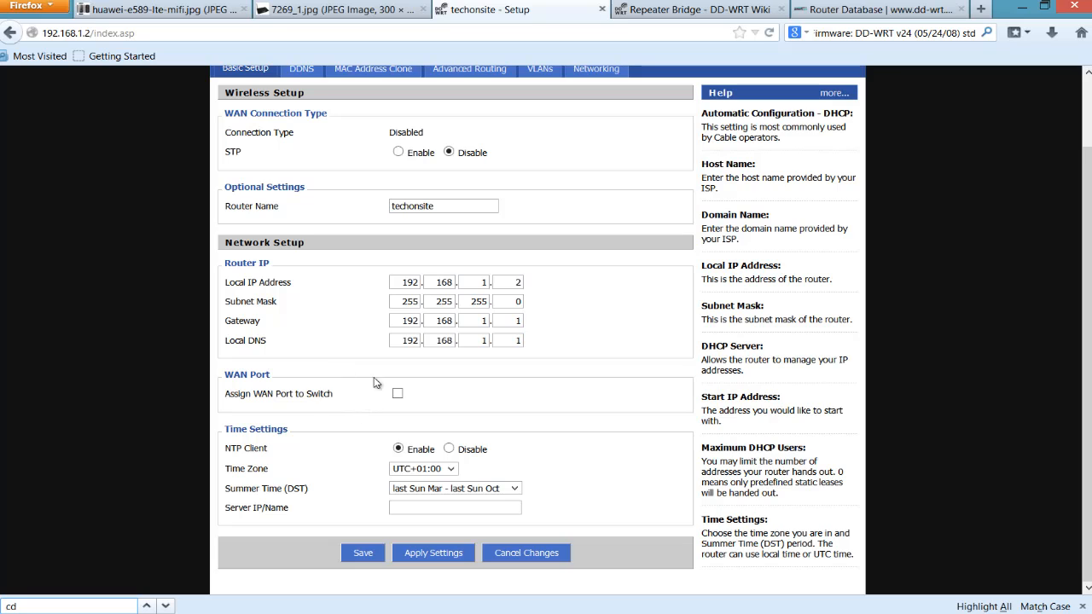
{"action": "mouse_move", "coordinate": [341, 356]}
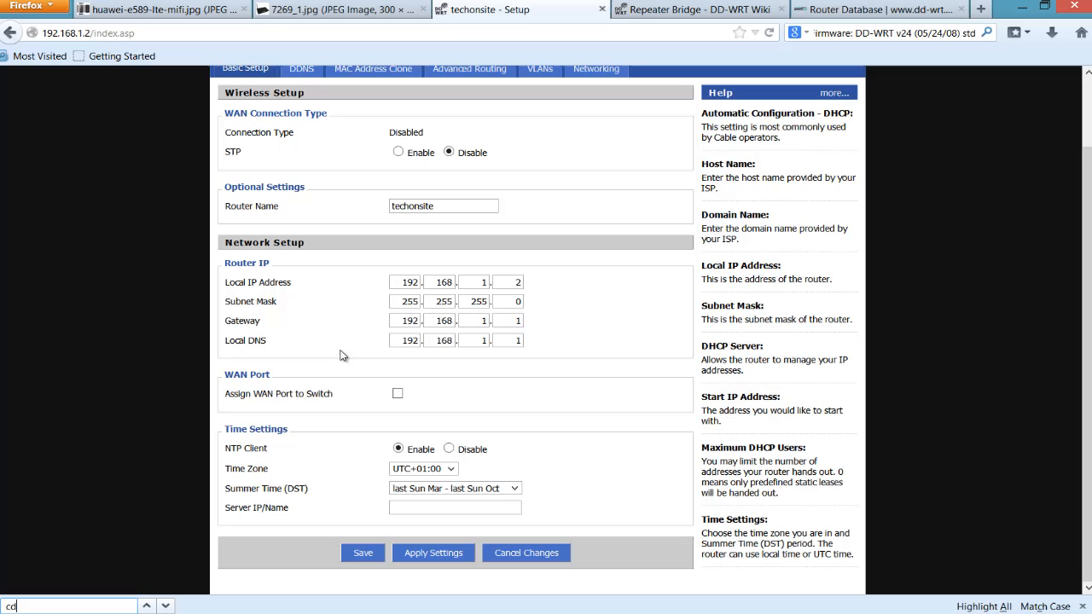
{"action": "mouse_move", "coordinate": [274, 381]}
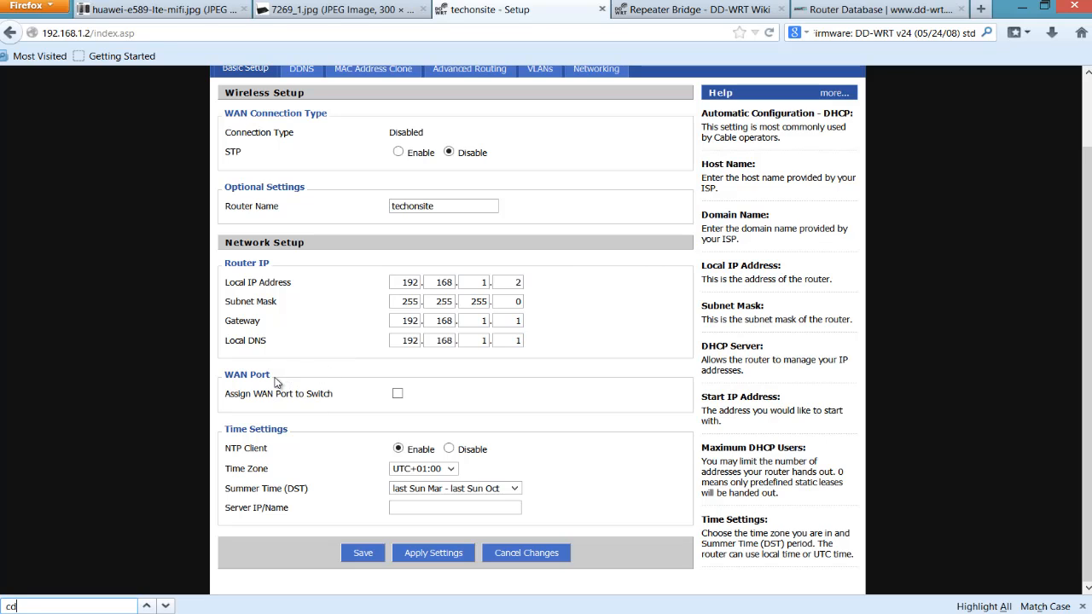
{"action": "mouse_move", "coordinate": [275, 381]}
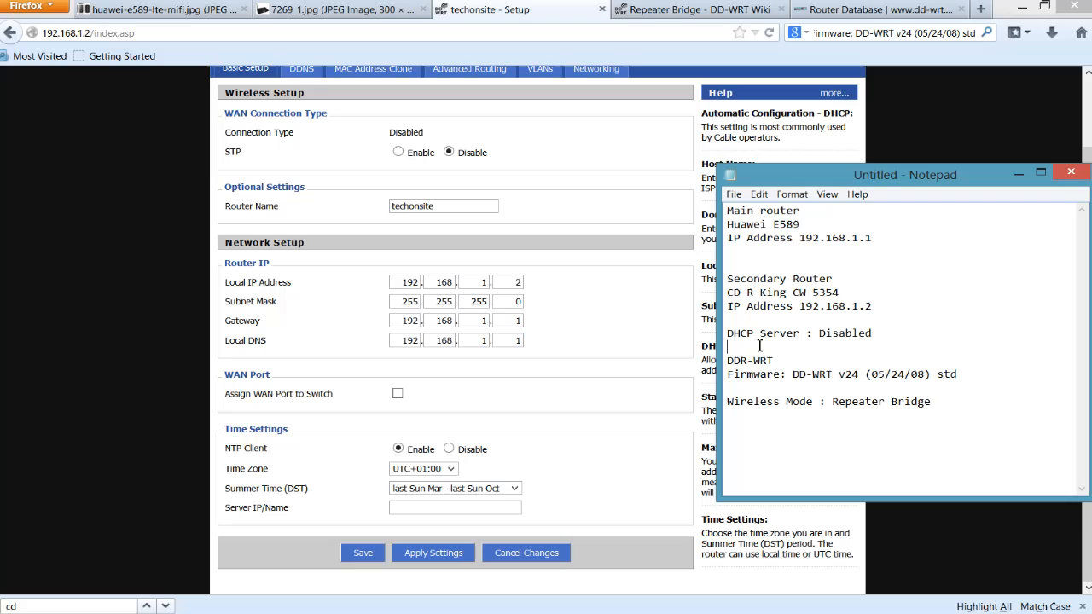
Highlight the 'DHCP Server : Disabled' note, then scroll the DD-WRT setup page
{"action": "triple_click", "coordinate": [799, 332]}
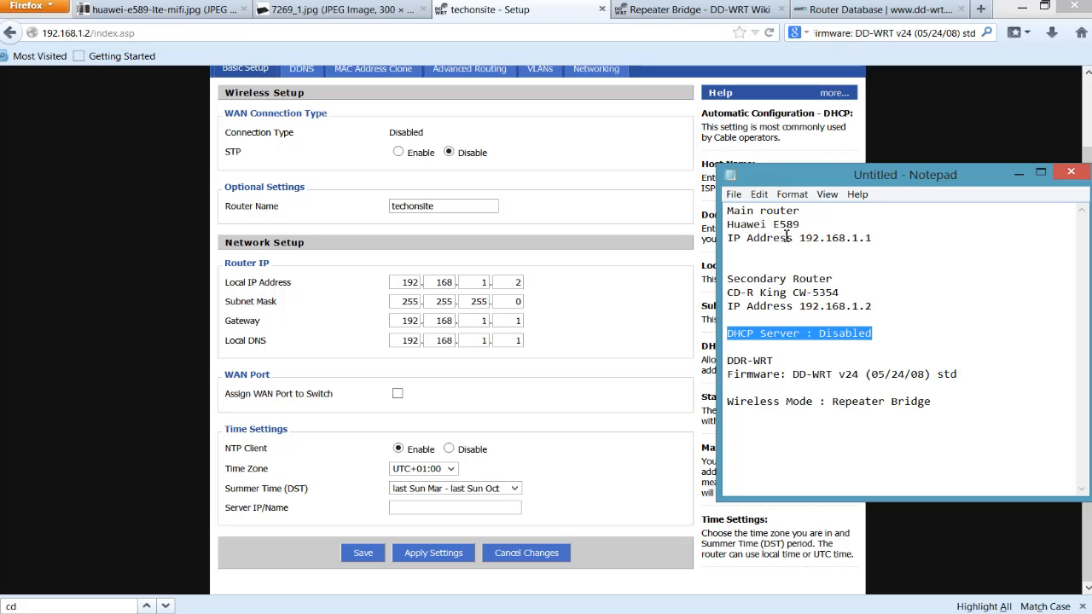
{"action": "mouse_move", "coordinate": [762, 339]}
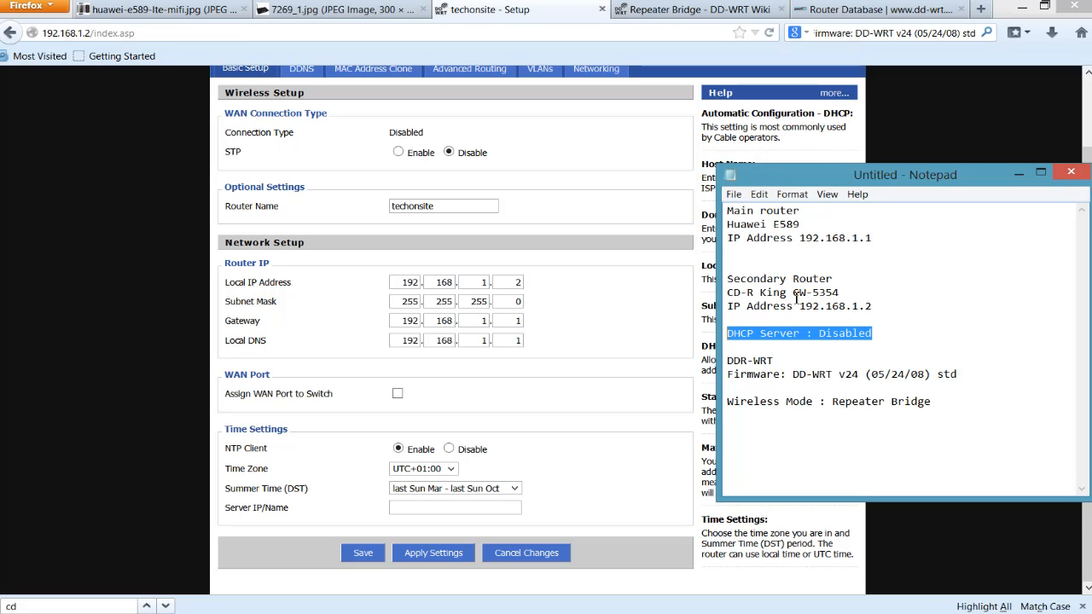
{"action": "mouse_move", "coordinate": [945, 302]}
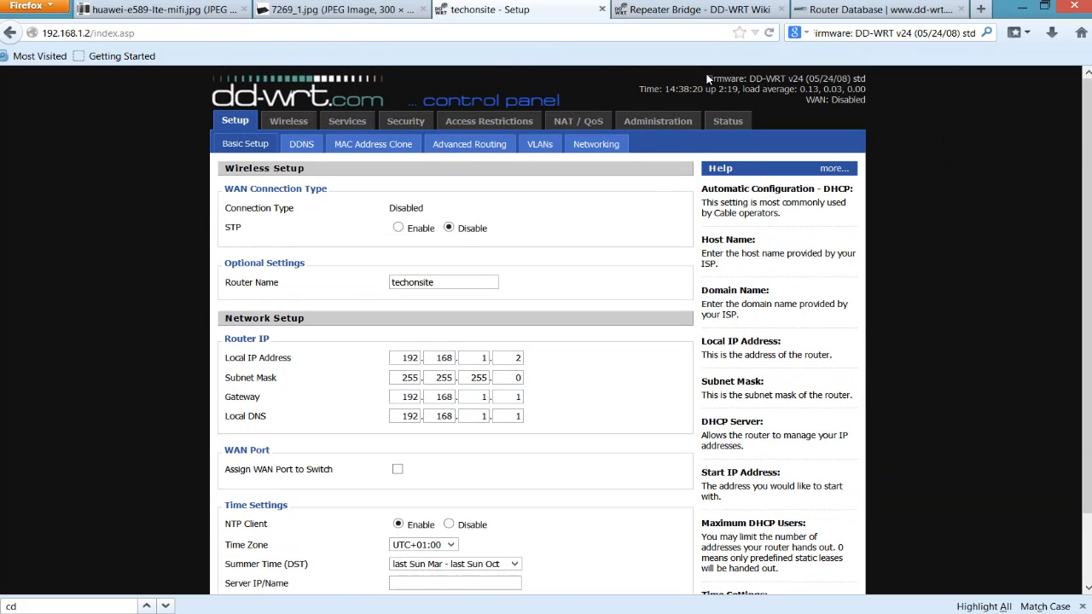
{"action": "mouse_move", "coordinate": [798, 77]}
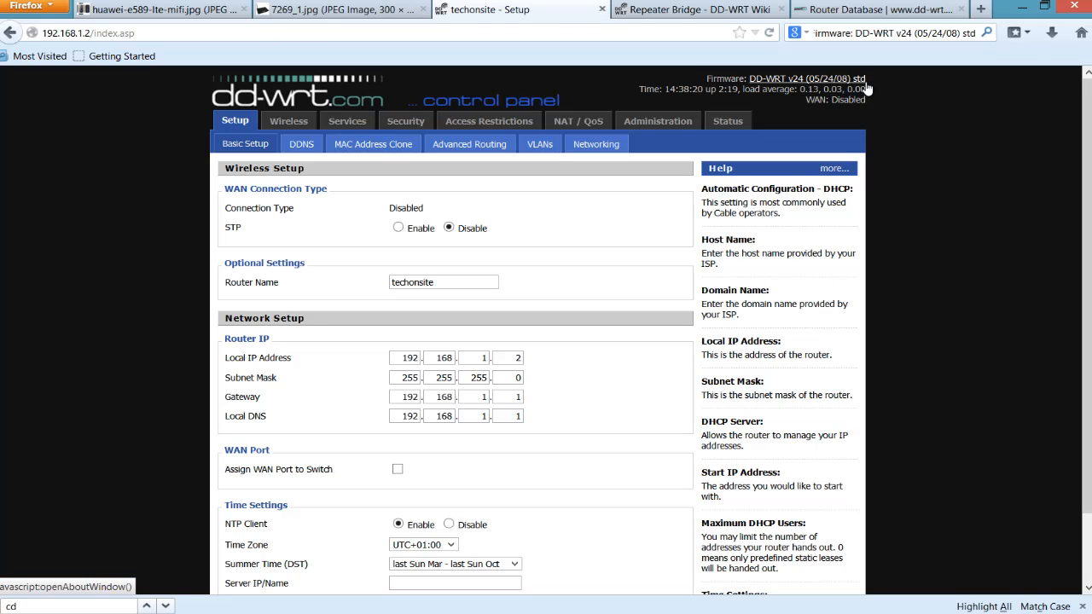
{"action": "mouse_move", "coordinate": [178, 414]}
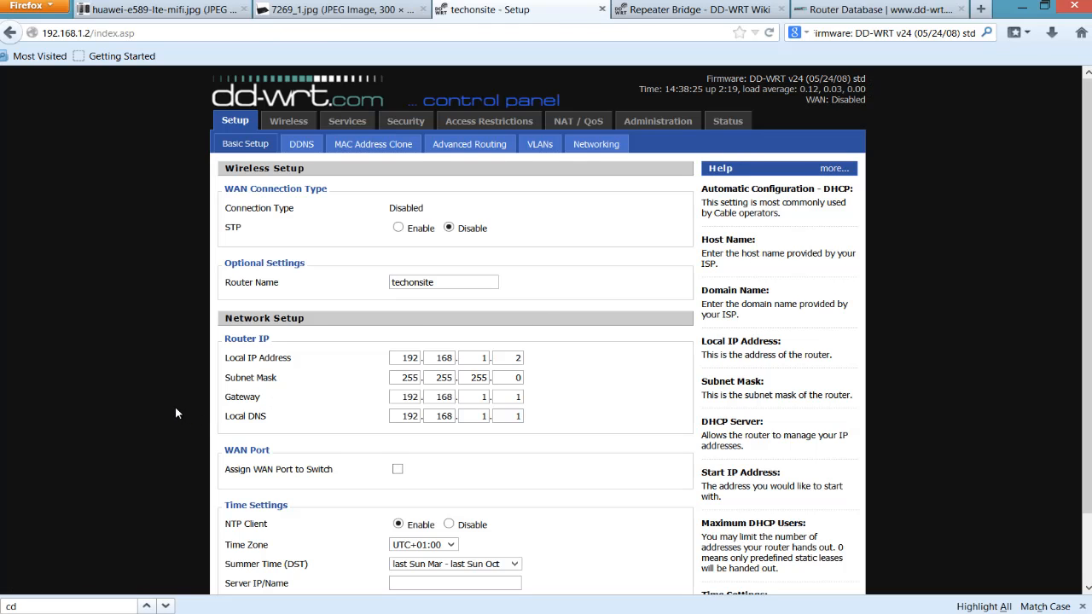
{"action": "scroll", "scroll_direction": "down", "scroll_amount": 3}
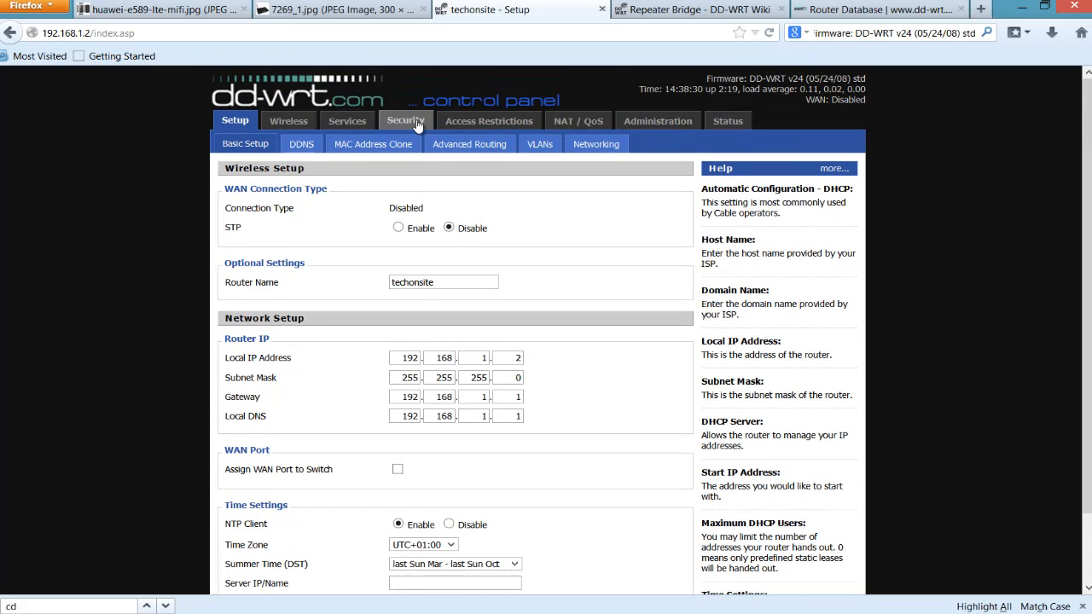
View the Security firewall page with SPI firewall disabled, then load the Wireless settings
{"action": "left_click", "coordinate": [405, 121]}
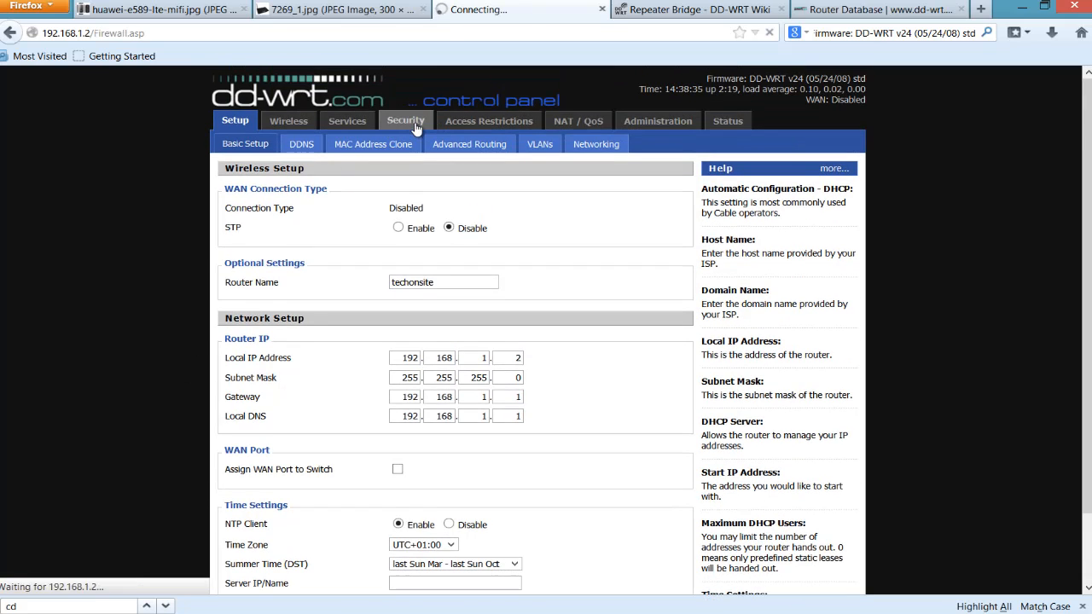
{"action": "left_click", "coordinate": [406, 120]}
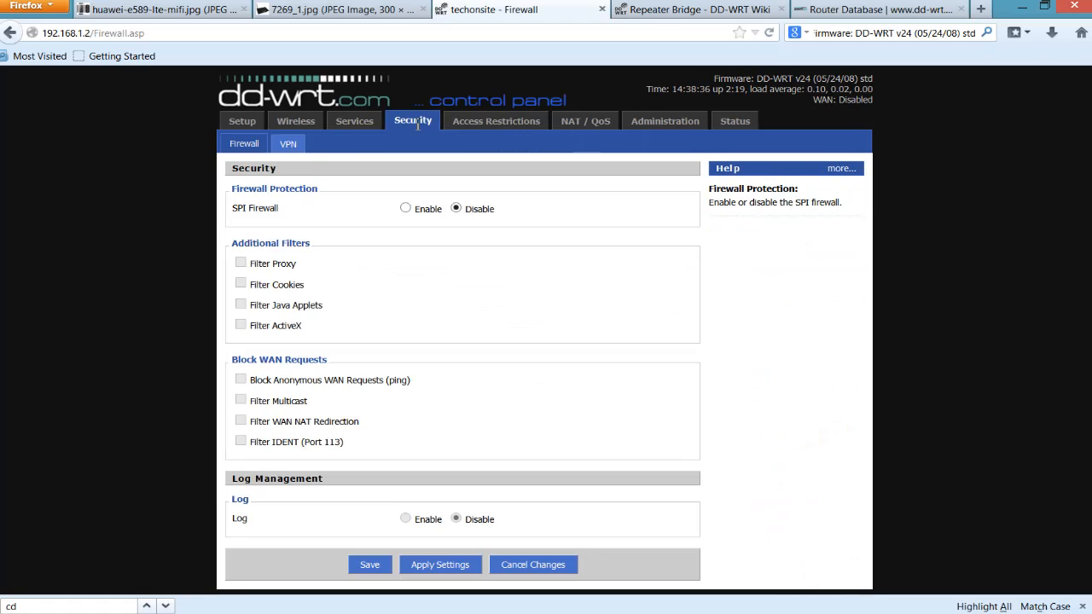
{"action": "mouse_move", "coordinate": [323, 223]}
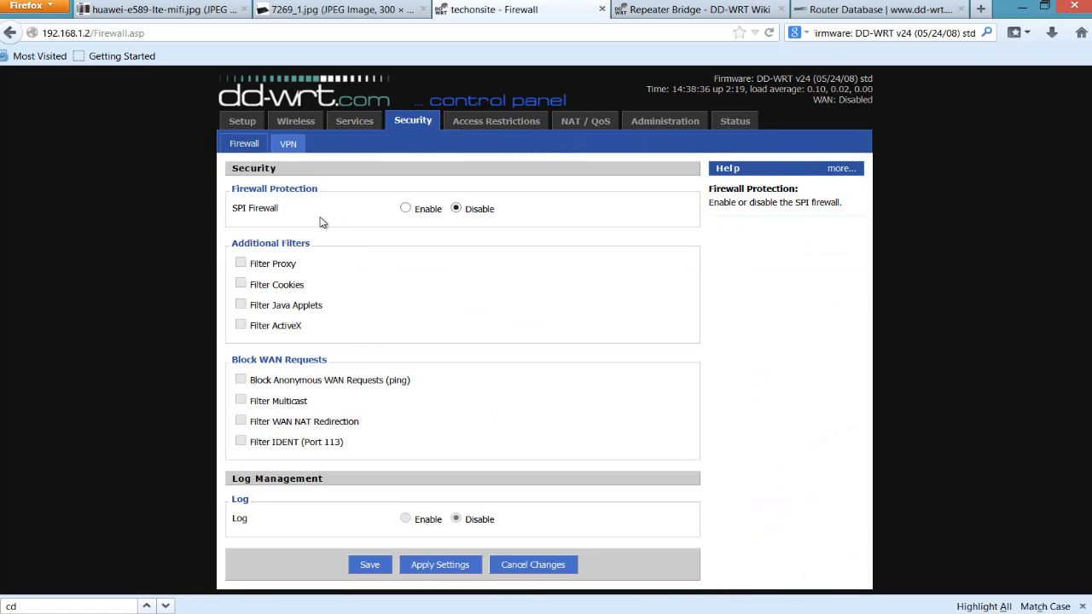
{"action": "mouse_move", "coordinate": [232, 380]}
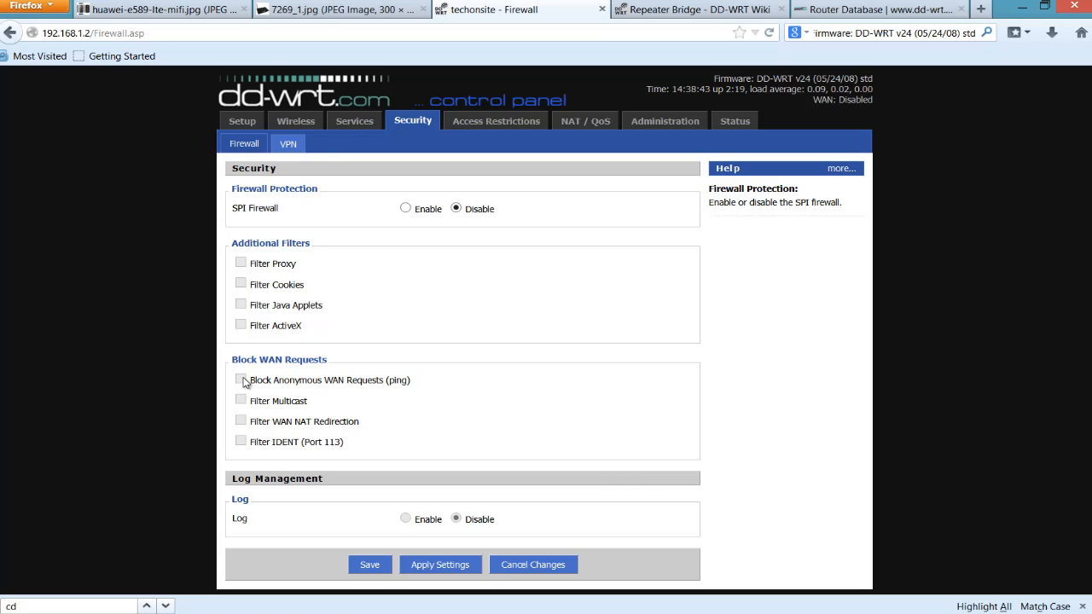
{"action": "mouse_move", "coordinate": [246, 380]}
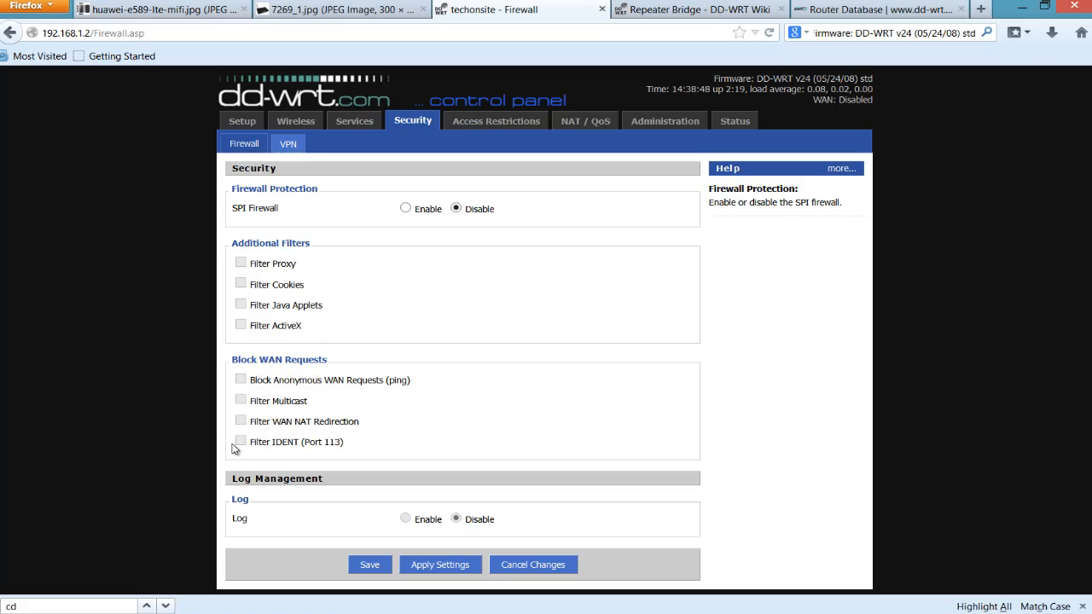
{"action": "mouse_move", "coordinate": [366, 222]}
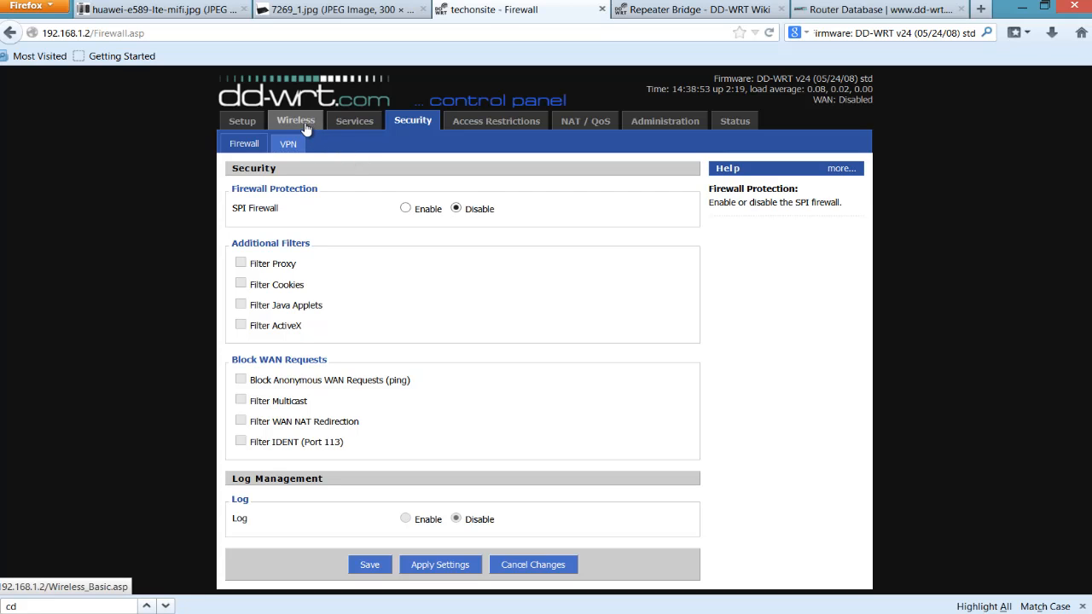
{"action": "left_click", "coordinate": [295, 120]}
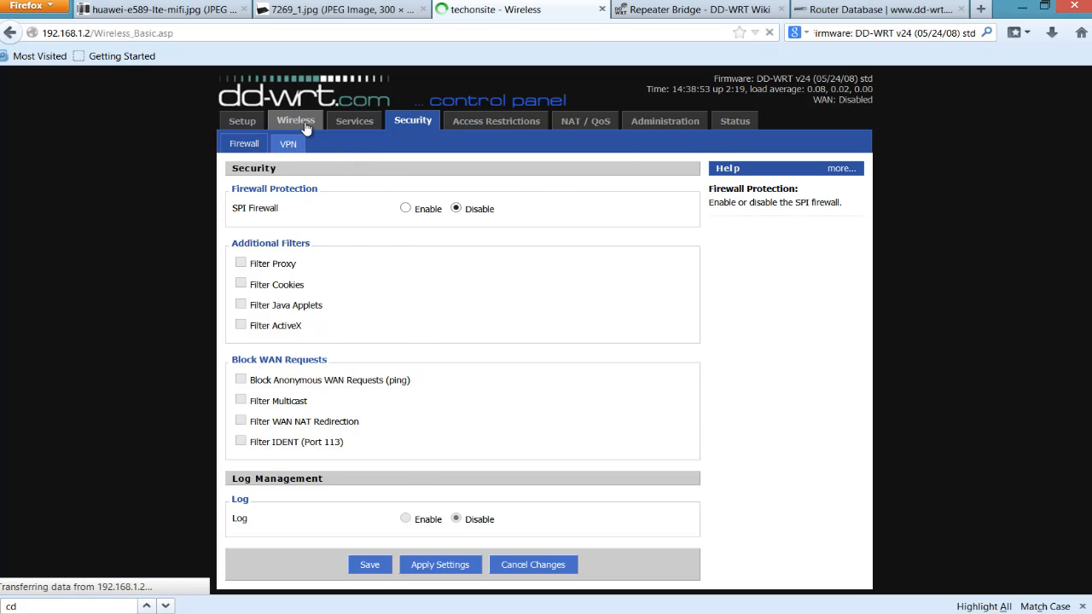
Load Wireless Basic Settings (Repeater Bridge, SSIDs Youtube and techonsite), briefly viewing the Huawei photo
{"action": "left_click", "coordinate": [295, 121]}
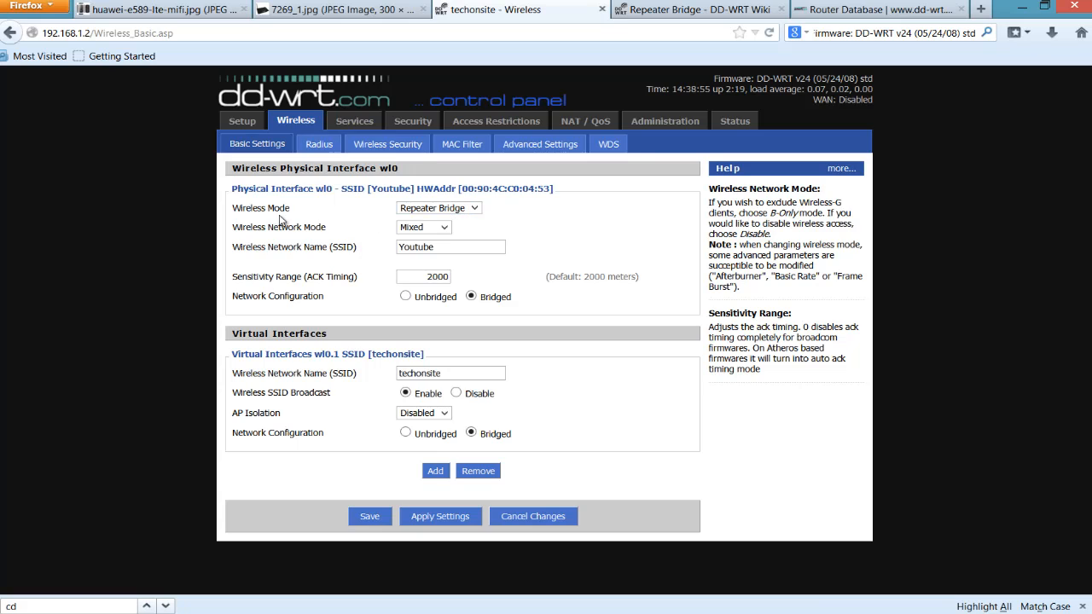
{"action": "mouse_move", "coordinate": [332, 163]}
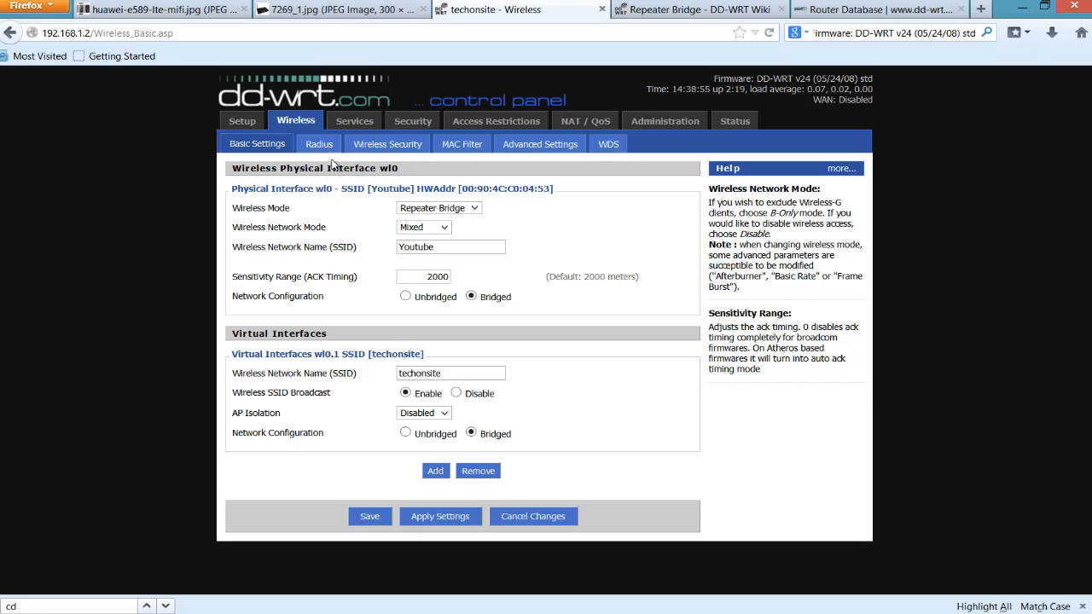
{"action": "mouse_move", "coordinate": [292, 203]}
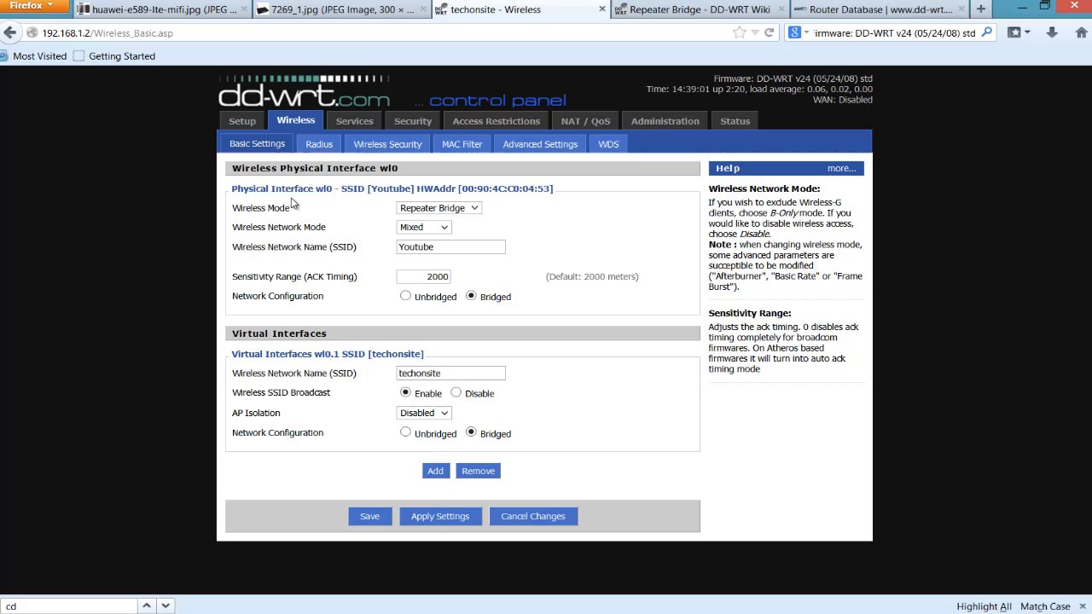
{"action": "mouse_move", "coordinate": [339, 218]}
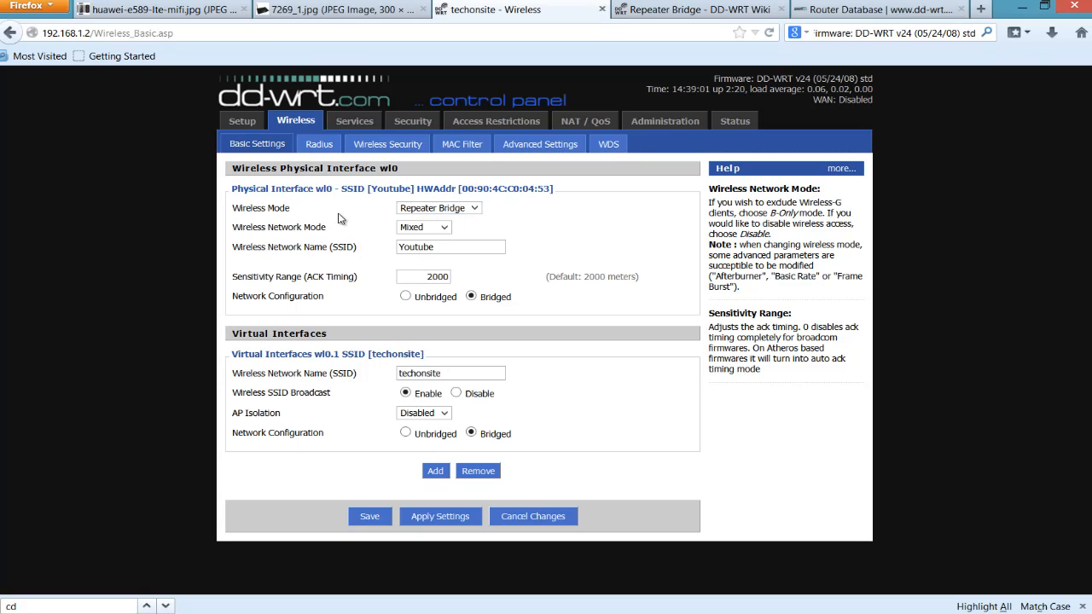
{"action": "mouse_move", "coordinate": [336, 215]}
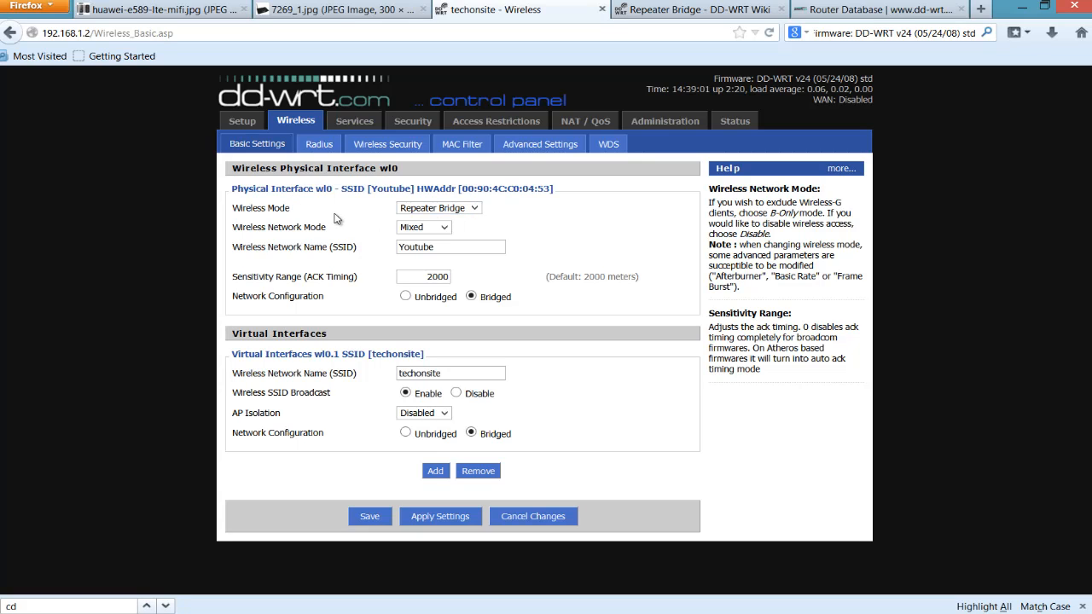
{"action": "left_click", "coordinate": [153, 9]}
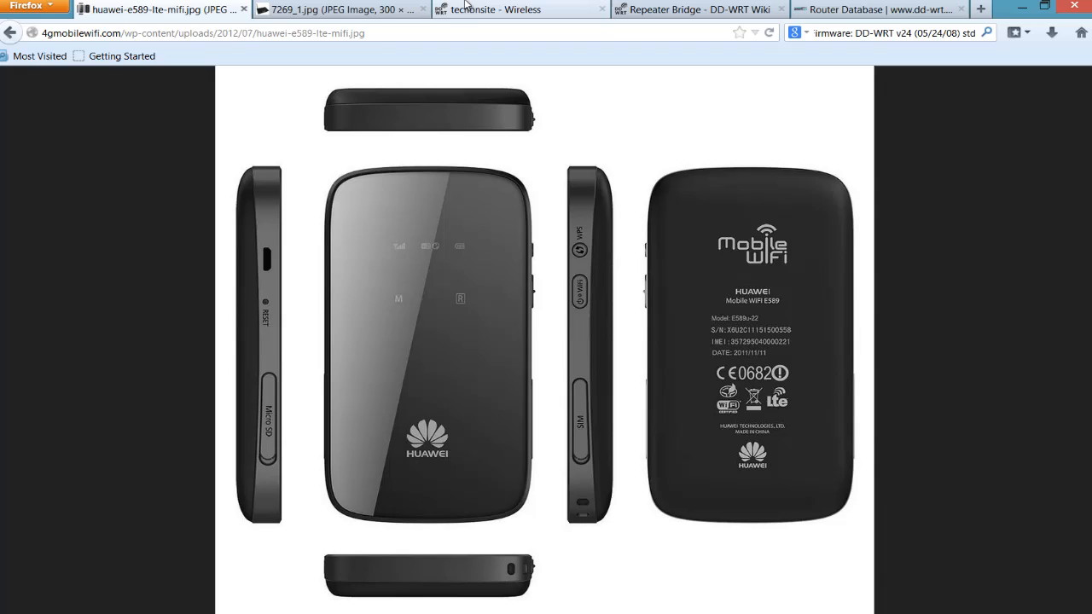
{"action": "left_click", "coordinate": [490, 10]}
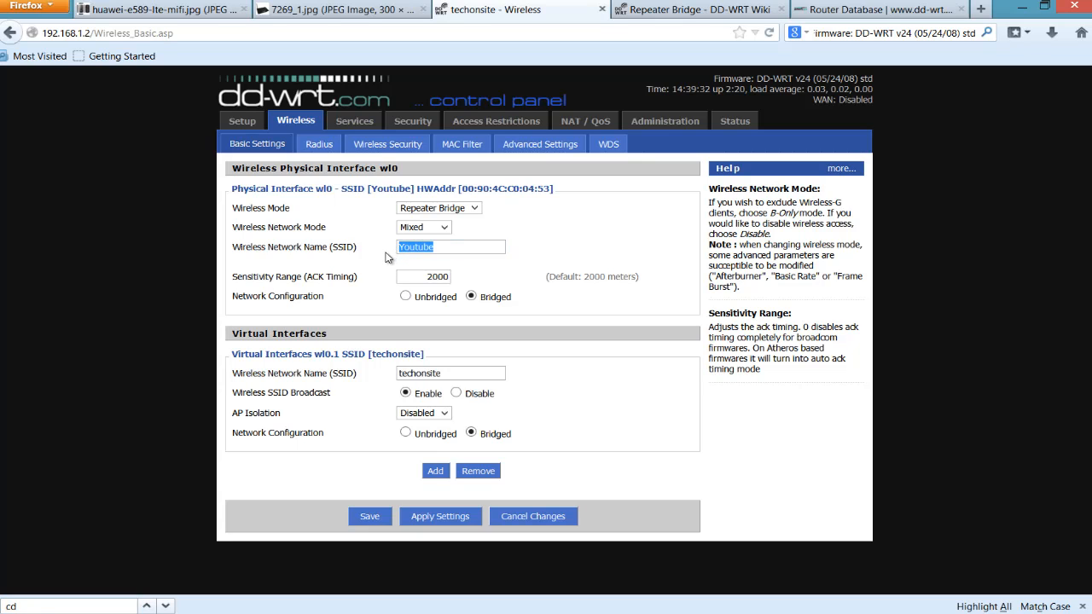
{"action": "mouse_move", "coordinate": [396, 258]}
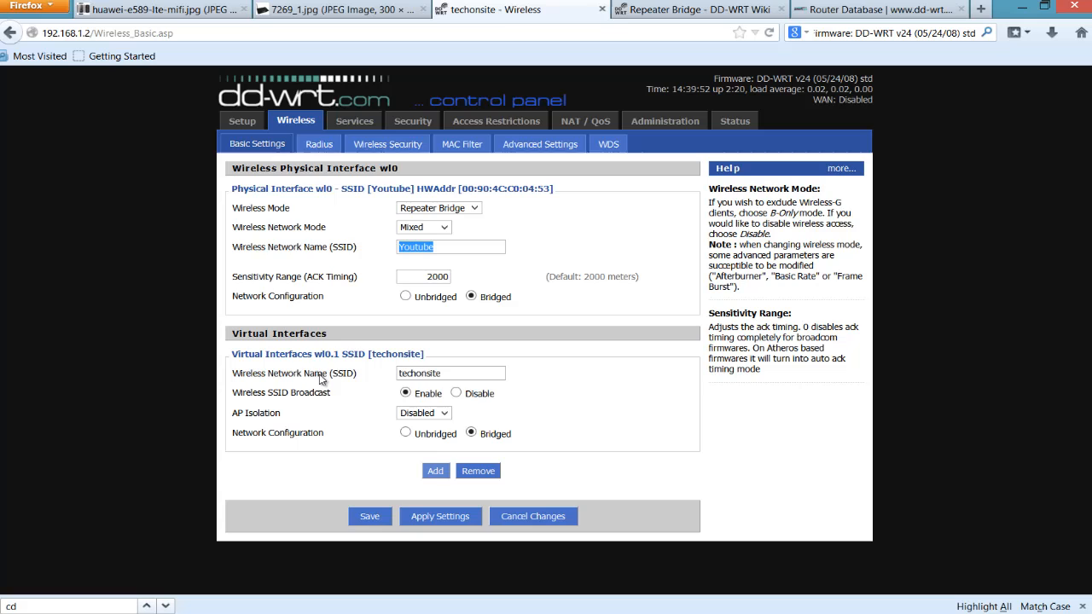
Select the virtual SSID techonsite, then move to the Wireless Security sub-tab
{"action": "left_click", "coordinate": [450, 373]}
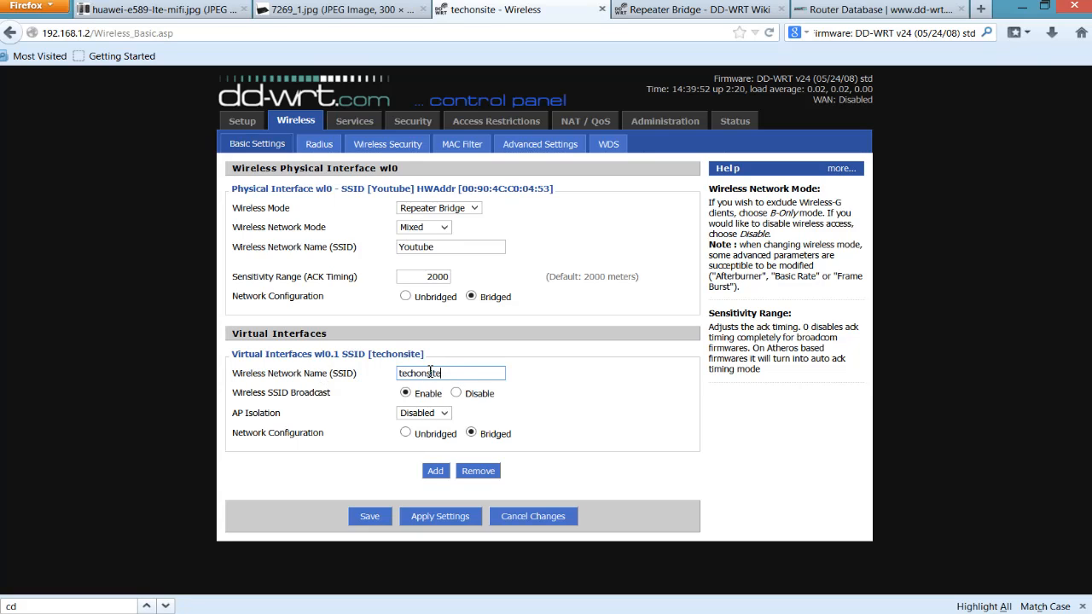
{"action": "double_click", "coordinate": [418, 372]}
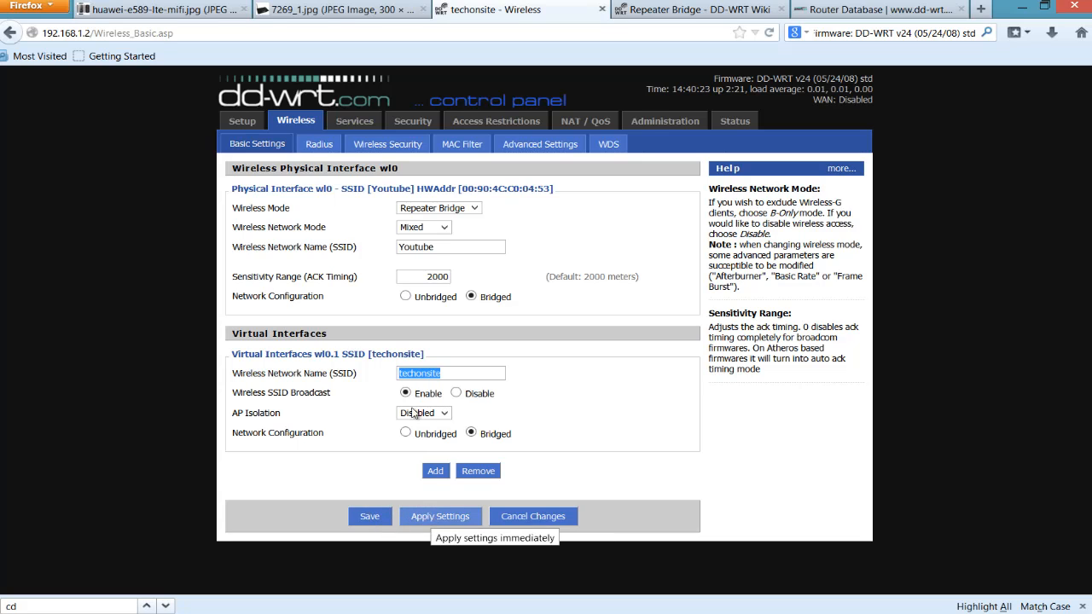
{"action": "left_click", "coordinate": [387, 143]}
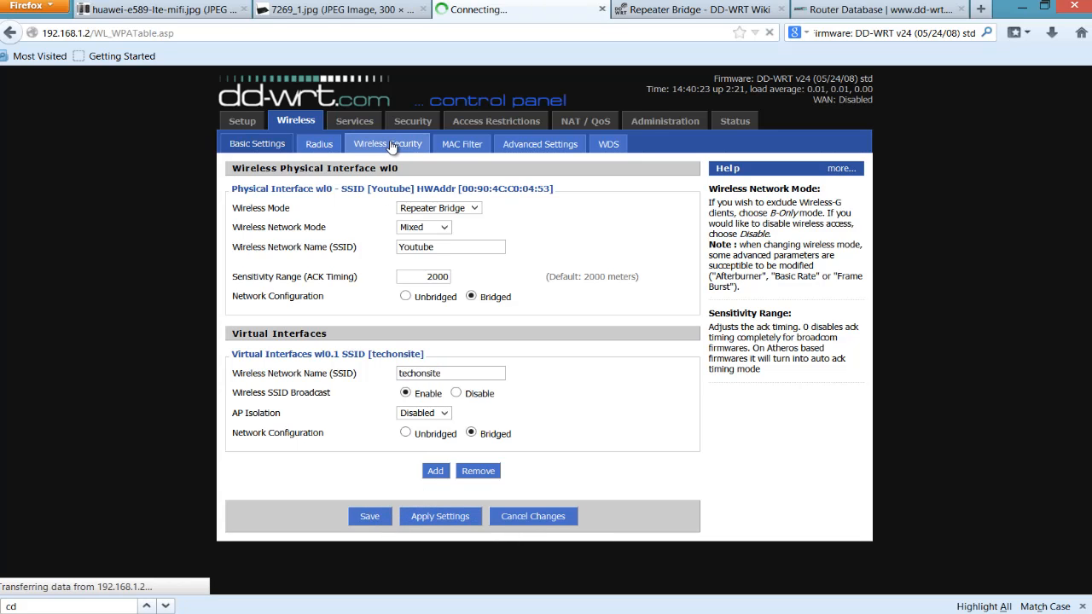
Show Wireless Security with WPA2 Personal, TKIP+AES for Youtube and techonsite, and view the router image
{"action": "left_click", "coordinate": [387, 143]}
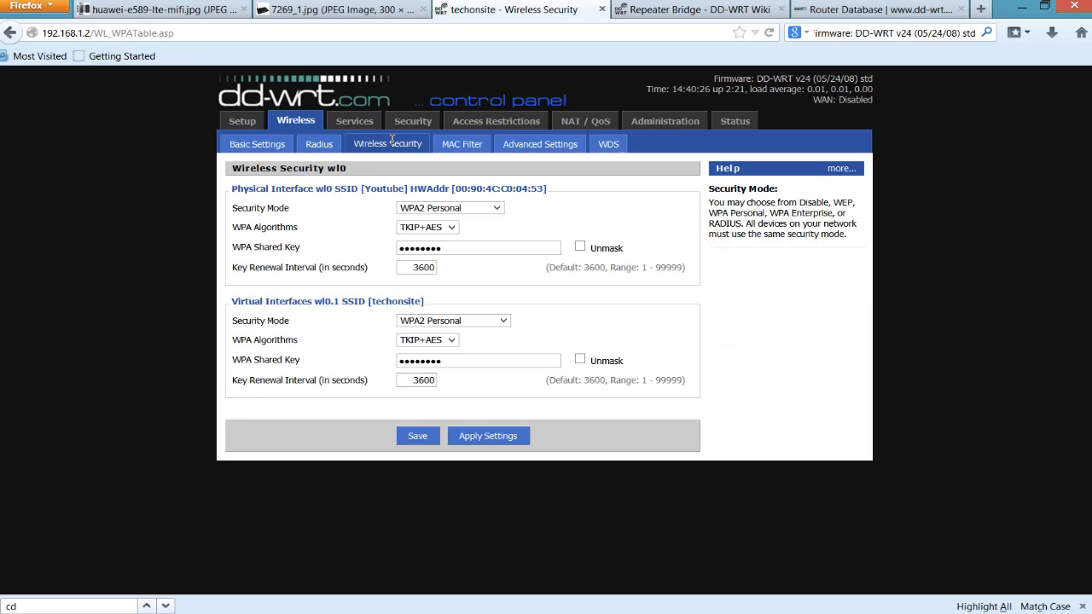
{"action": "mouse_move", "coordinate": [386, 156]}
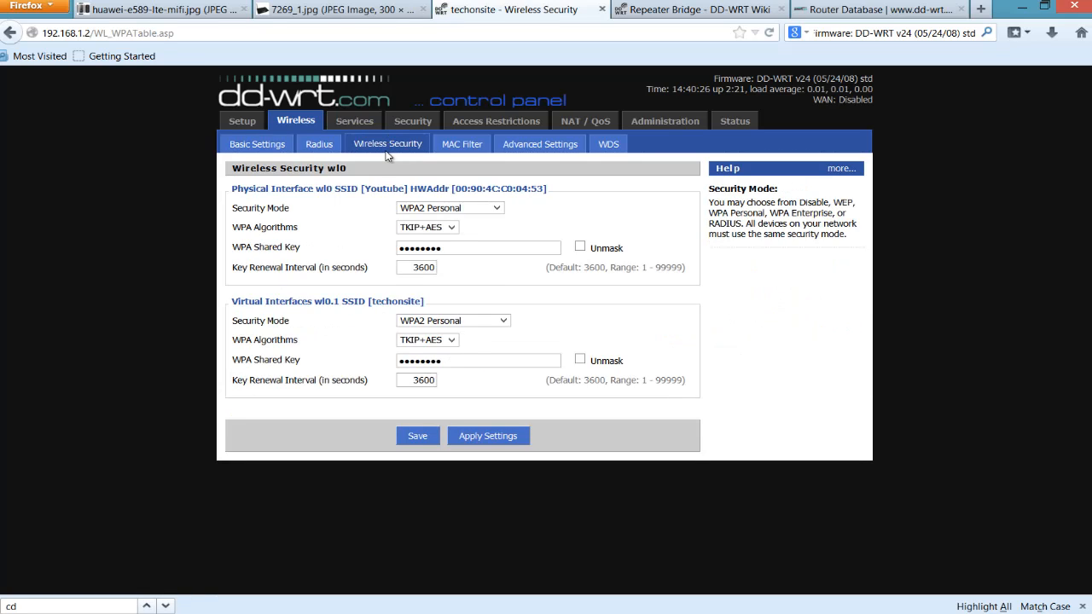
{"action": "mouse_move", "coordinate": [247, 228]}
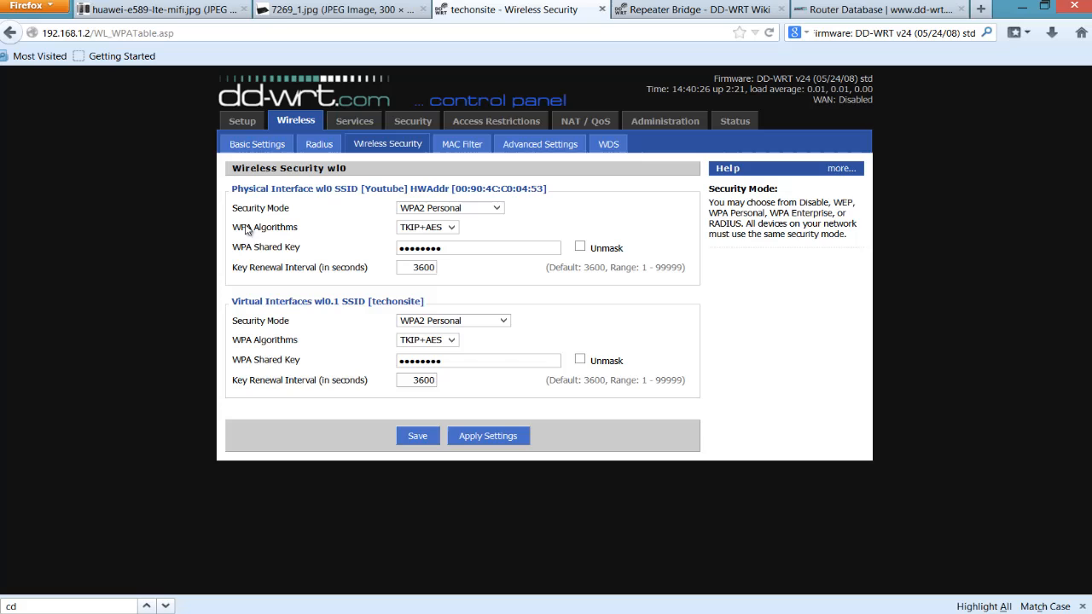
{"action": "mouse_move", "coordinate": [323, 194]}
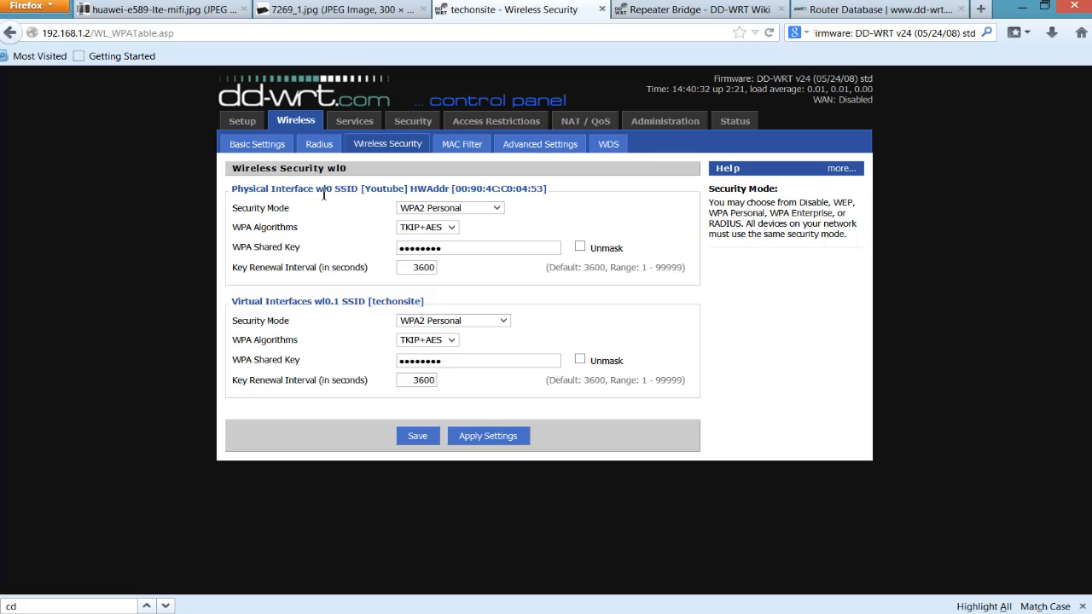
{"action": "mouse_move", "coordinate": [331, 202]}
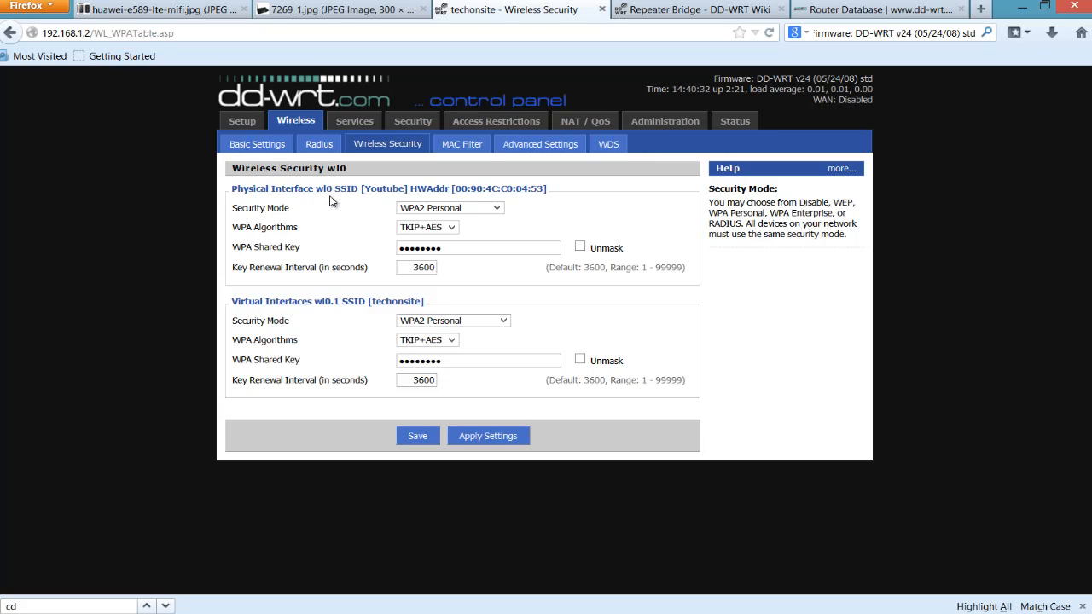
{"action": "mouse_move", "coordinate": [387, 208]}
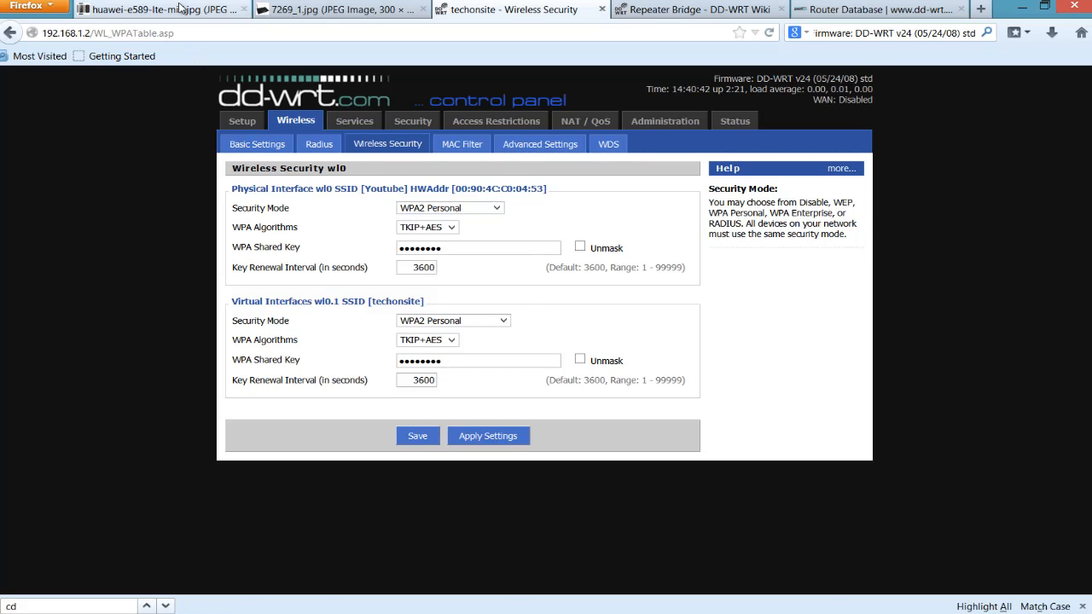
{"action": "left_click", "coordinate": [162, 10]}
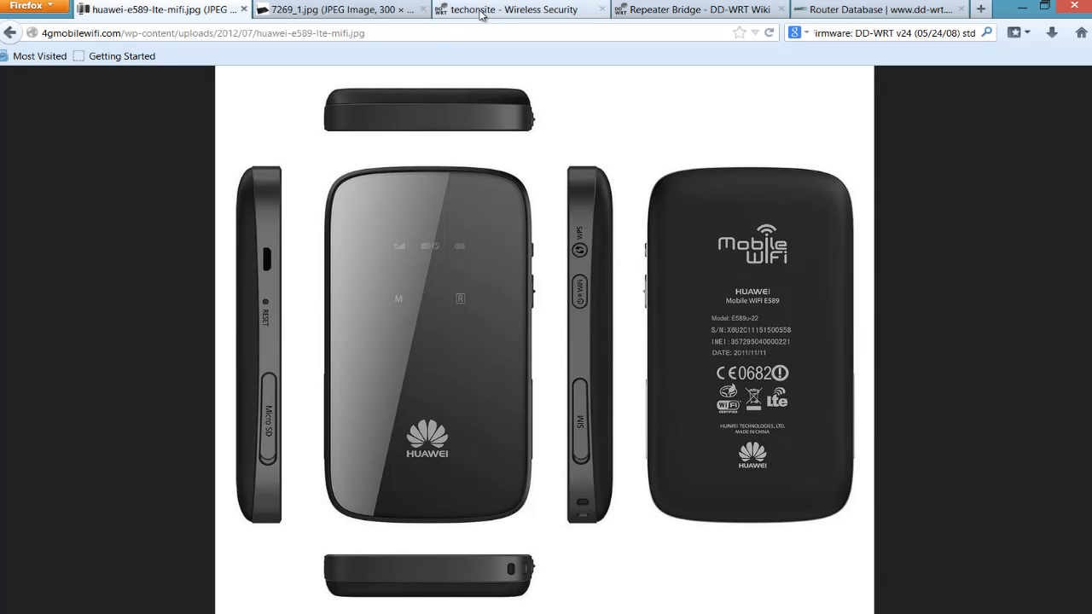
{"action": "left_click", "coordinate": [520, 9]}
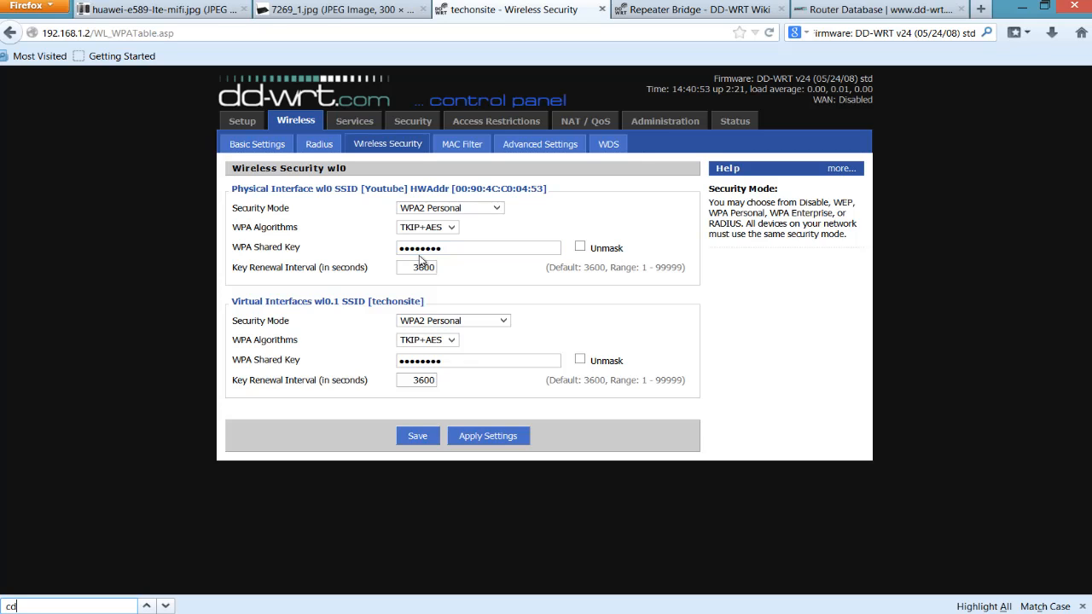
Check Security Mode WPA2 Personal and WPA Algorithms TKIP+AES for wl0 and wl0.1
{"action": "left_click", "coordinate": [478, 247]}
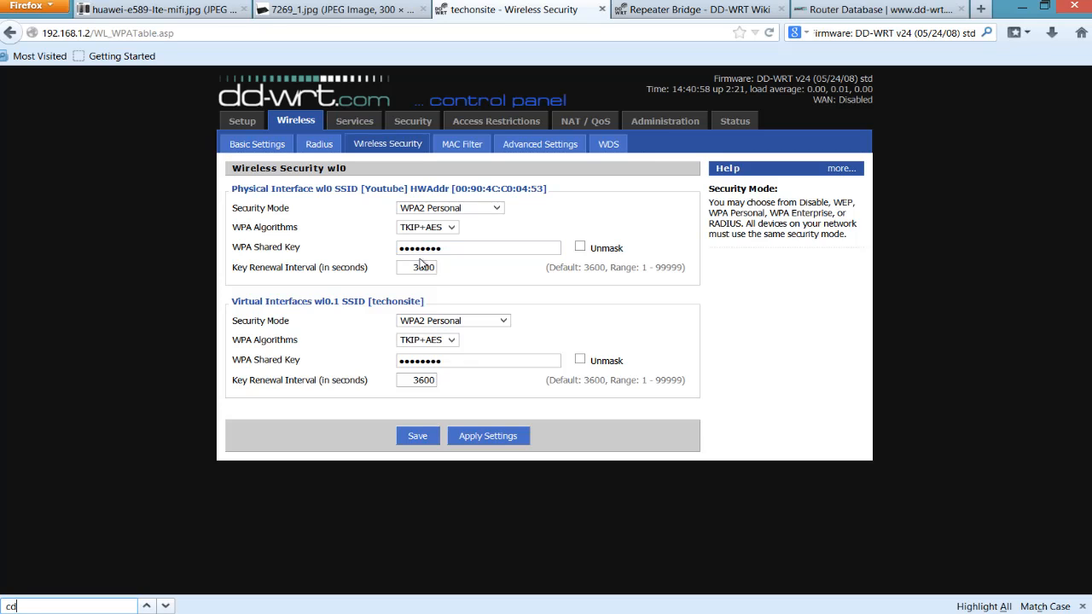
{"action": "mouse_move", "coordinate": [458, 204]}
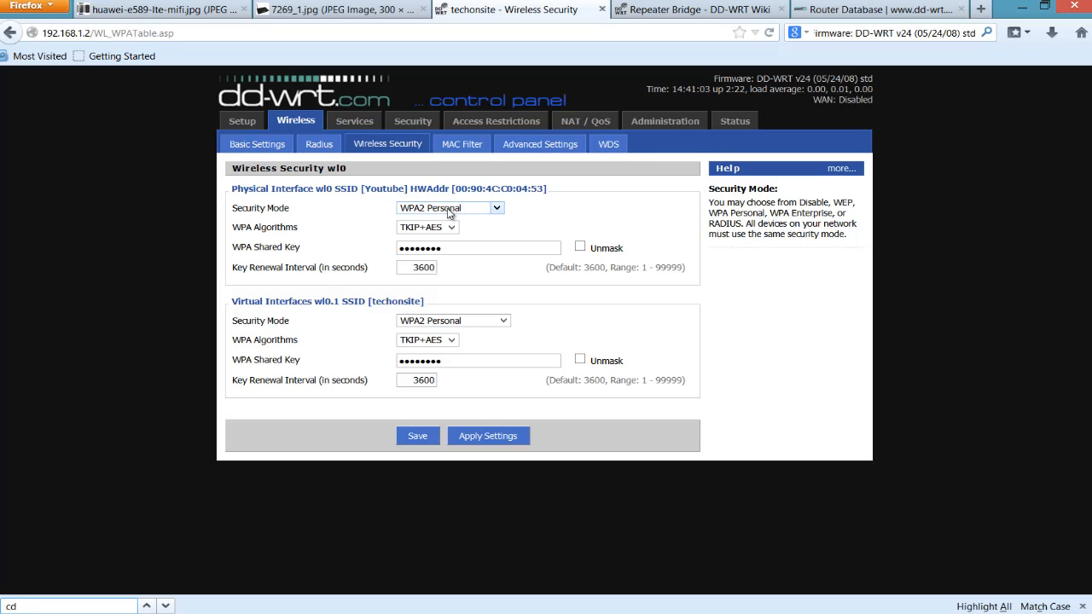
{"action": "mouse_move", "coordinate": [480, 216]}
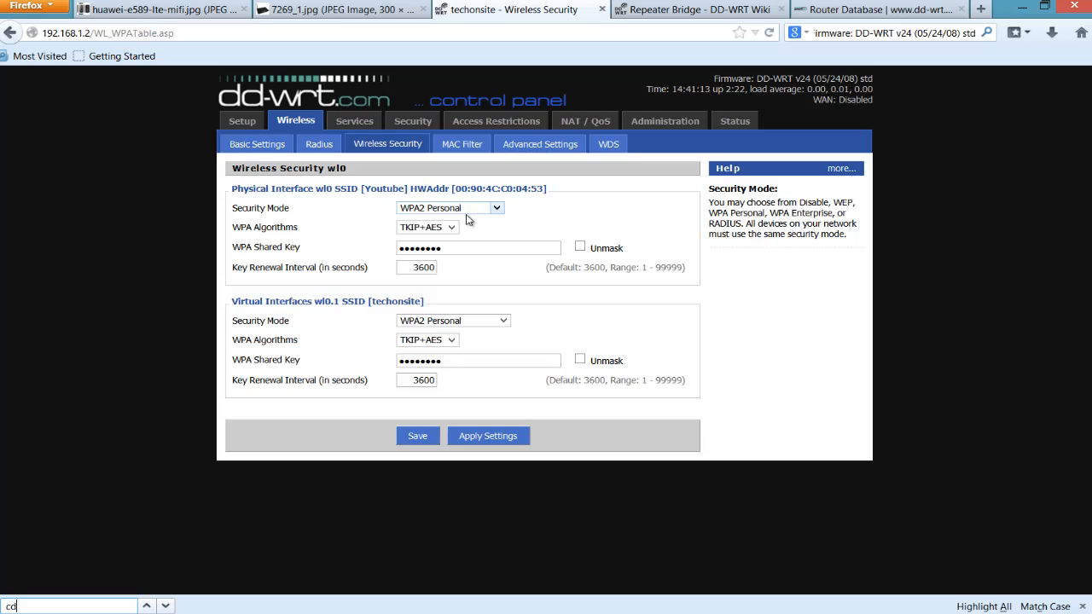
{"action": "mouse_move", "coordinate": [402, 239]}
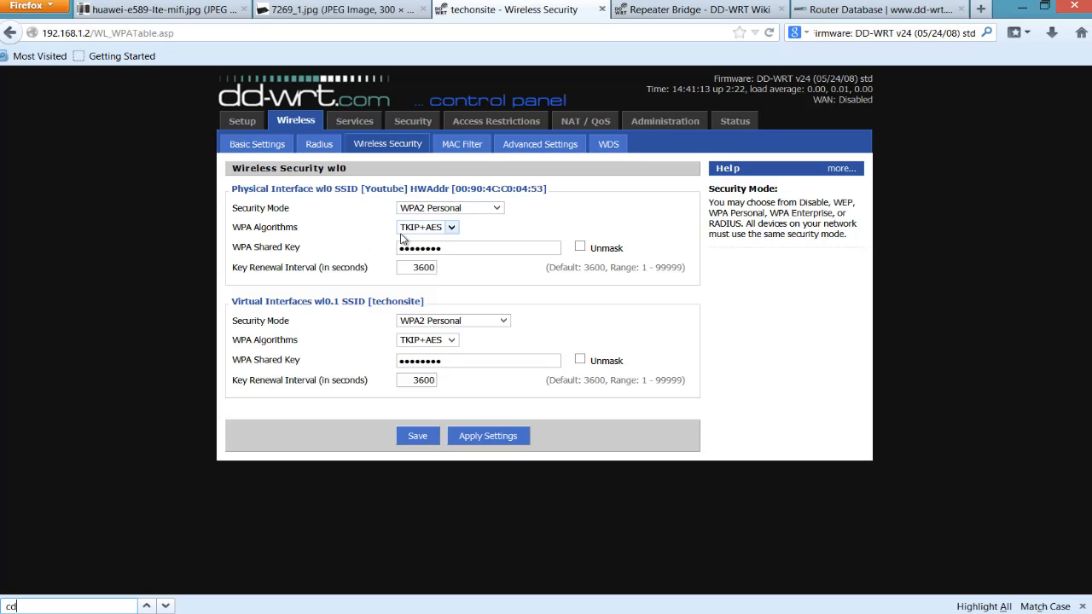
{"action": "mouse_move", "coordinate": [322, 331]}
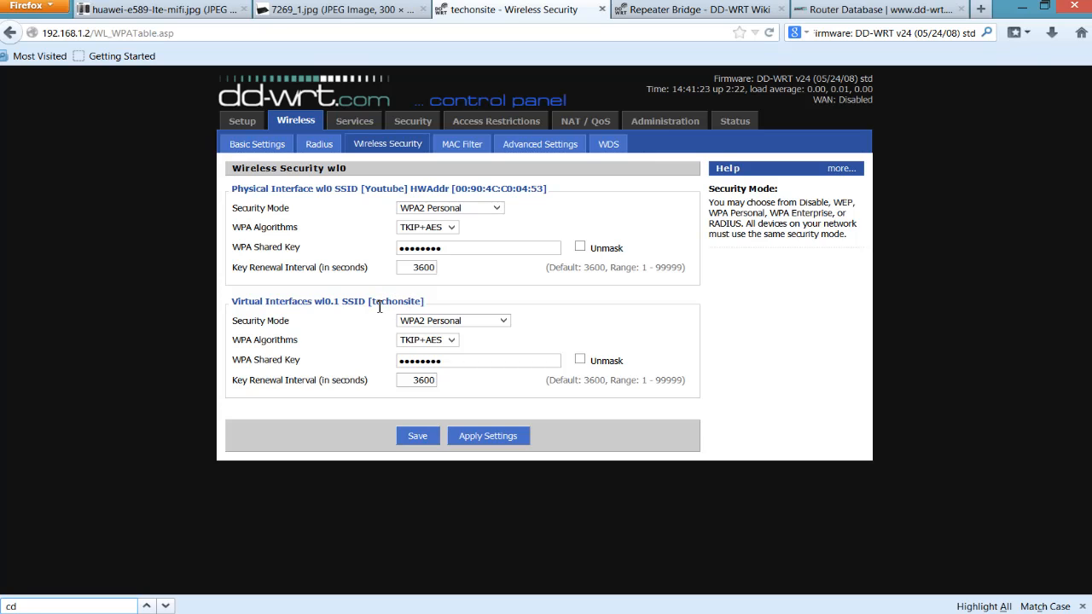
{"action": "left_click", "coordinate": [452, 320]}
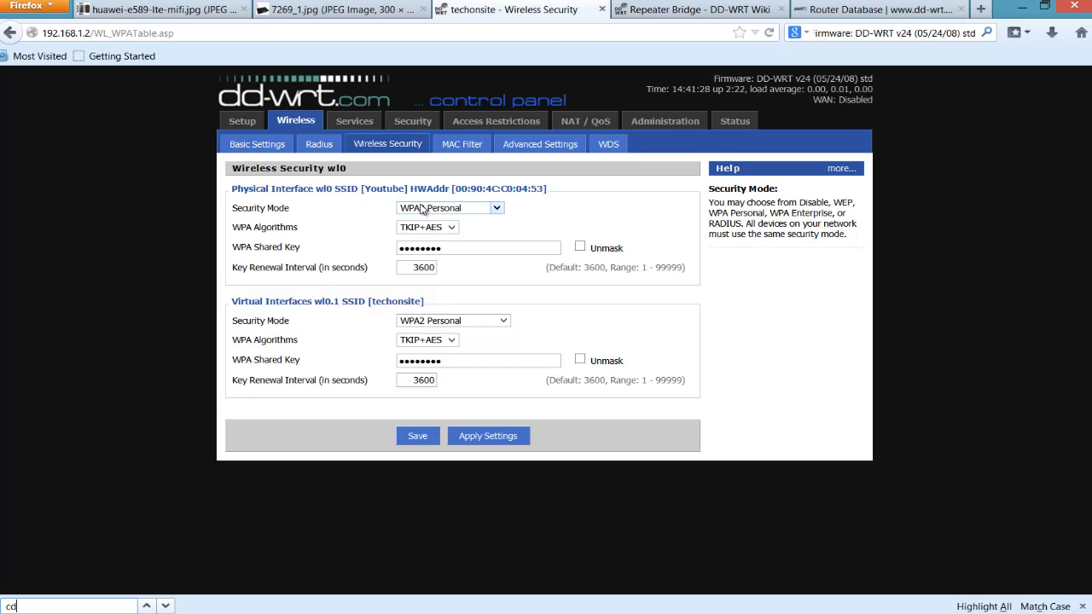
{"action": "left_click", "coordinate": [450, 207]}
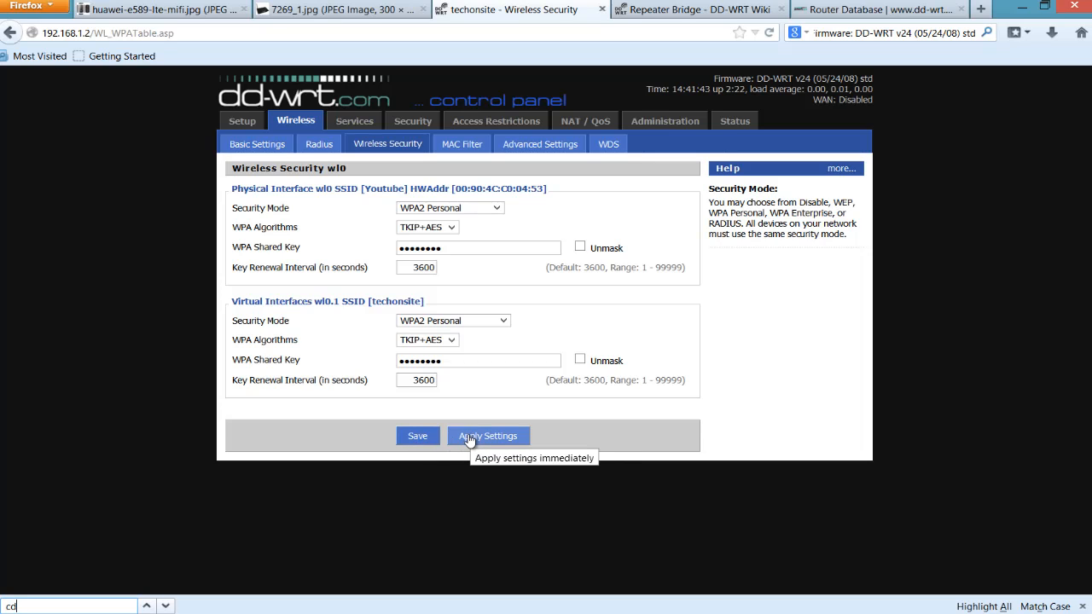
{"action": "mouse_move", "coordinate": [301, 212]}
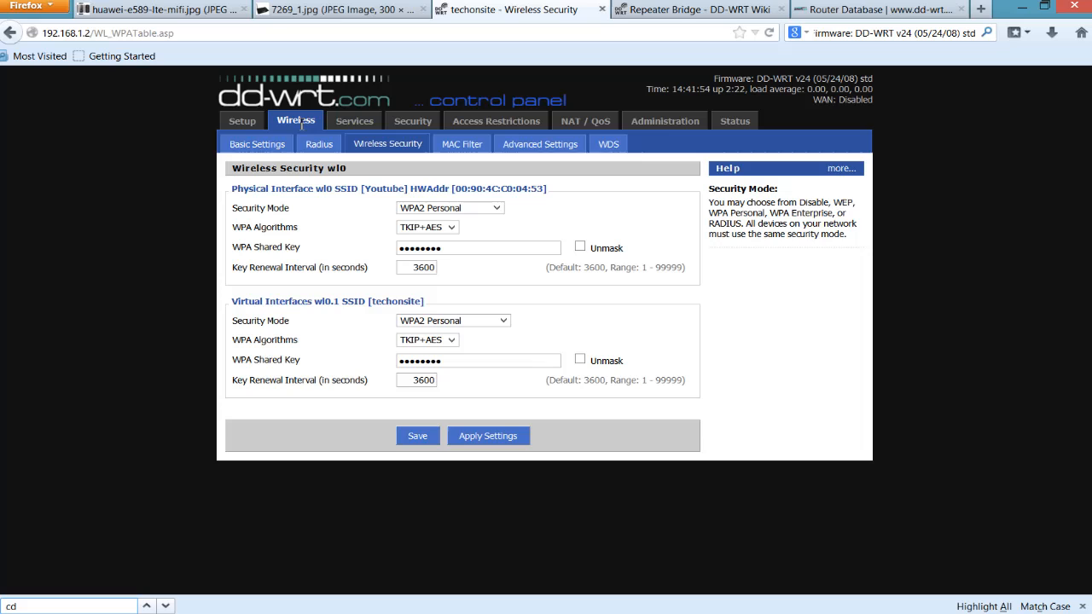
{"action": "mouse_move", "coordinate": [211, 44]}
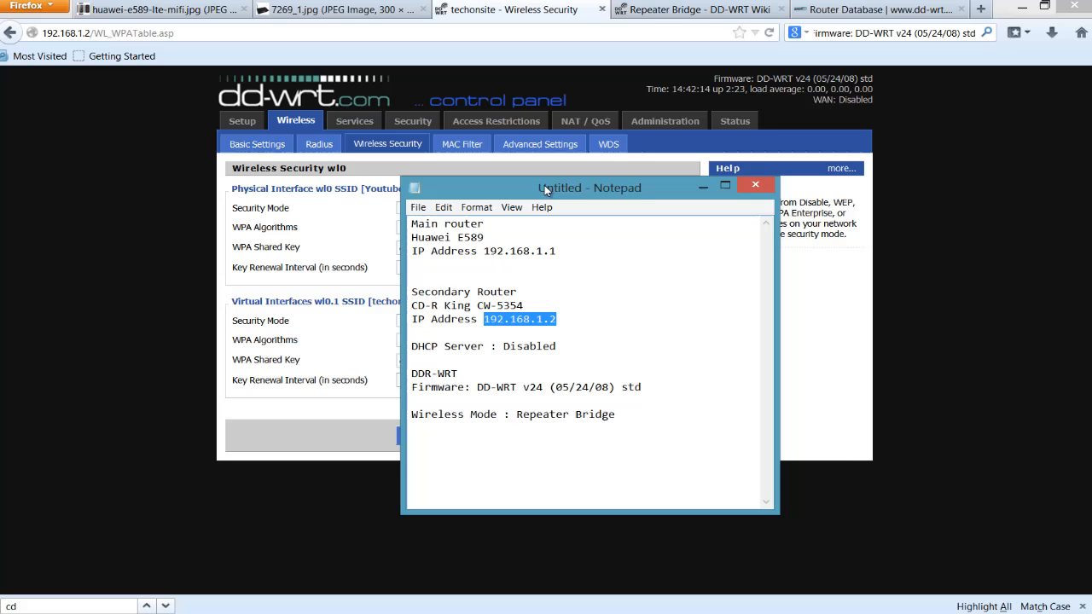
Drag the setup notes window to sit beside the security settings
{"action": "left_click_drag", "start_coordinate": [588, 188], "coordinate": [964, 261]}
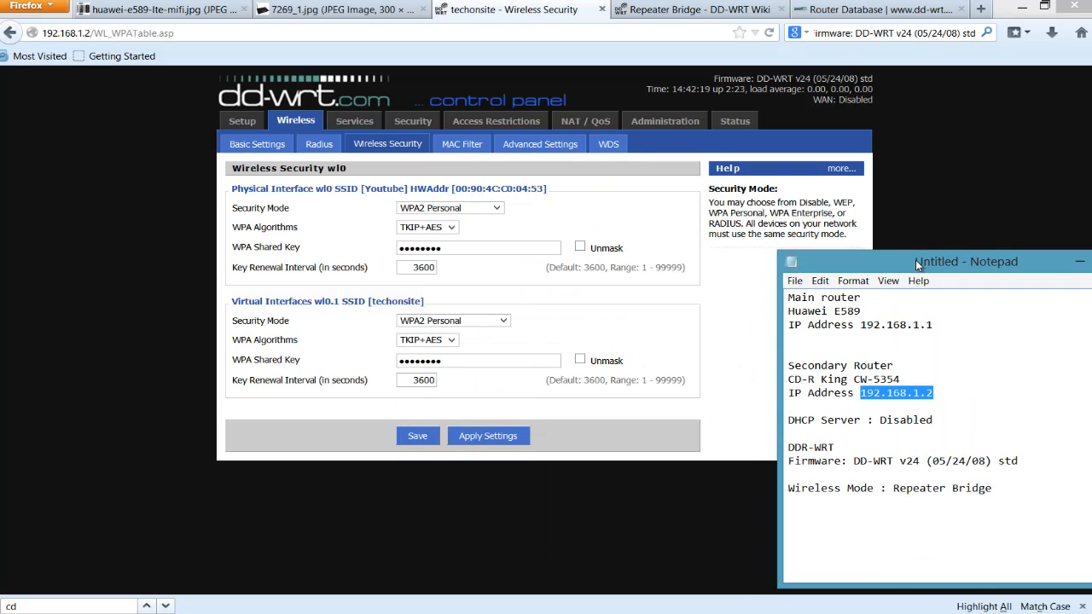
{"action": "left_click_drag", "start_coordinate": [964, 261], "coordinate": [857, 169]}
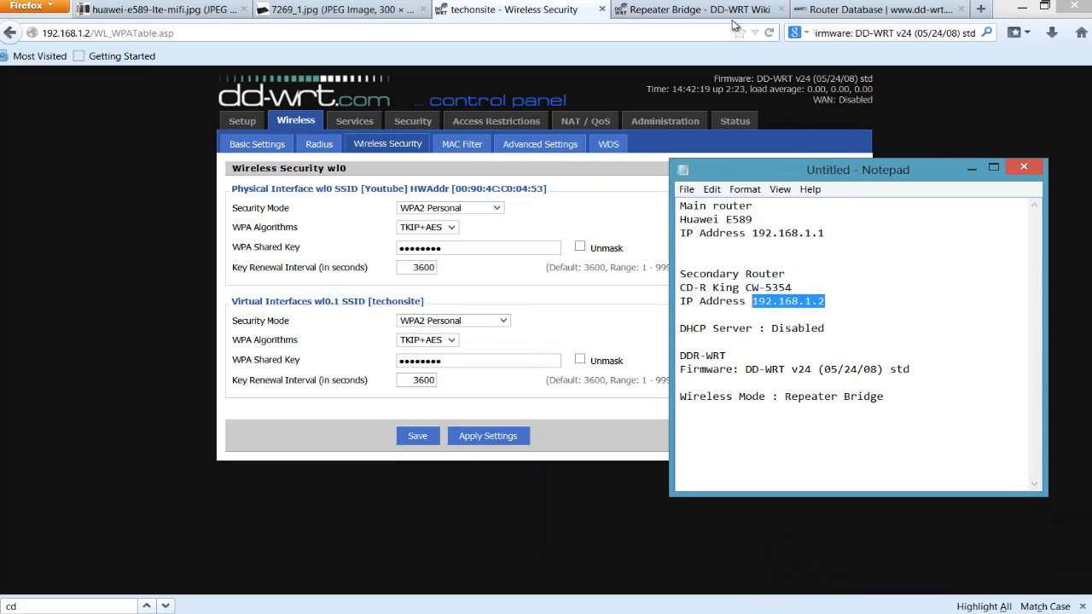
{"action": "left_click", "coordinate": [695, 9]}
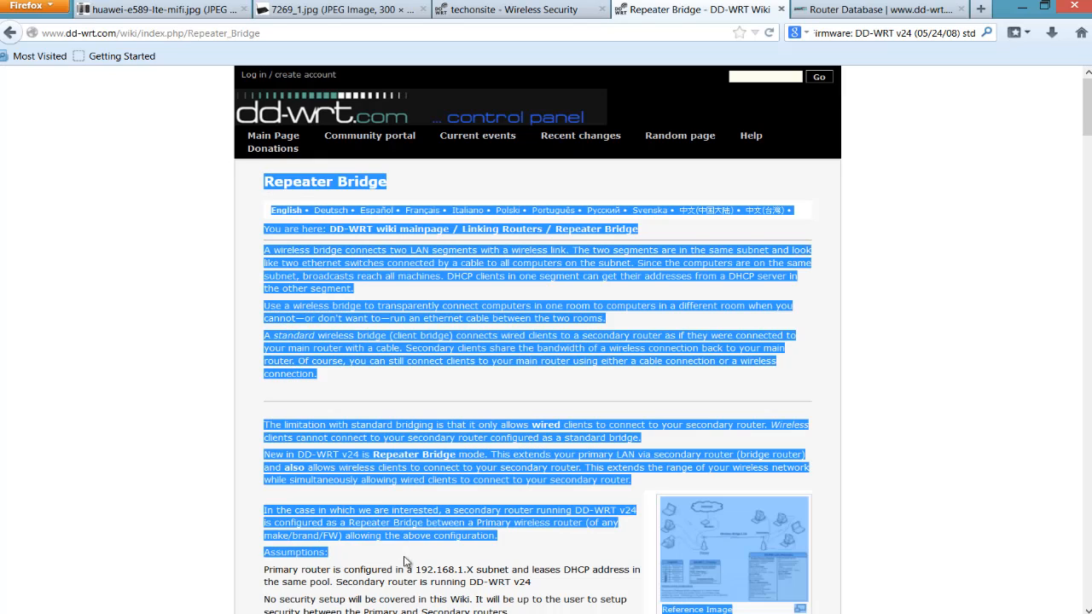
Scroll to the Repeater Bridge Instructions, highlight the basic wireless settings steps, then return to top
{"action": "scroll", "scroll_direction": "down", "scroll_amount": 3}
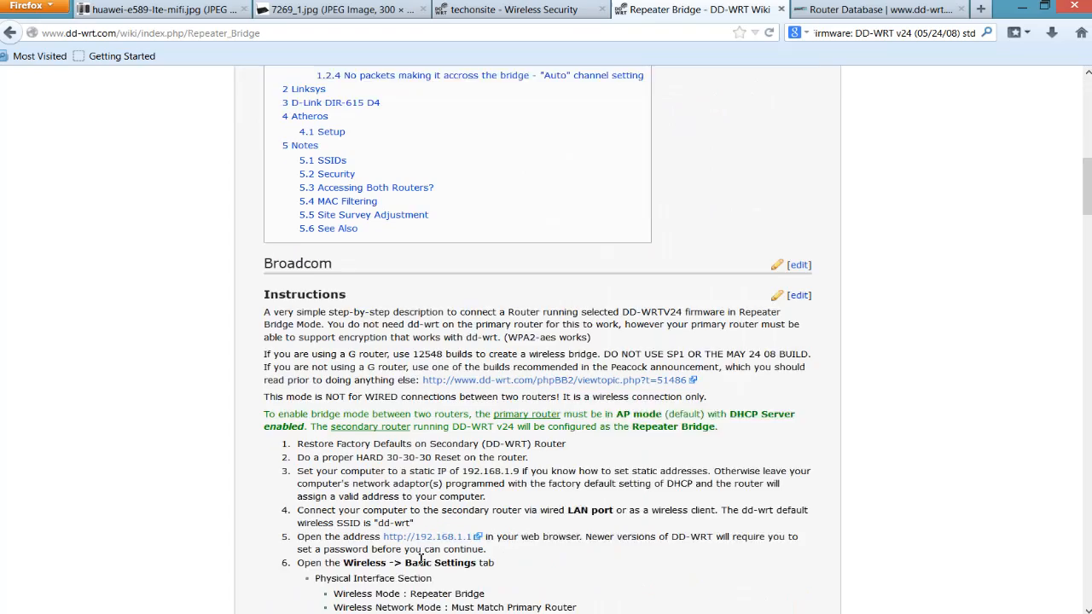
{"action": "scroll", "scroll_direction": "down", "scroll_amount": 3}
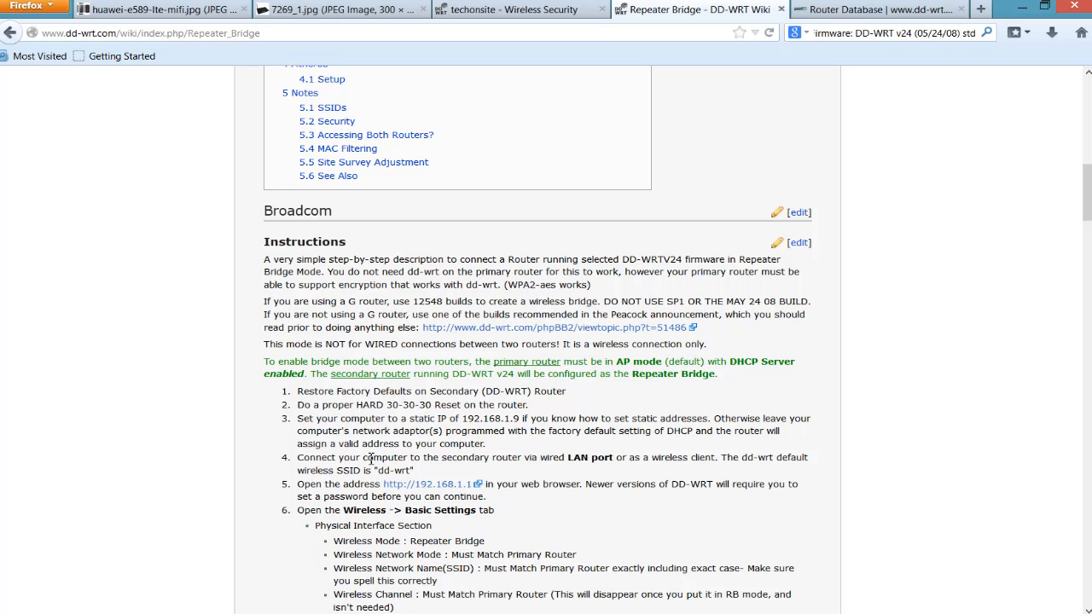
{"action": "left_click_drag", "start_coordinate": [354, 443], "coordinate": [384, 581]}
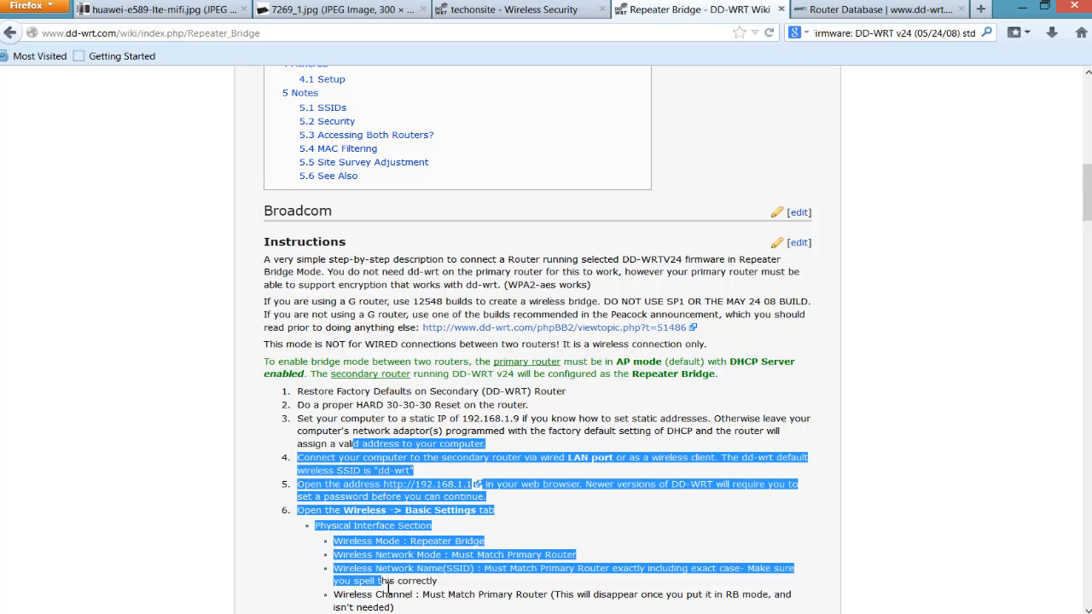
{"action": "scroll", "scroll_direction": "down", "scroll_amount": 3}
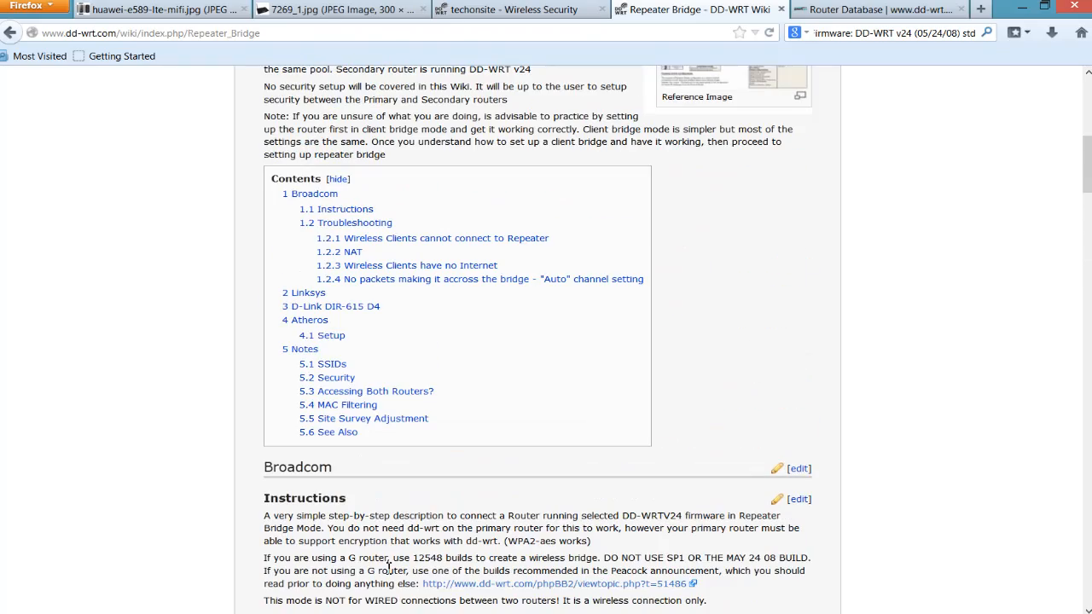
{"action": "scroll", "scroll_direction": "down", "scroll_amount": 3}
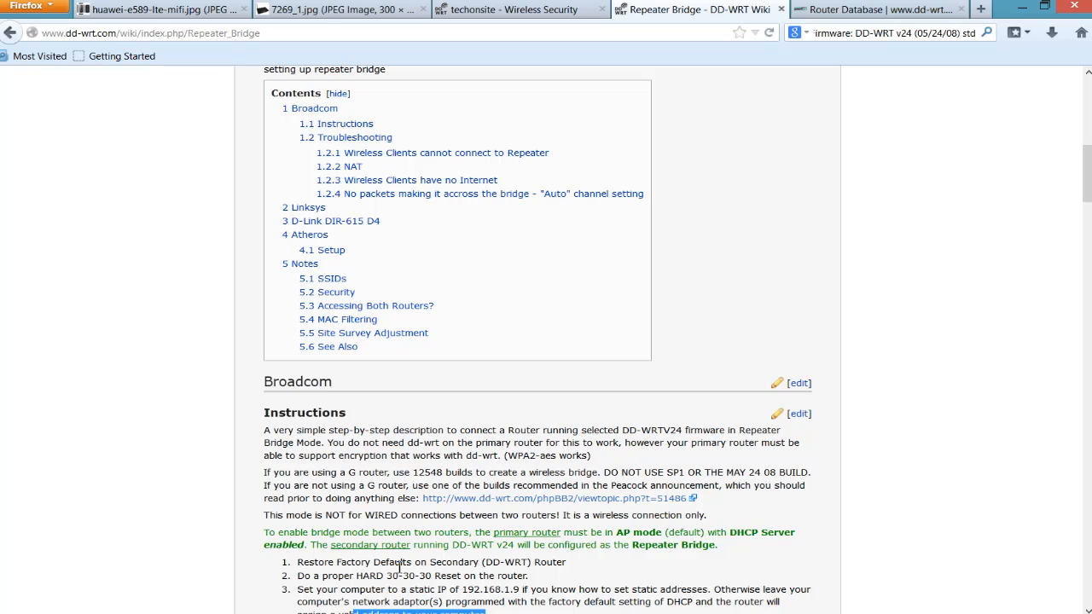
{"action": "mouse_move", "coordinate": [262, 363]}
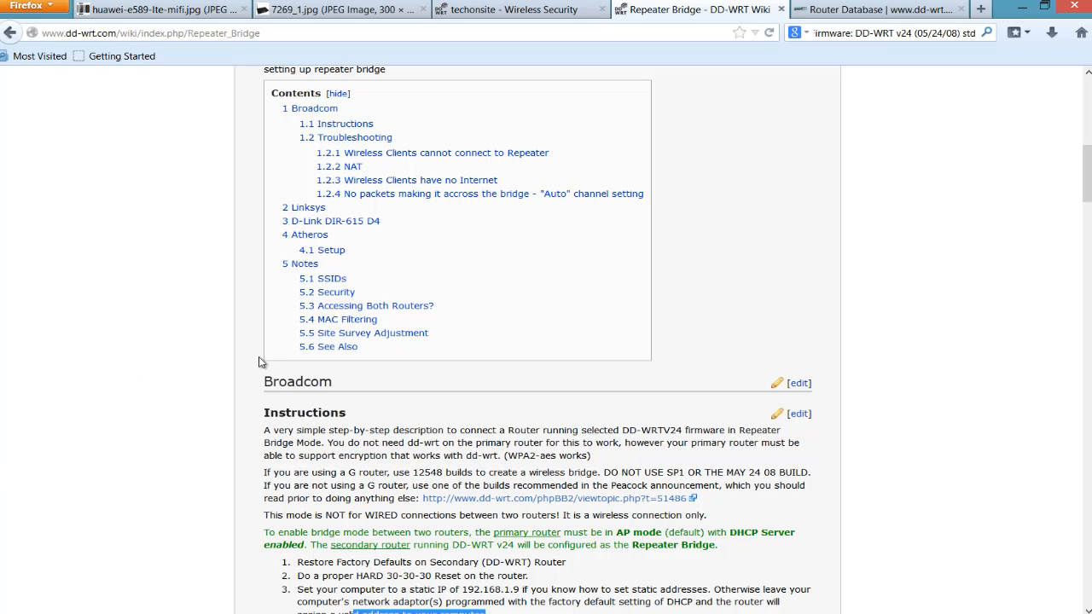
{"action": "scroll", "scroll_direction": "up", "scroll_amount": 3}
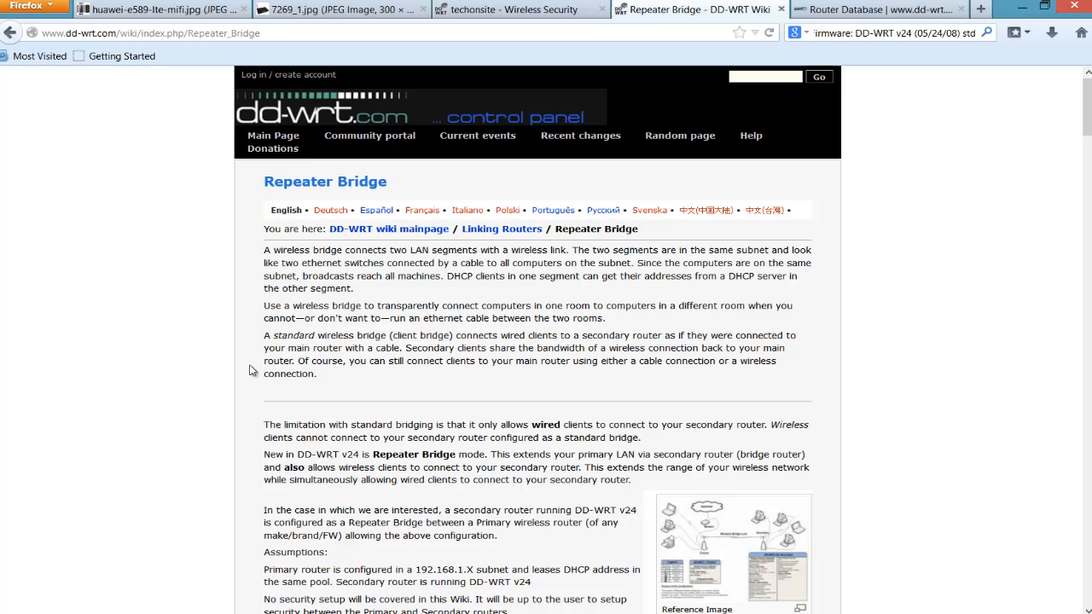